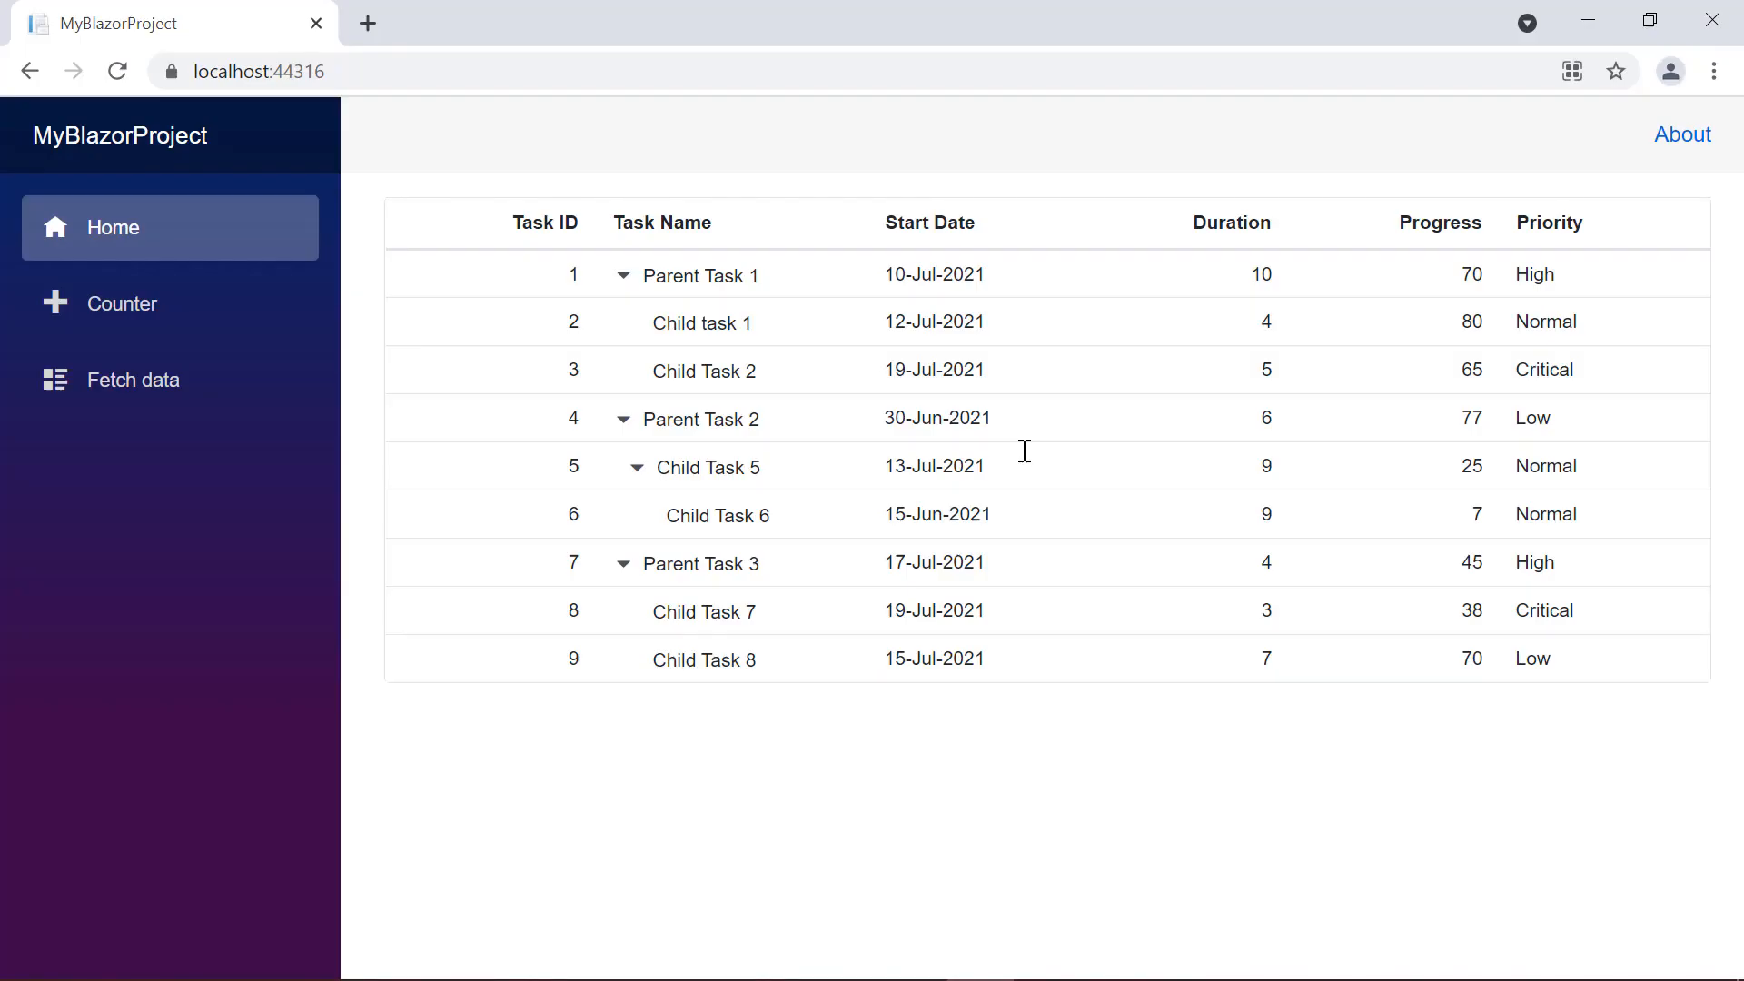
mouse_move(639, 444)
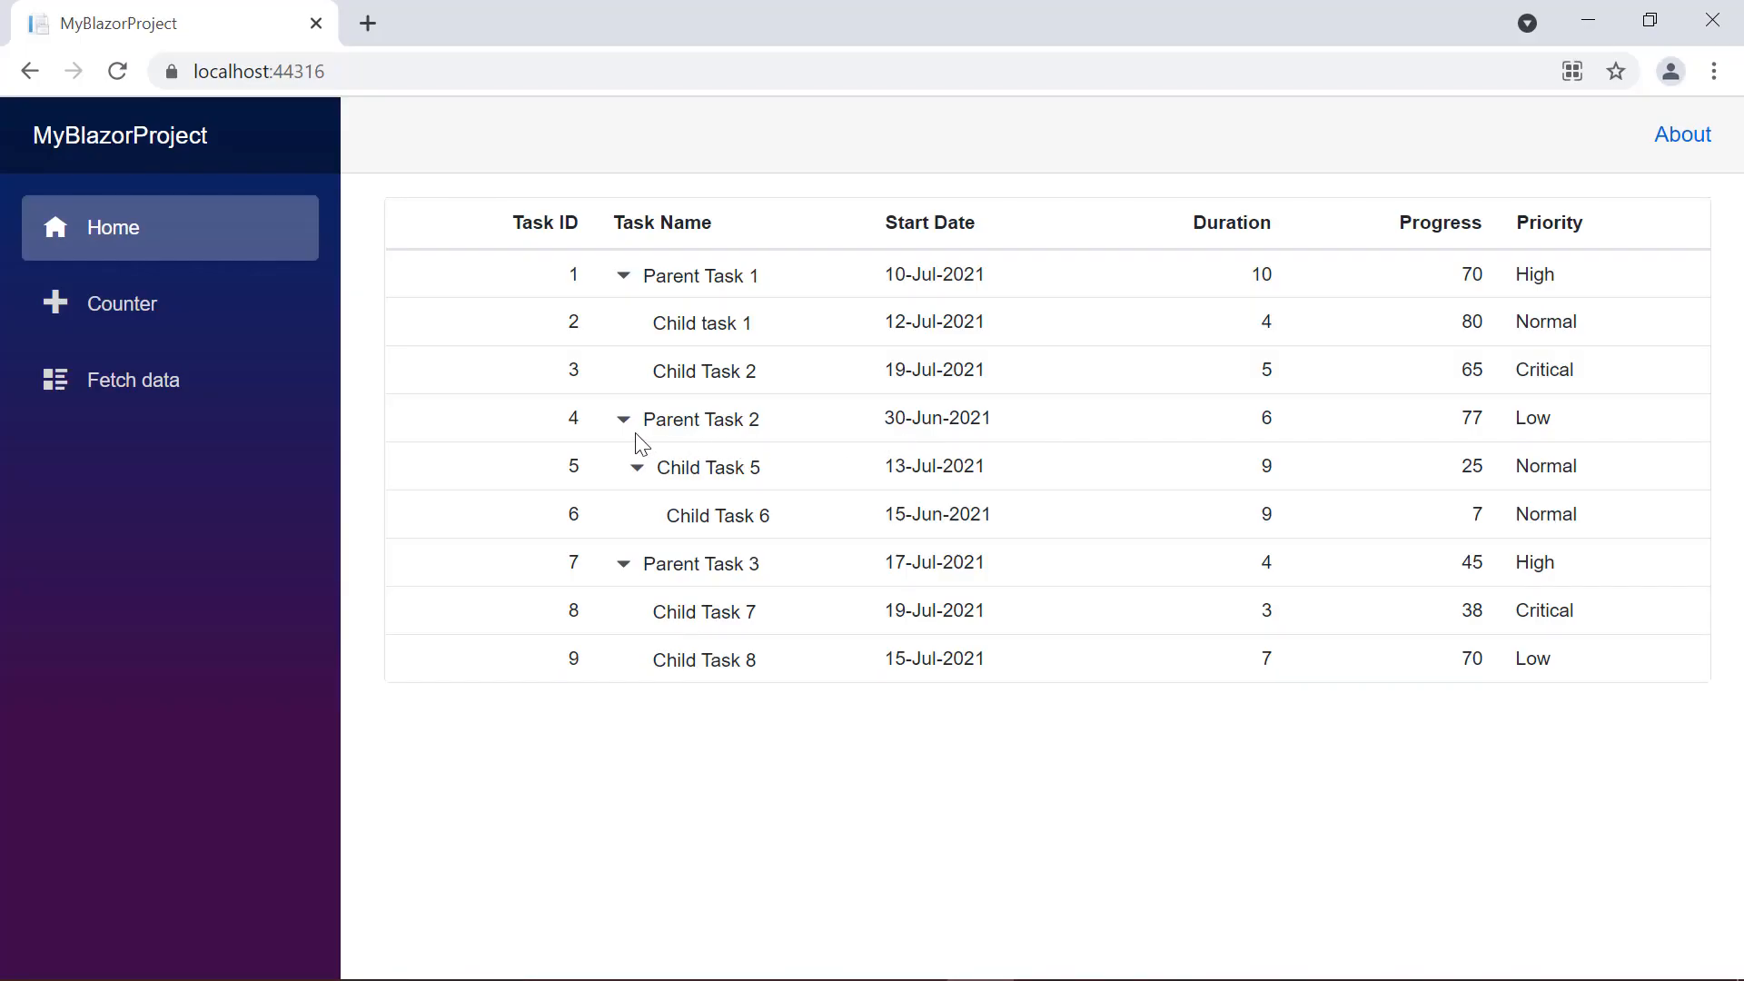
Collapse and re-expand Parent Task 2, then select Parent Task 2 and Child Task 6
click(624, 418)
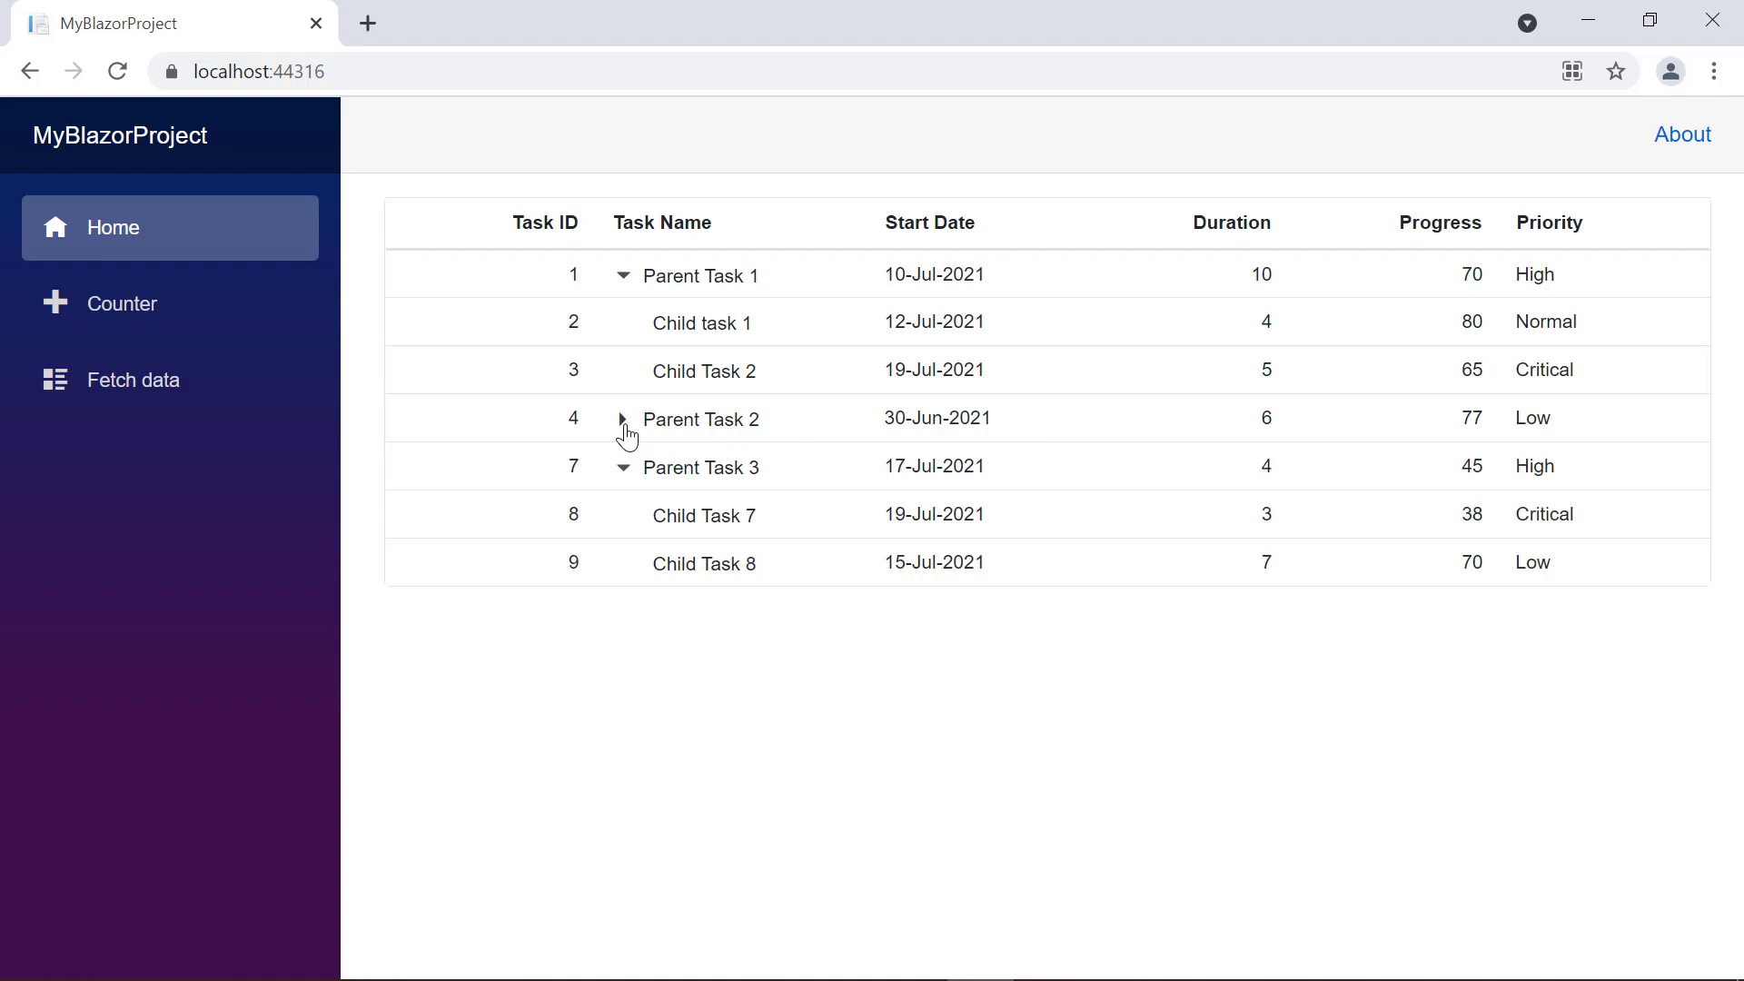
click(623, 418)
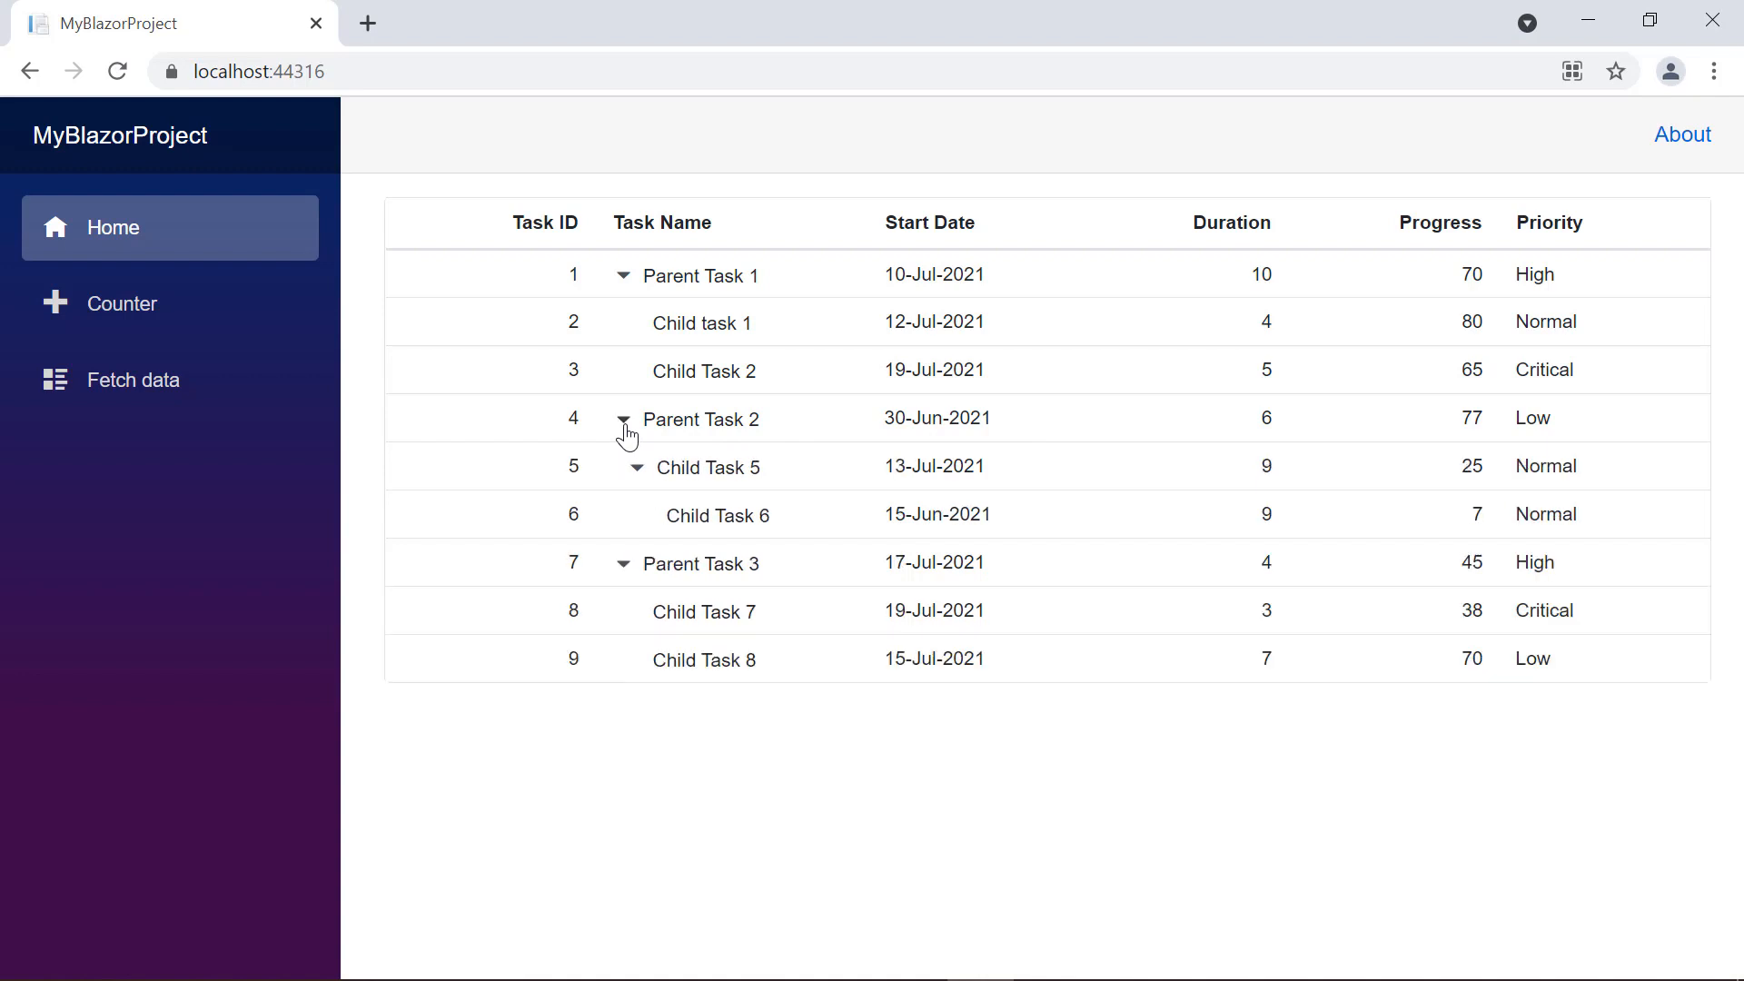
click(935, 417)
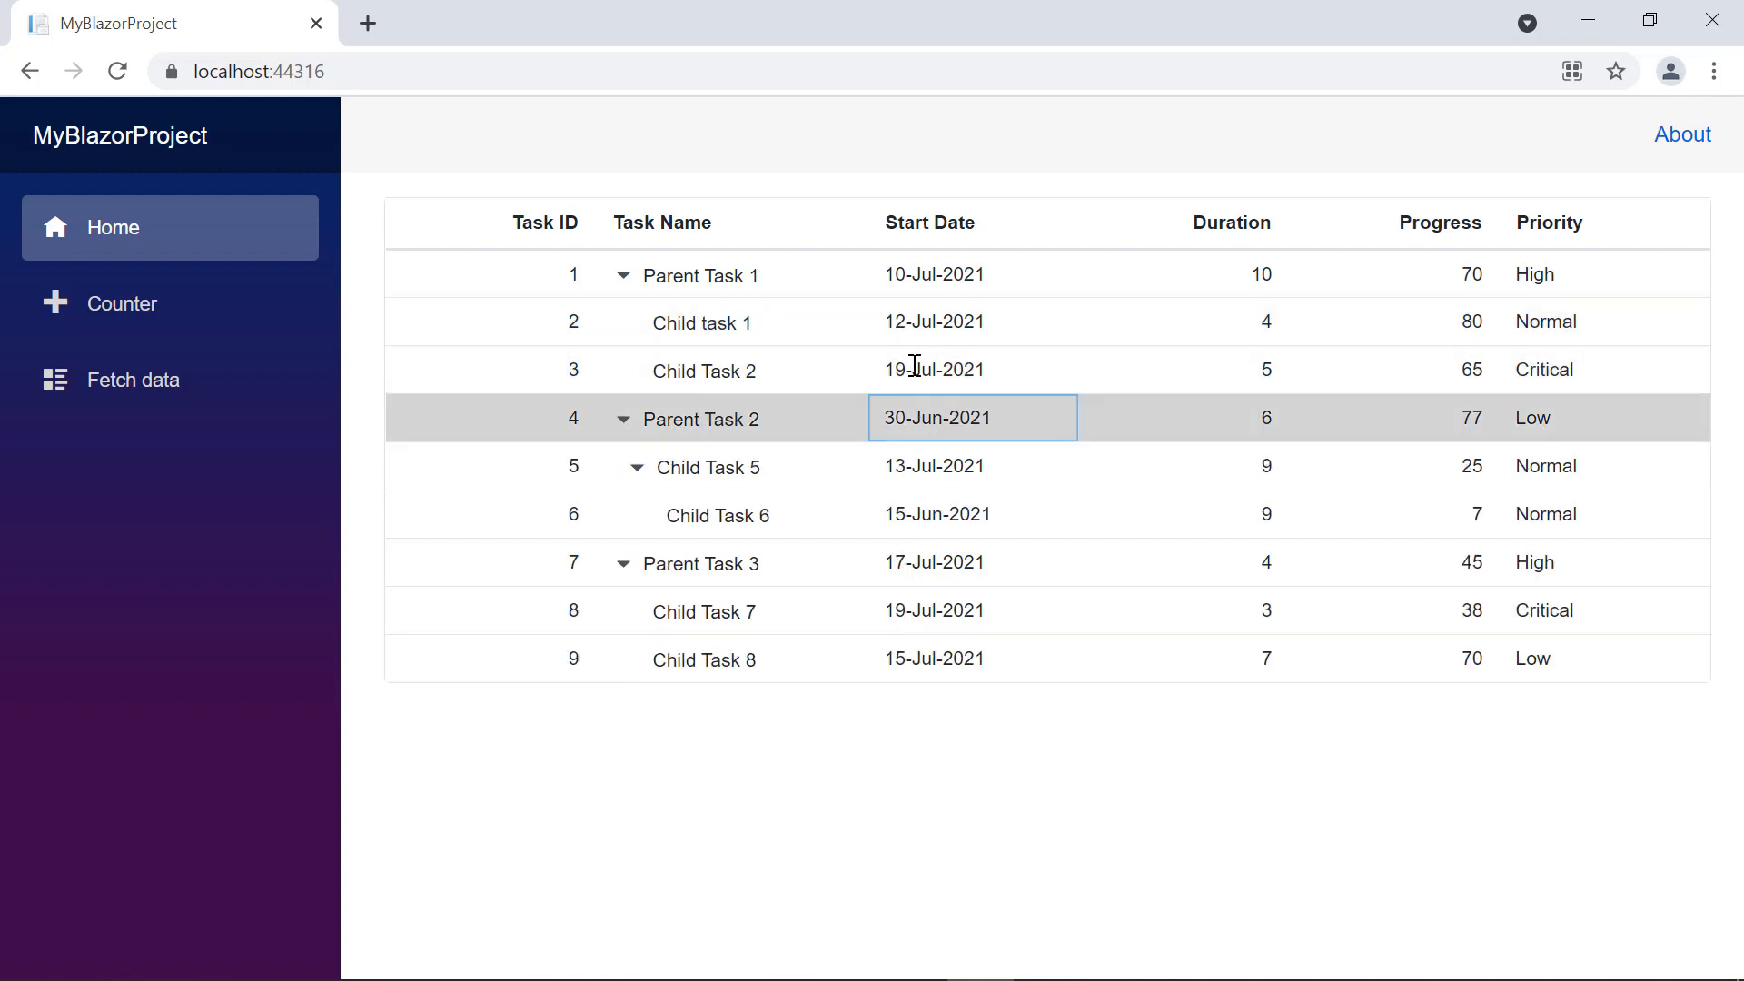
click(971, 512)
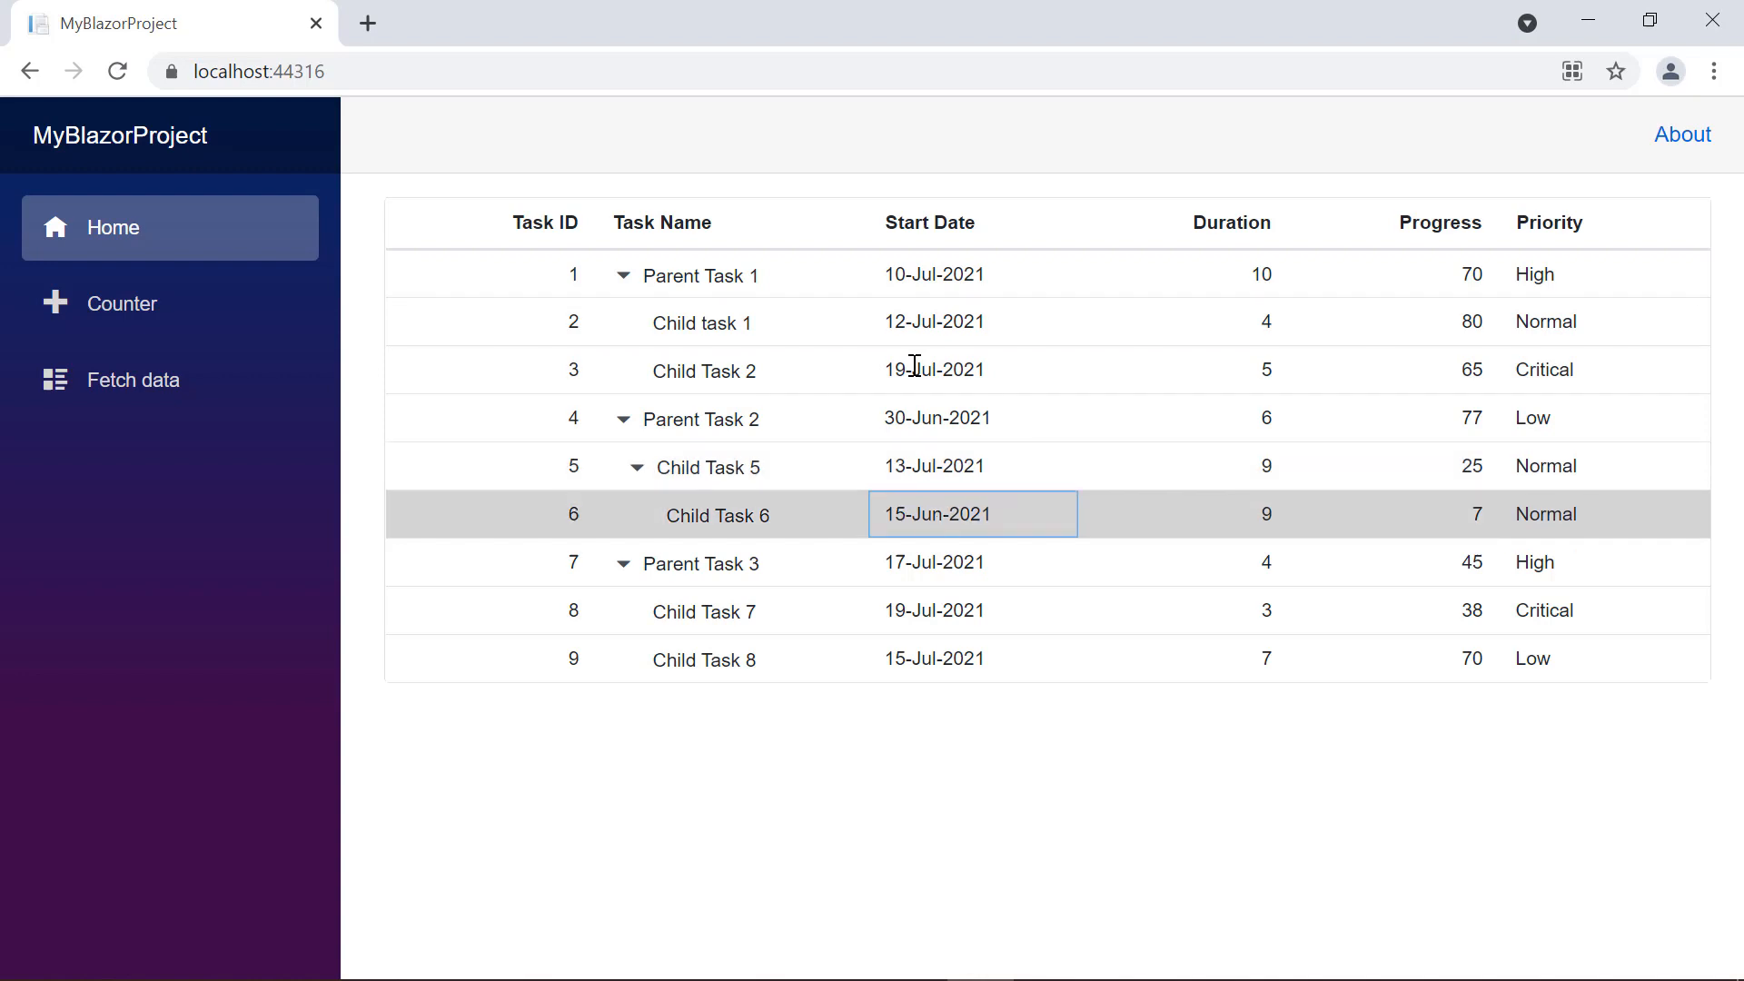
click(935, 562)
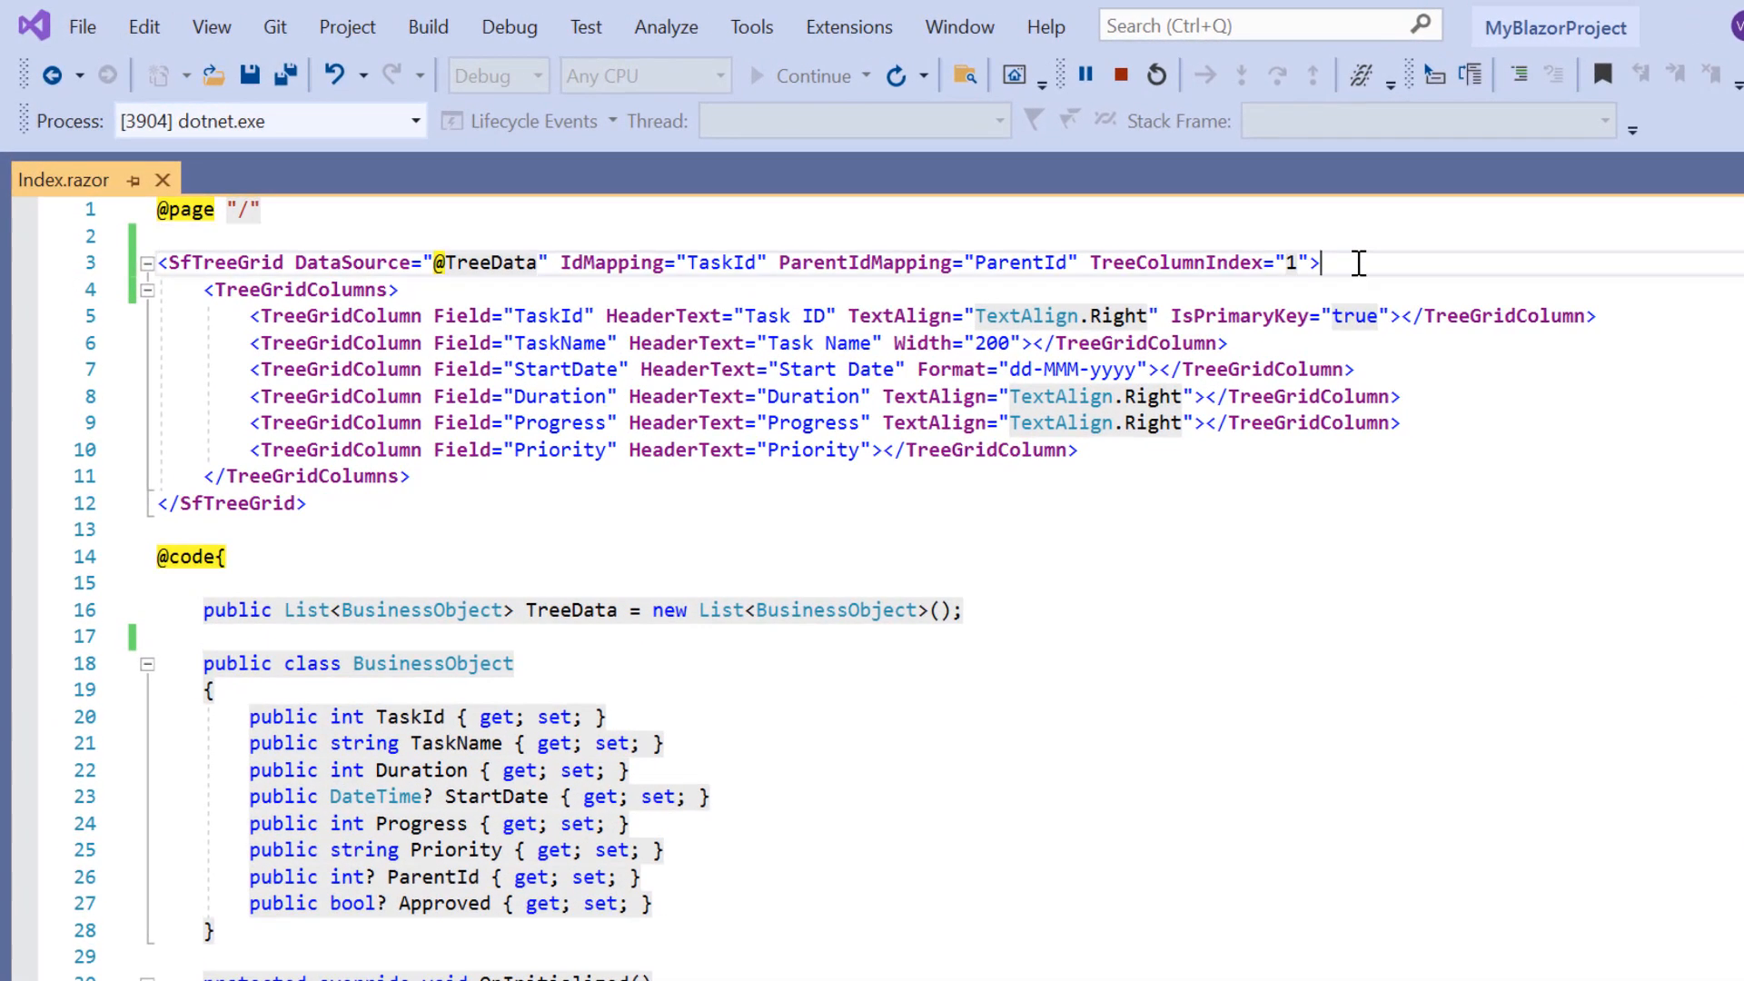
Add TreeGridSelectionSettings with Type set to SelectionType.Multiple inside SfTreeGrid
text(<)
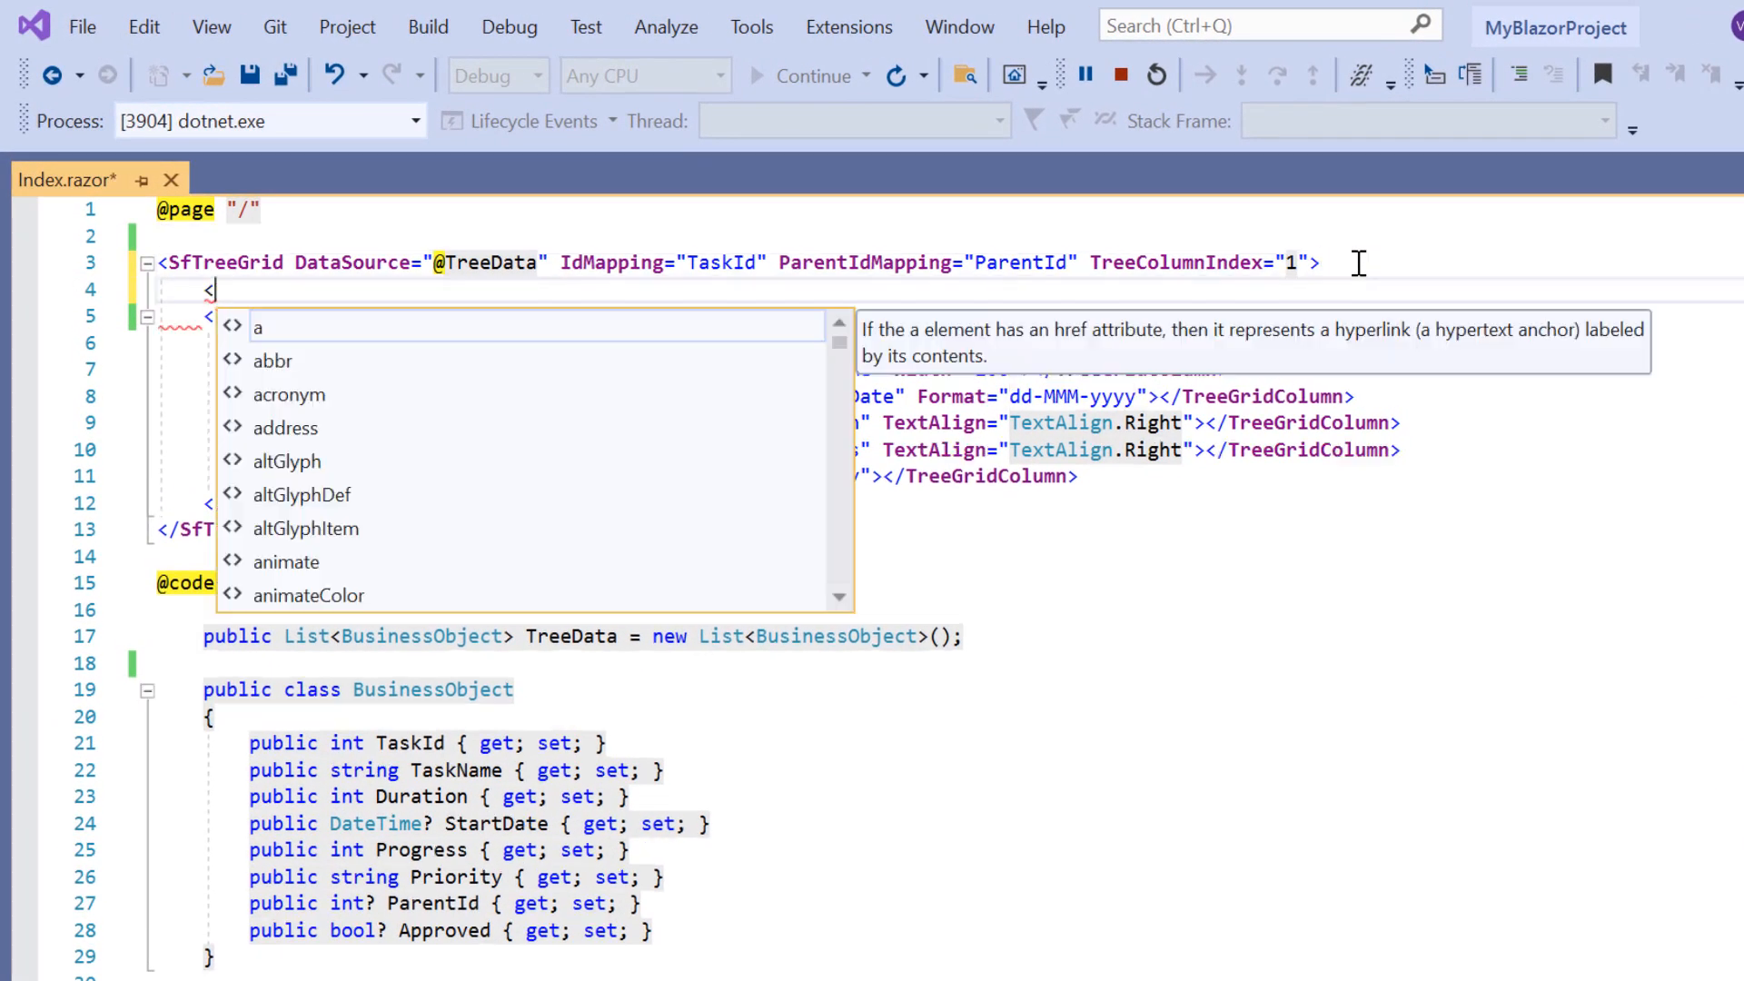
text(TreeGridSelectionSettings Type="SelectionType."></TreeGridSelectionSettings>)
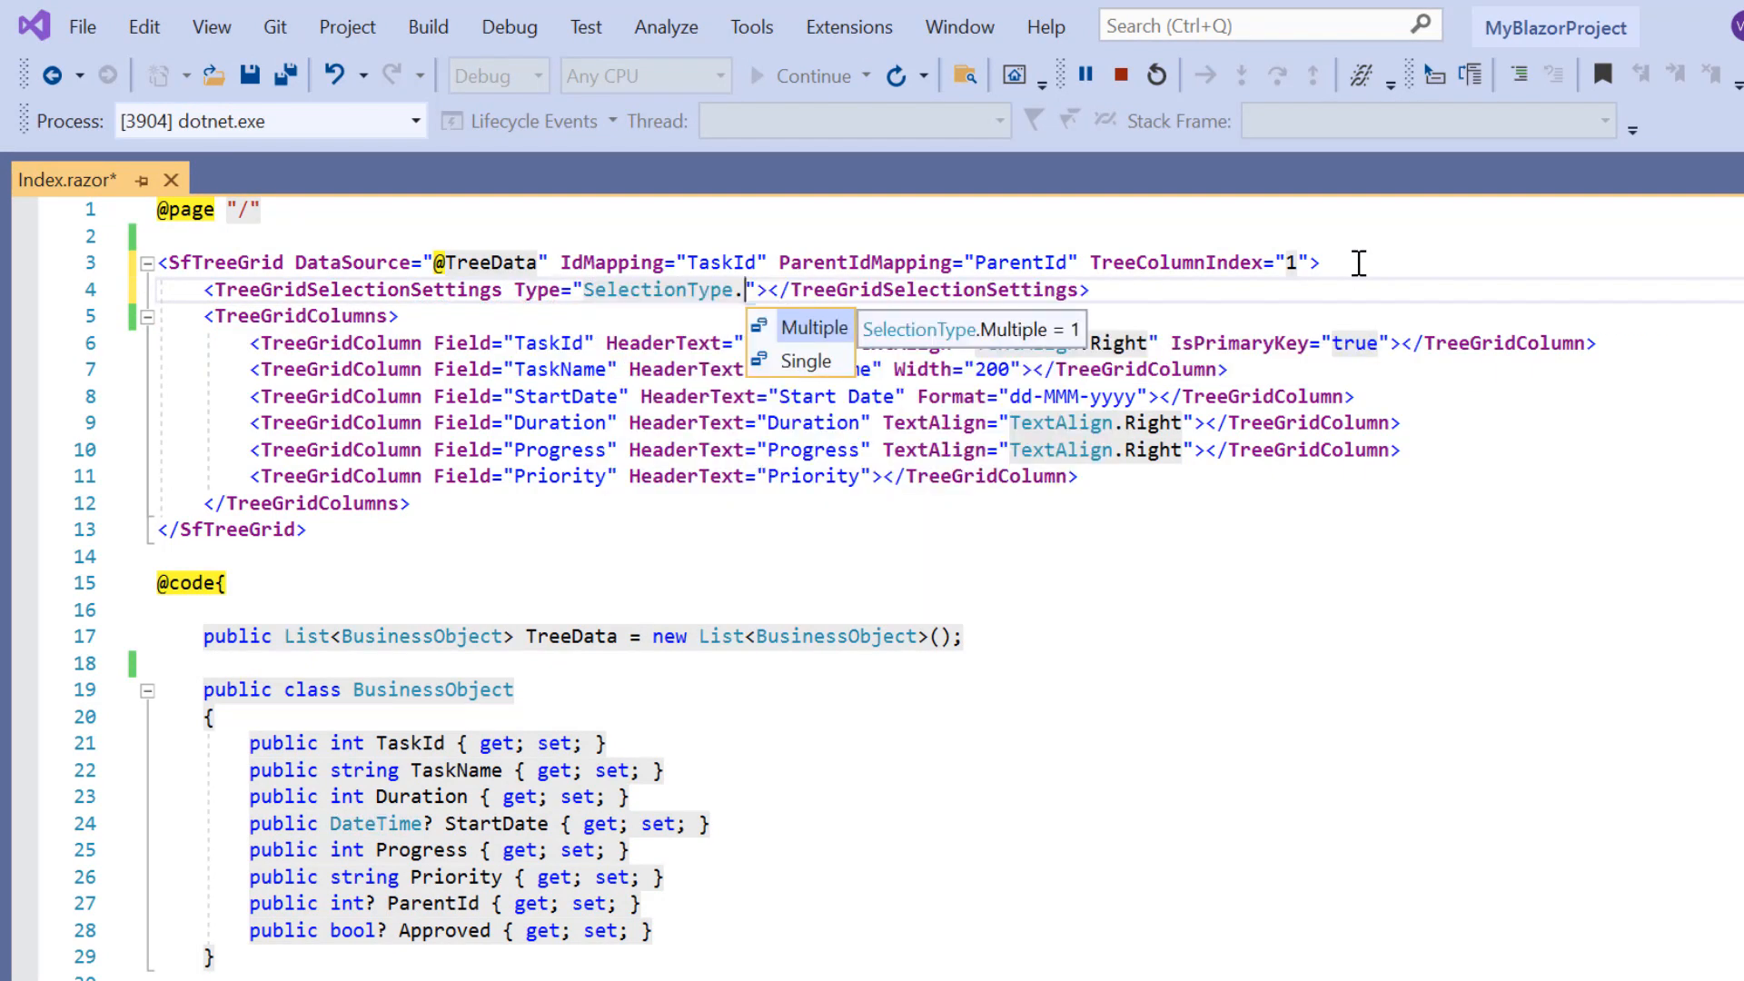
click(813, 327)
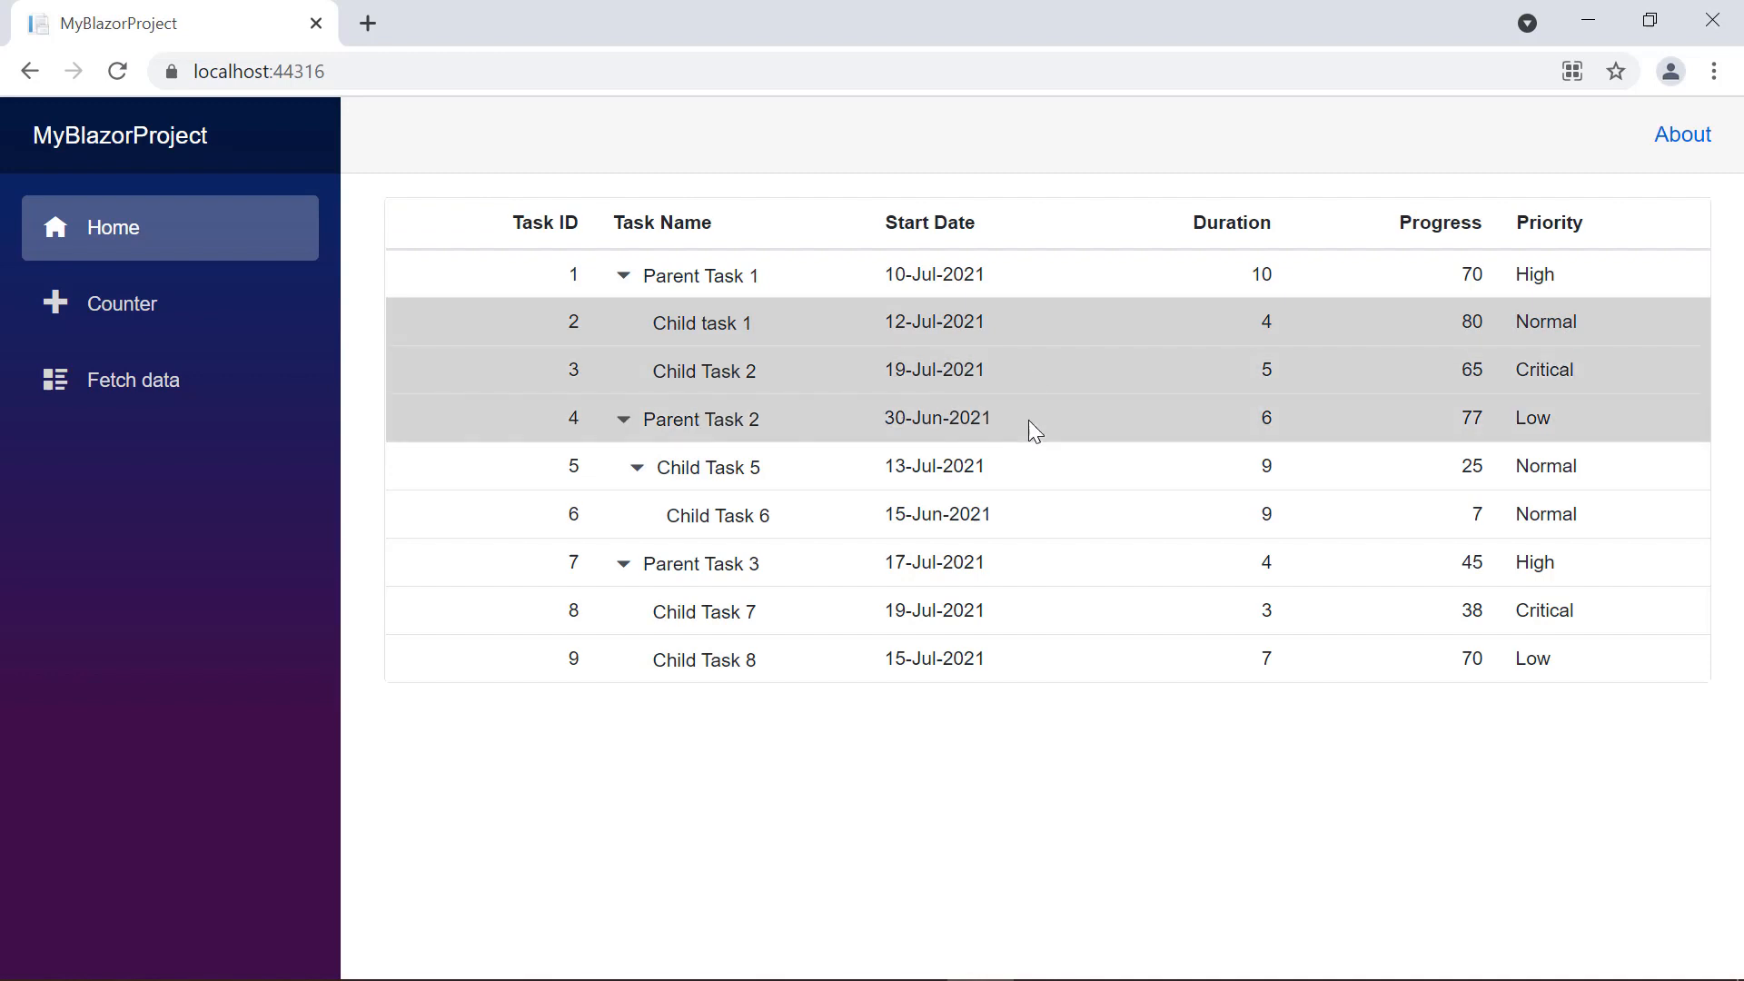
mouse_move(1025, 286)
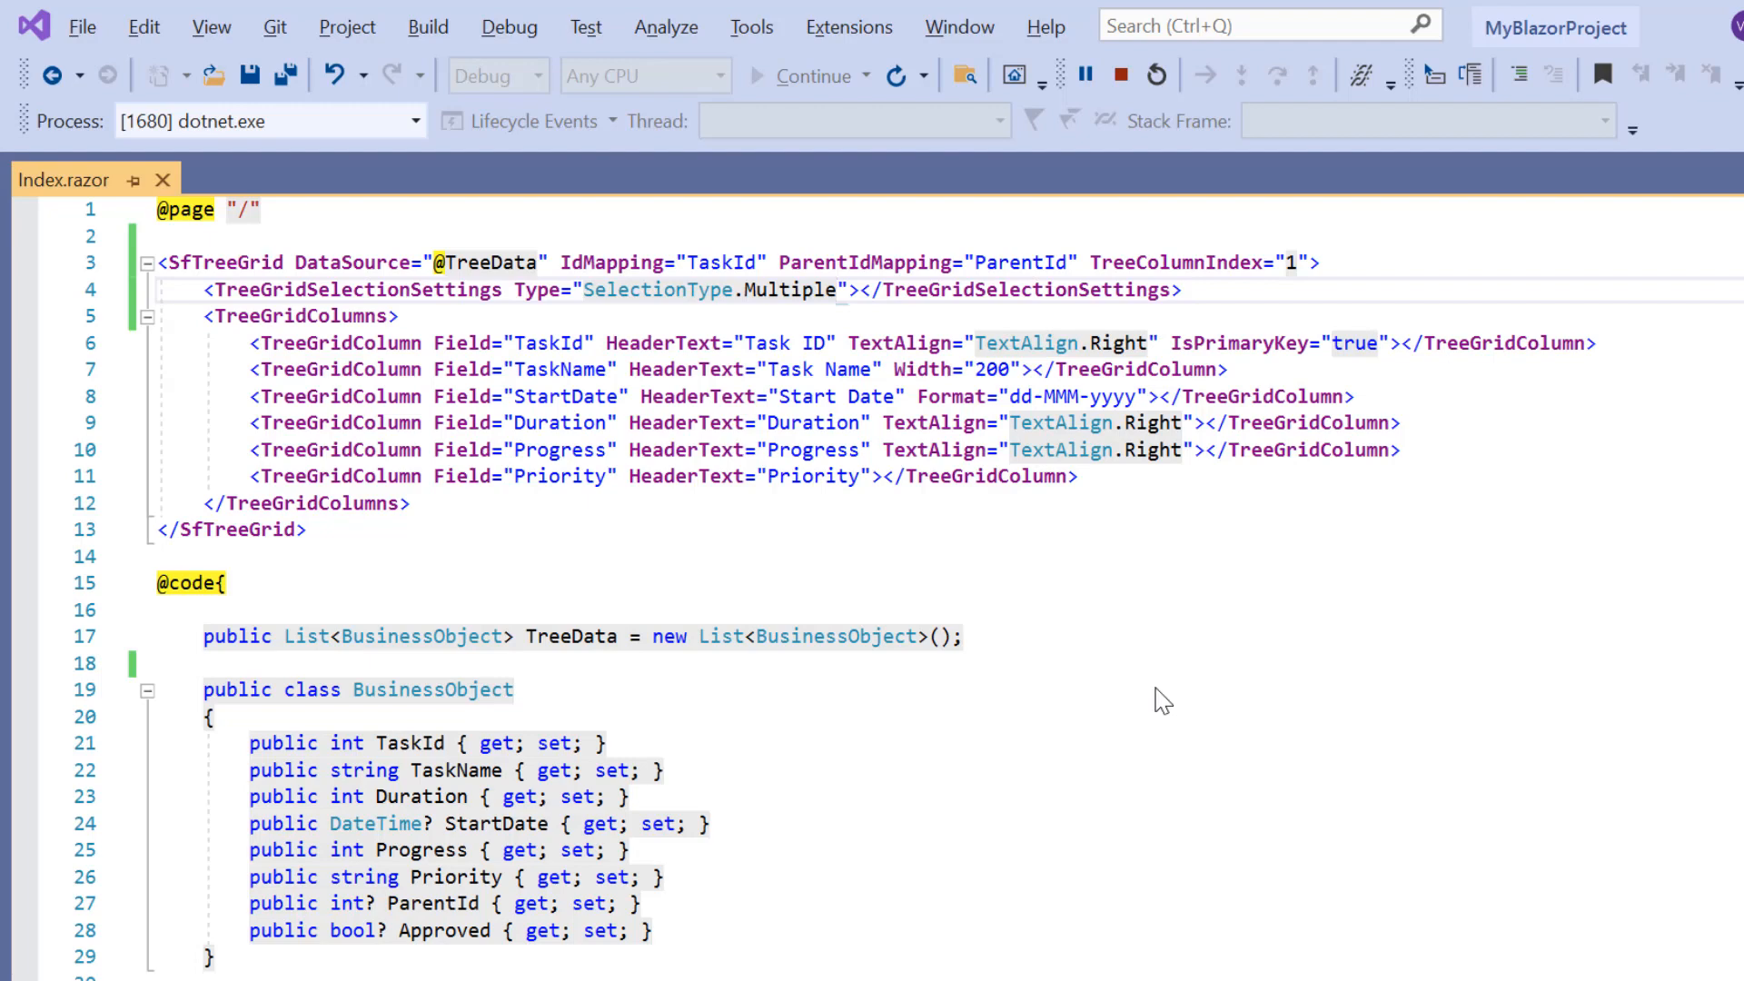
Add Mode="SelectionMode.Cell" to the TreeGridSelectionSettings tag
text(Mode=")
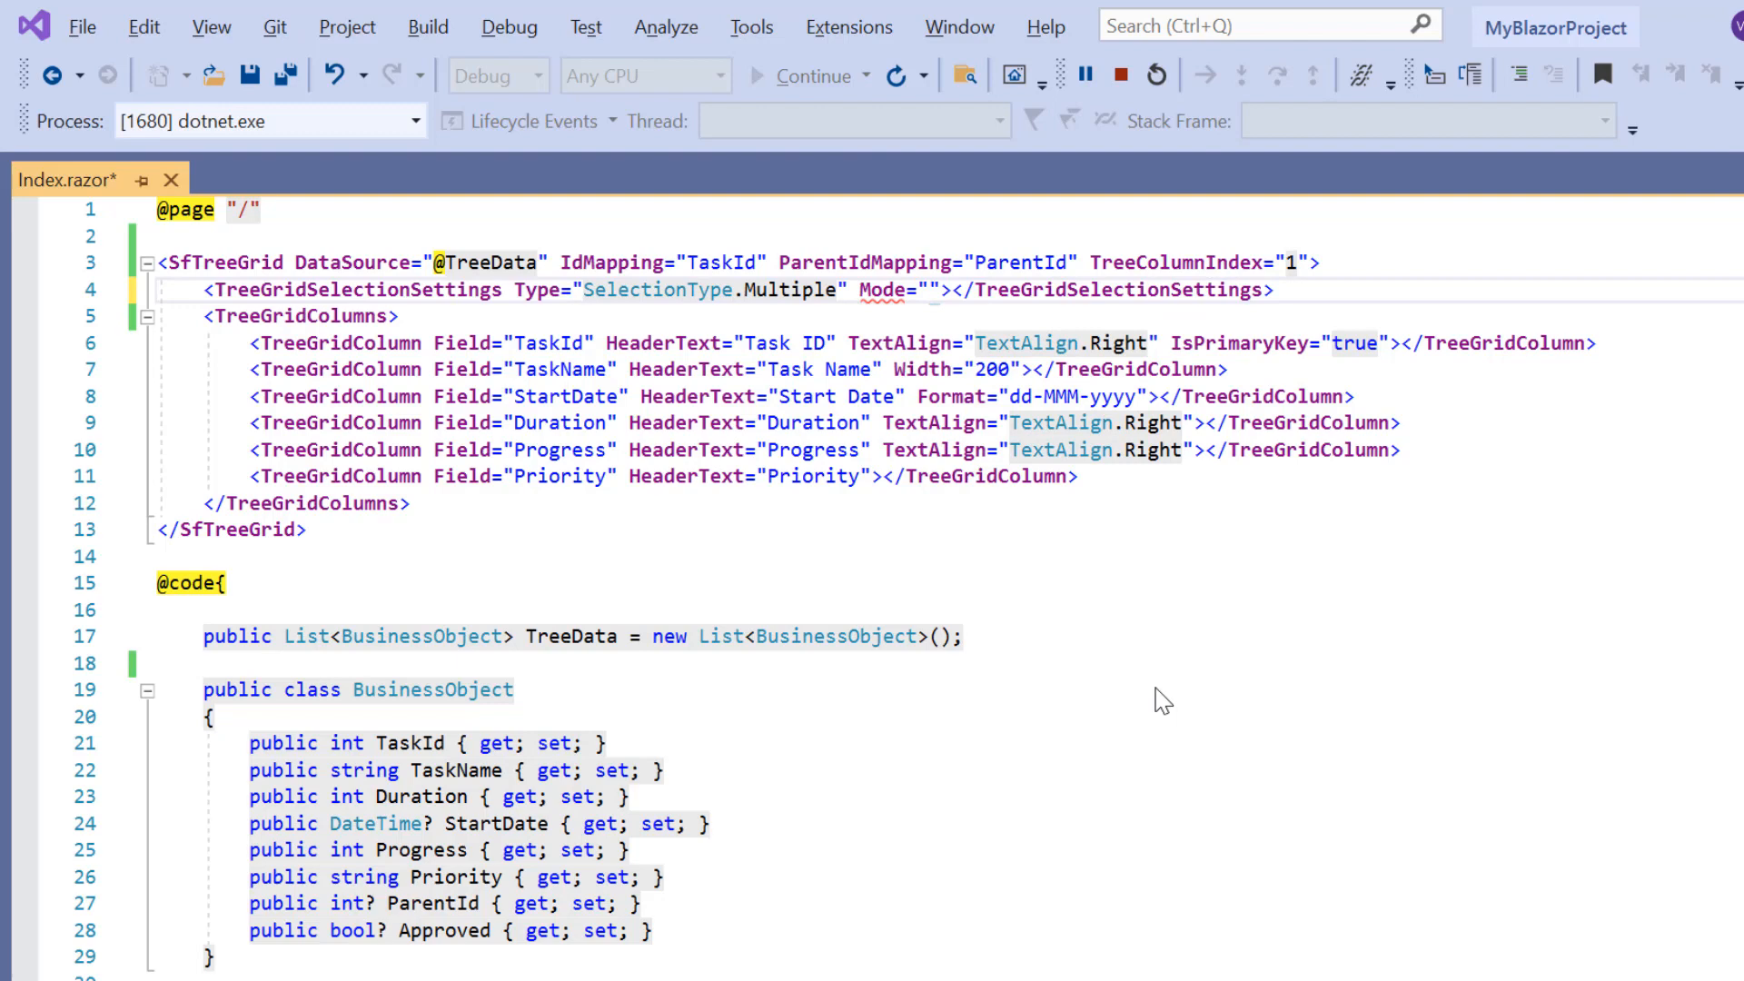
text(SelectionMode)
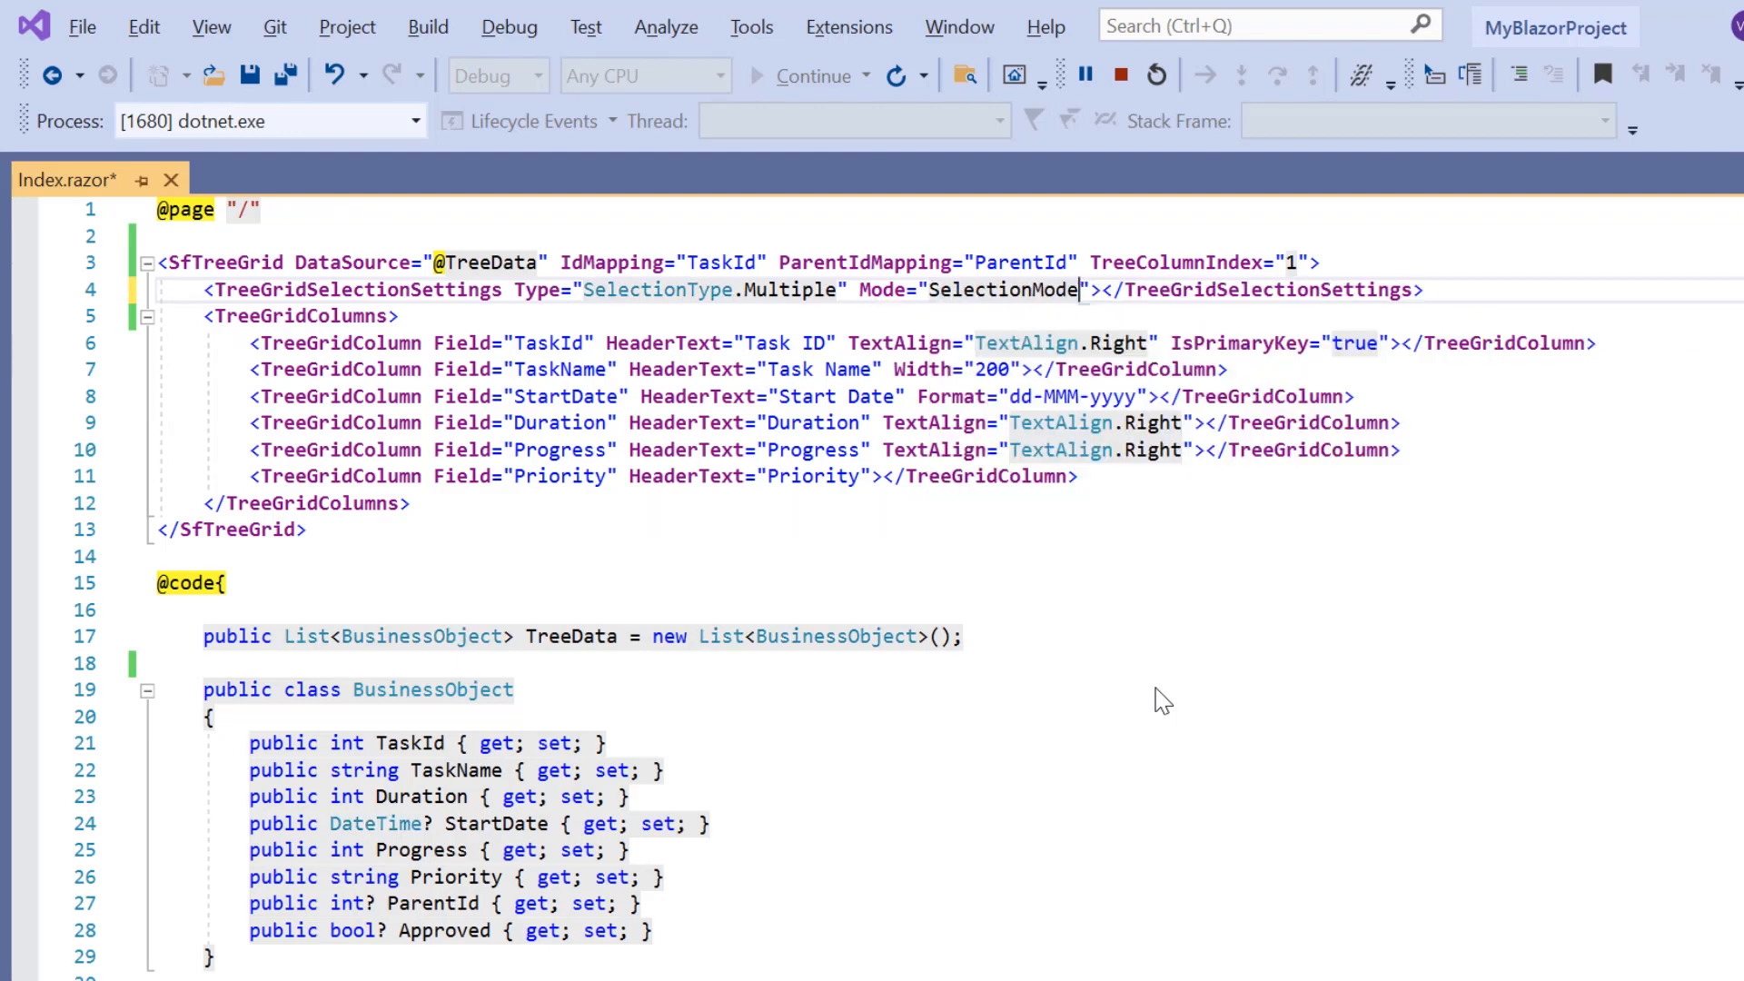
text(.Cell)
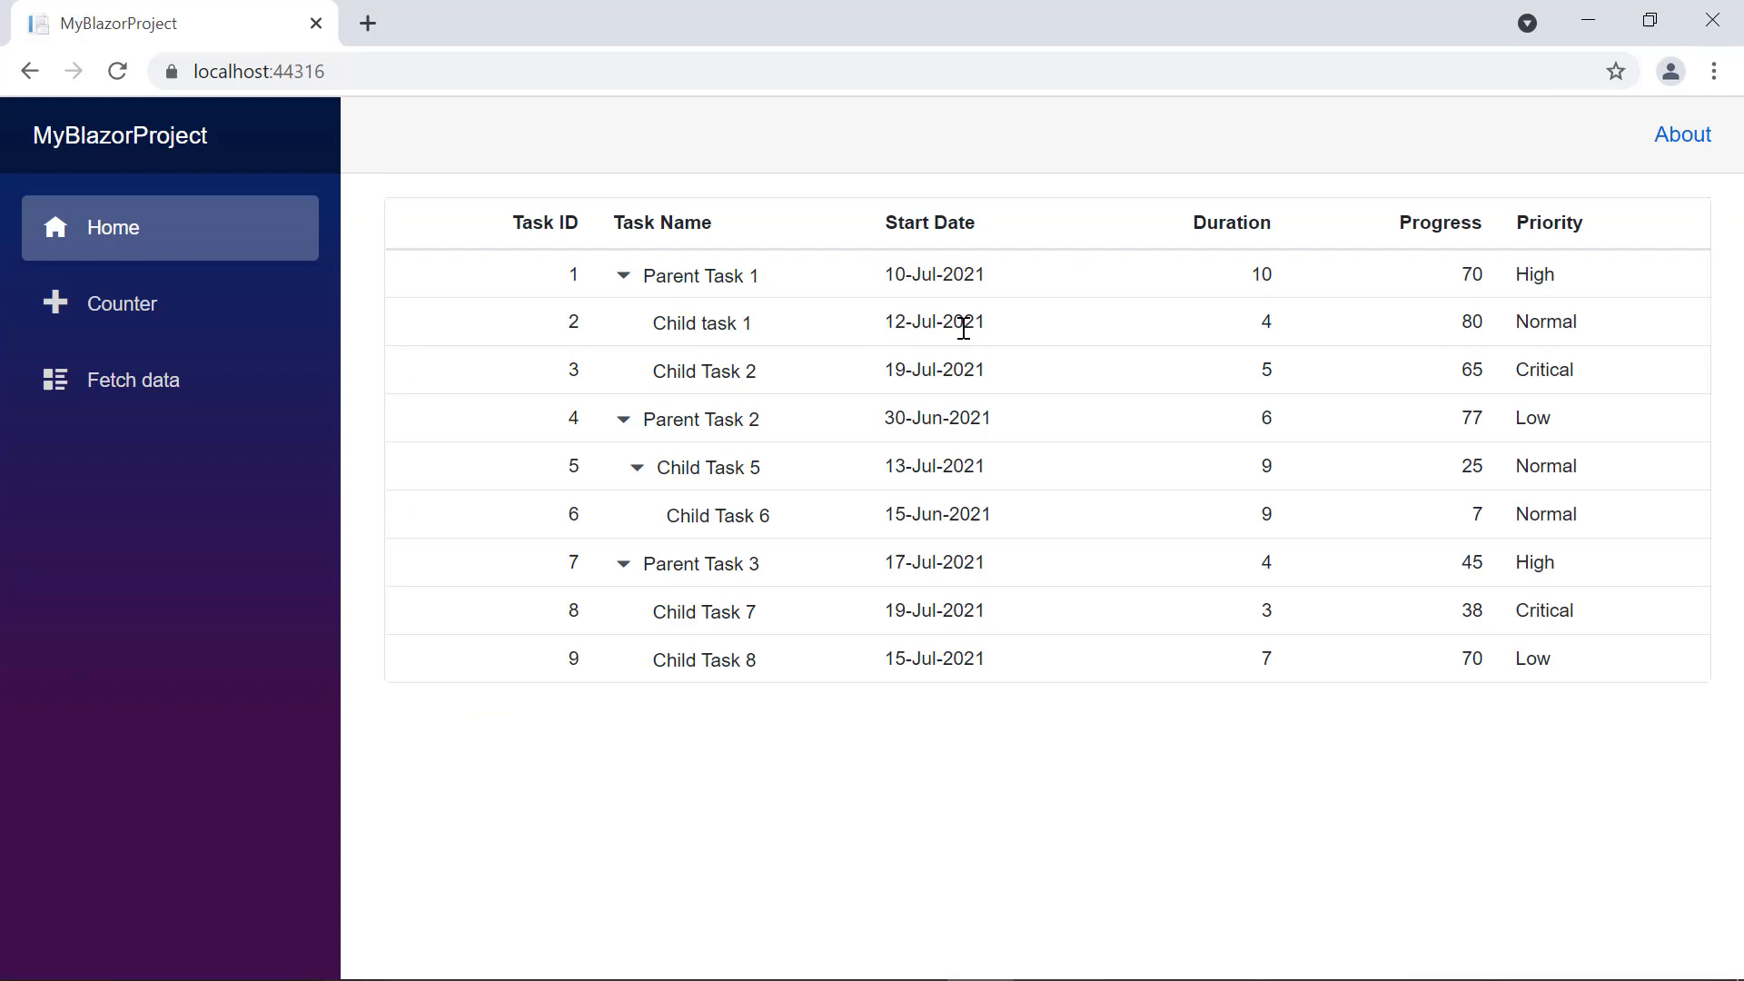
Refresh the app and select Child task 1's Start Date cell
click(971, 321)
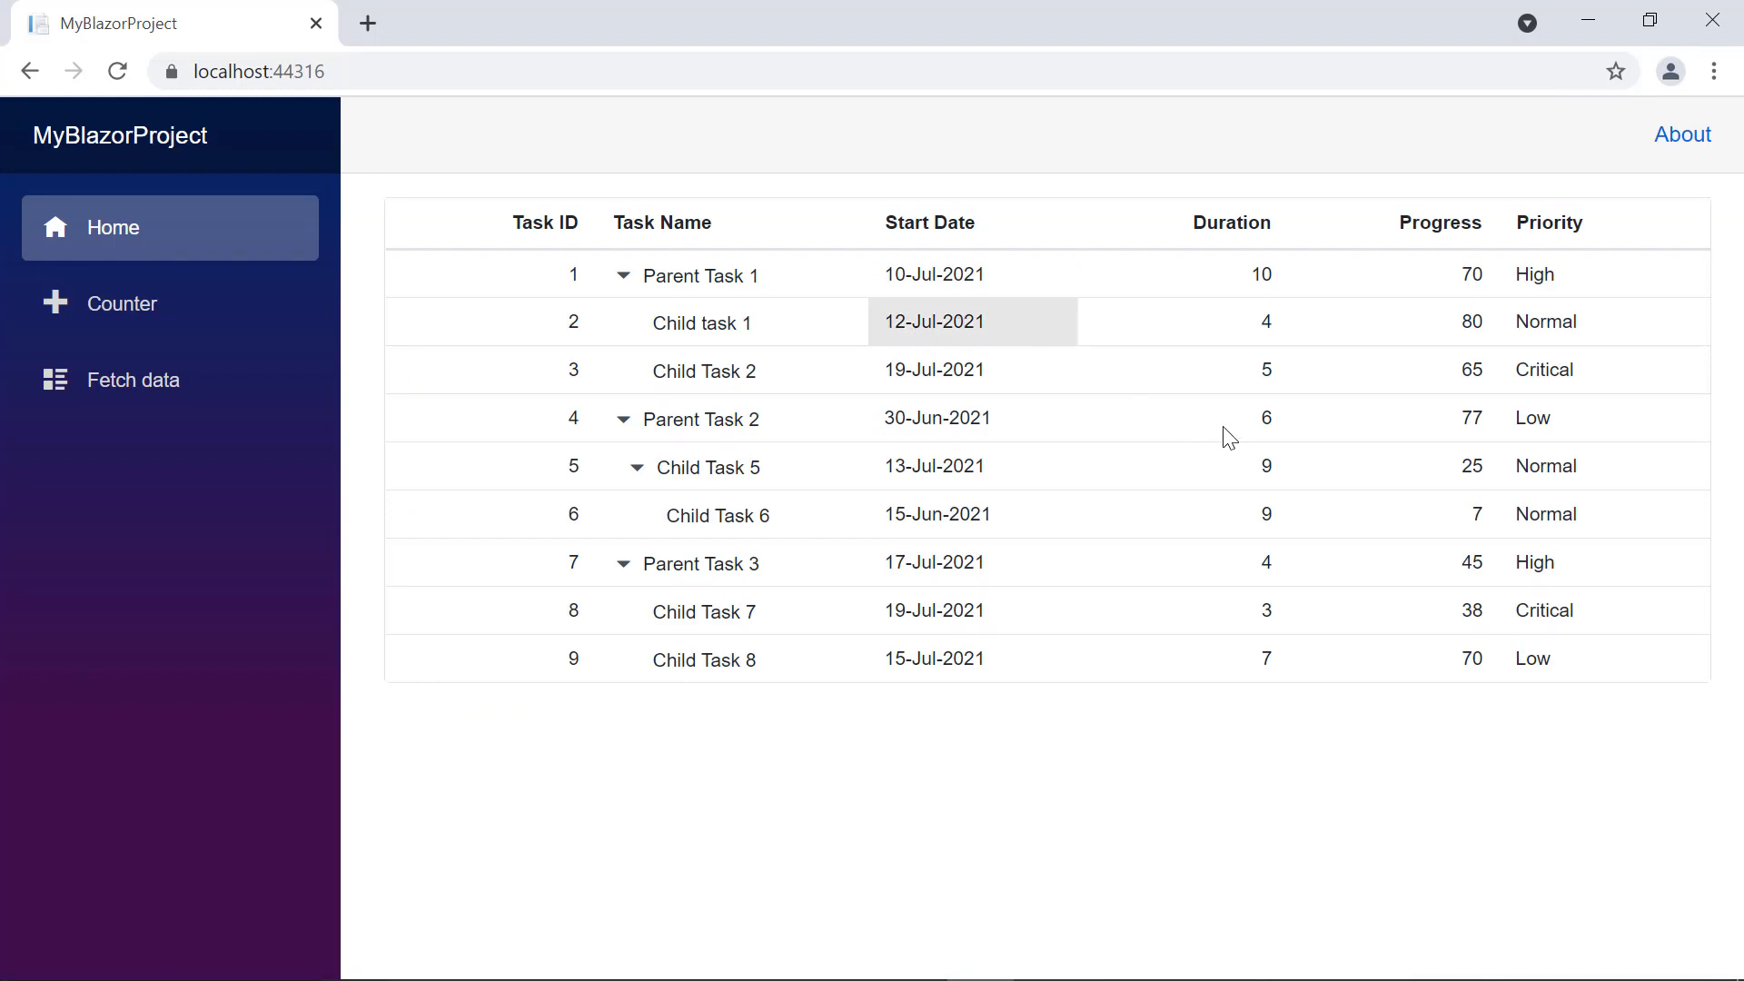
mouse_move(1278, 425)
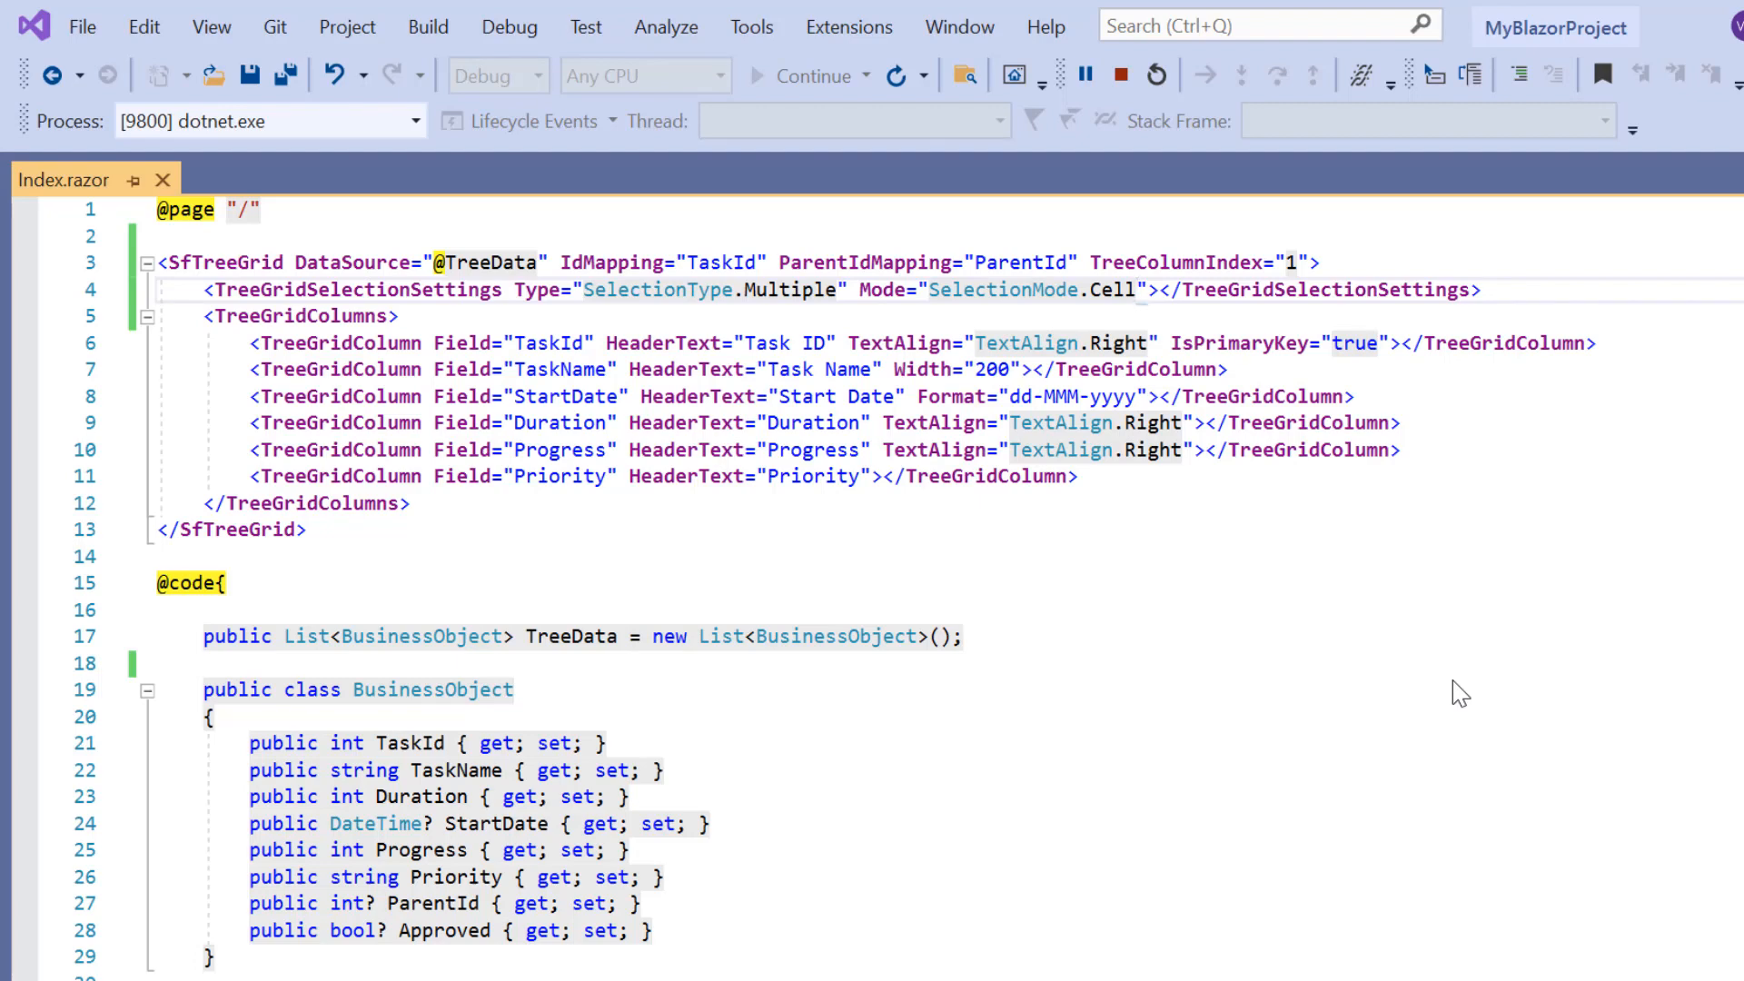
Add CellSelectionMode="CellSelectionMode.Box" to the selection settings and reload the app
text(C)
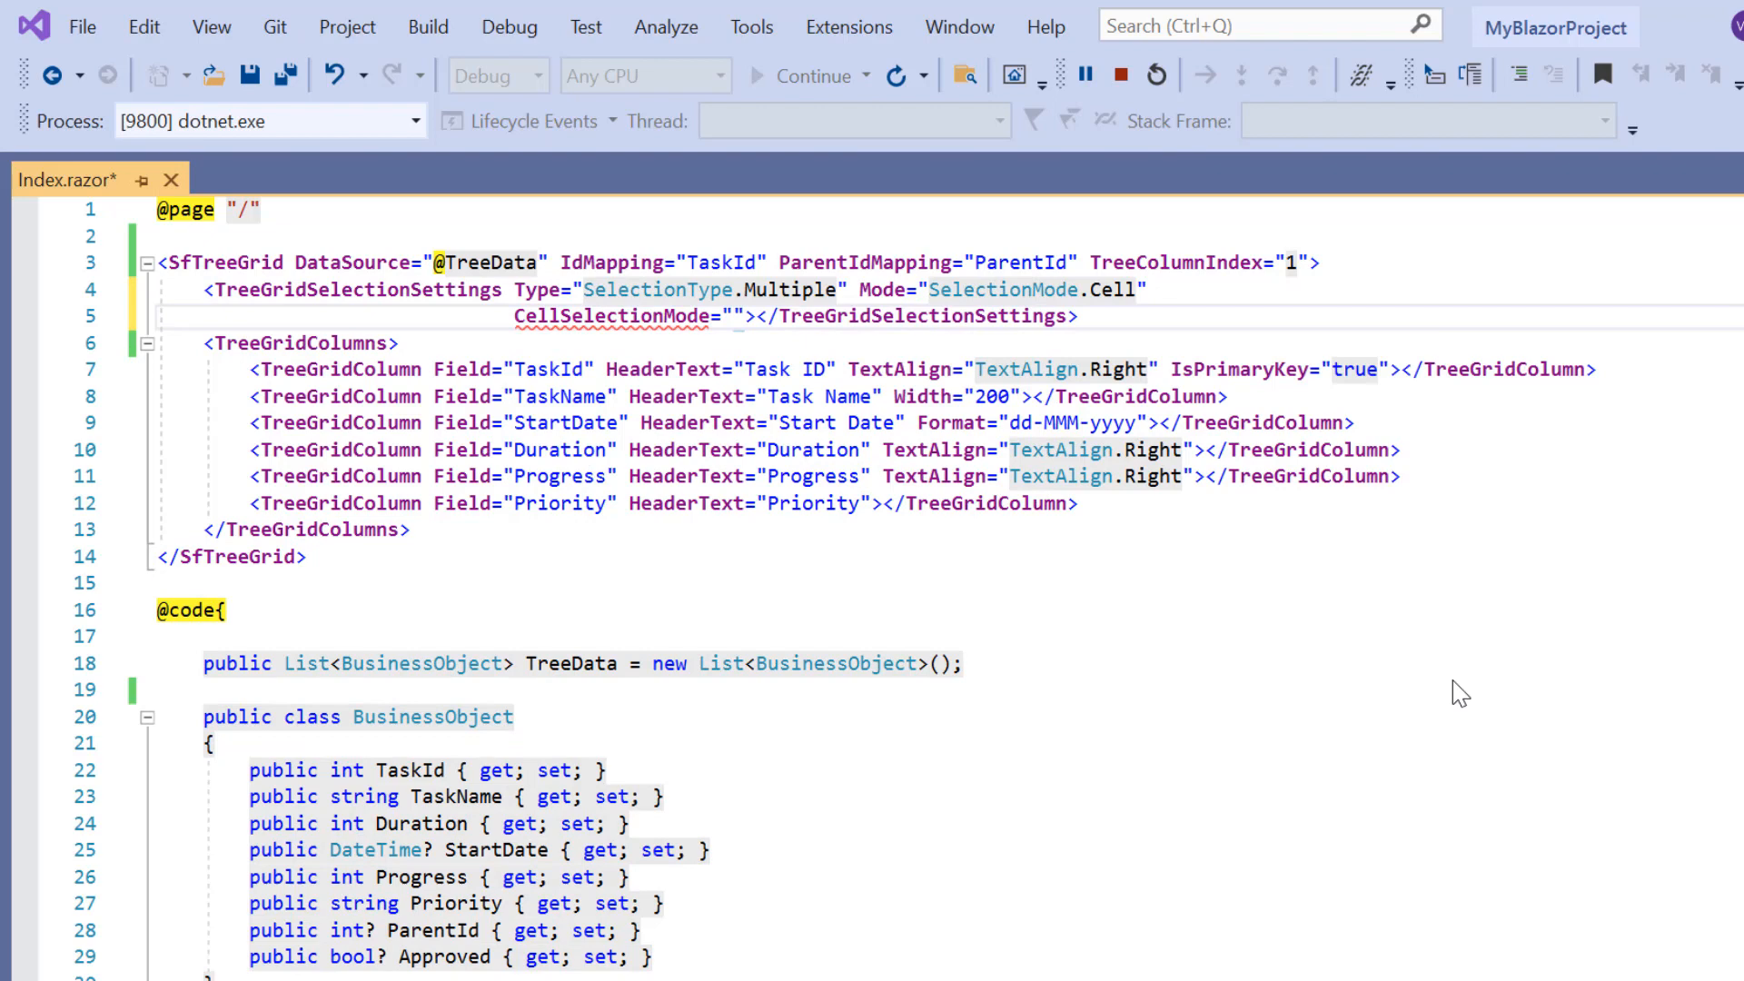
text(CellSelectionMode.Box)
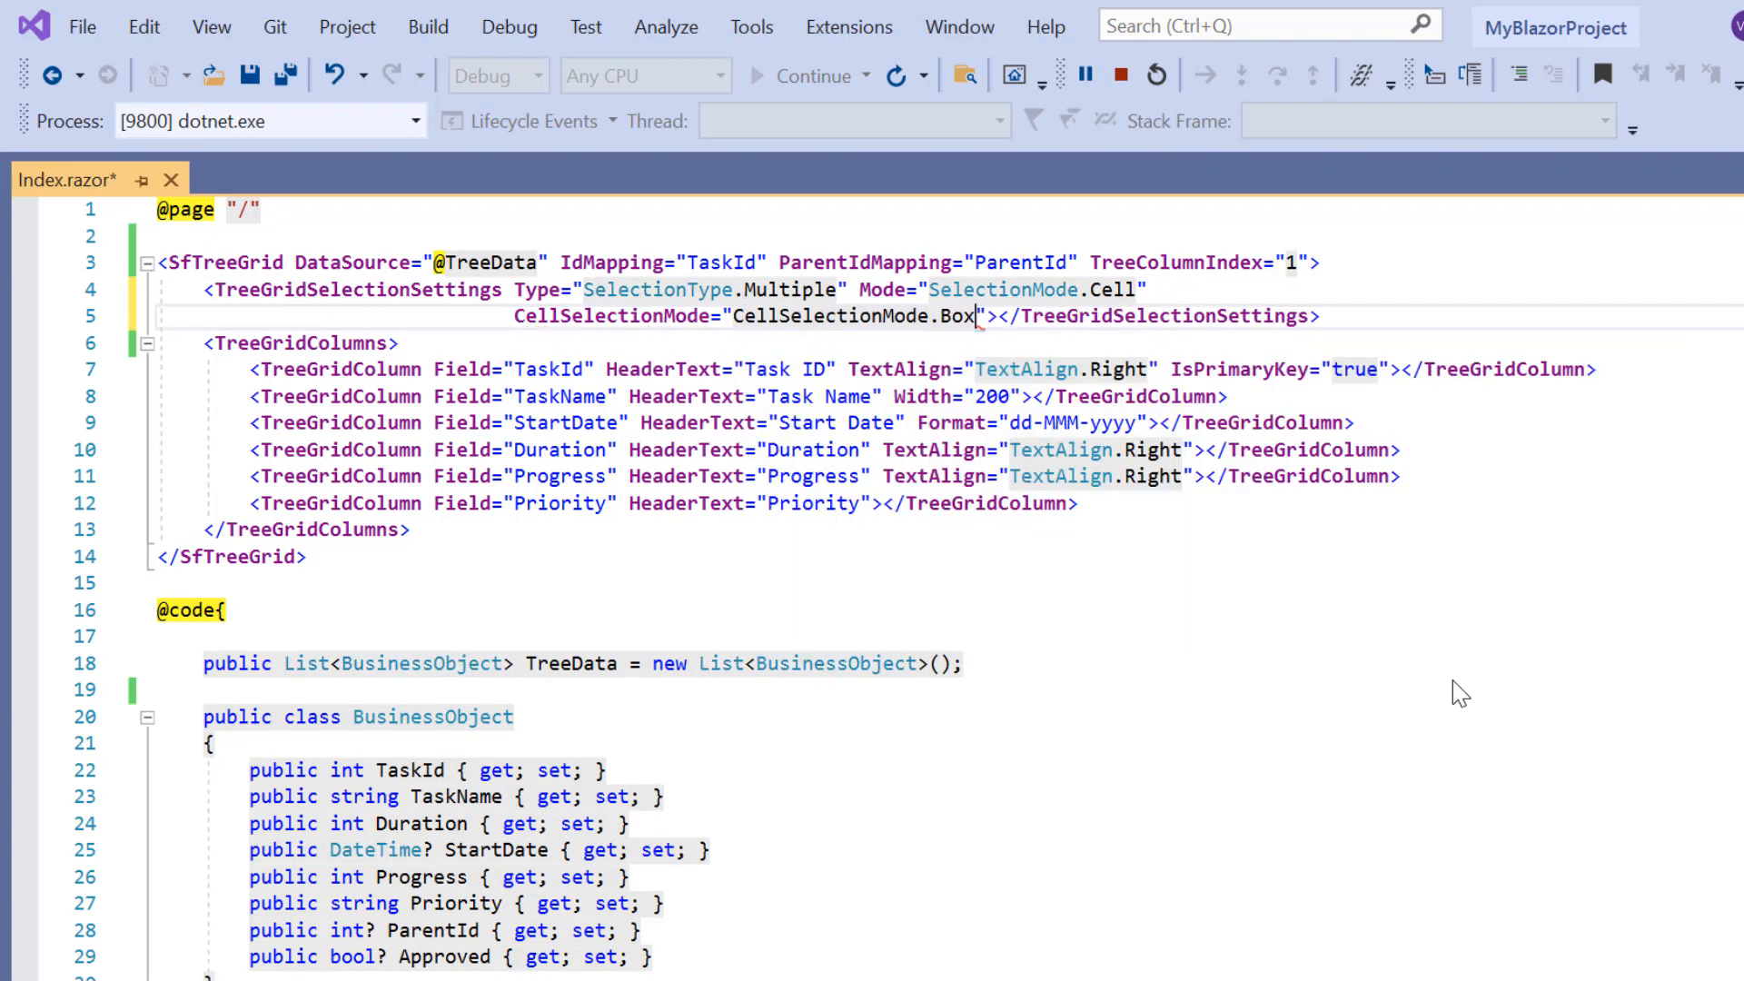
click(809, 76)
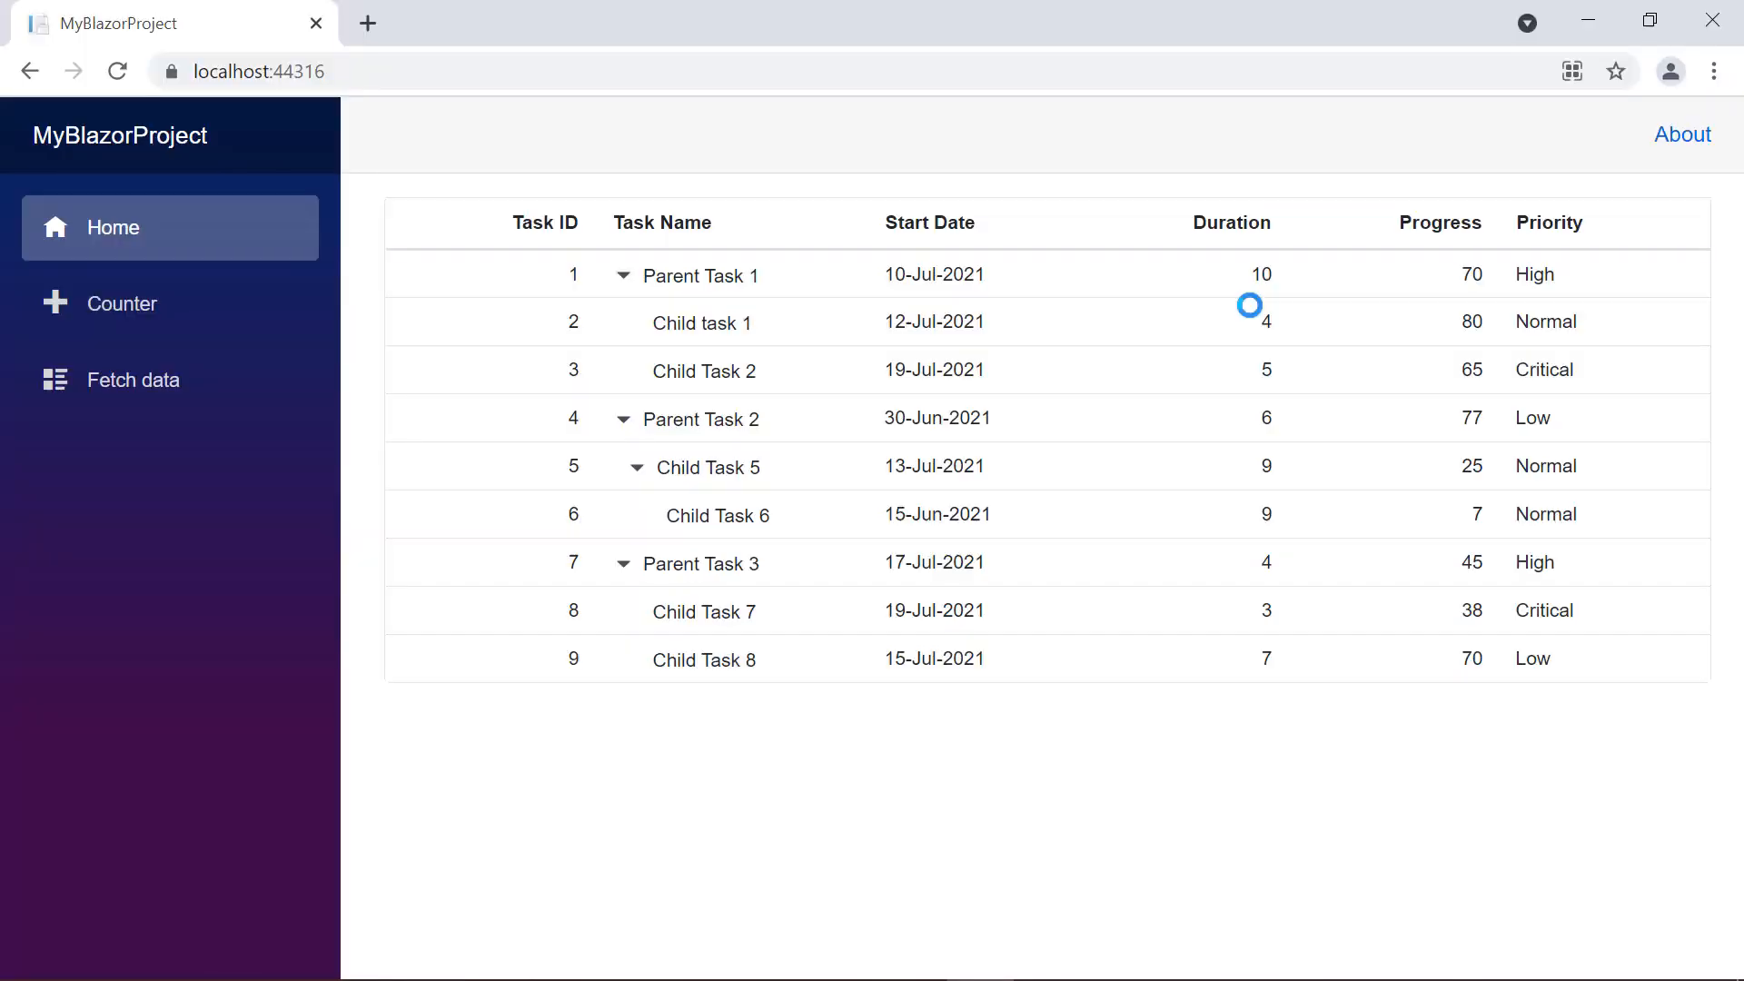
Drag from Child task 1's Start Date cell to Parent Task 2's Duration cell
click(972, 322)
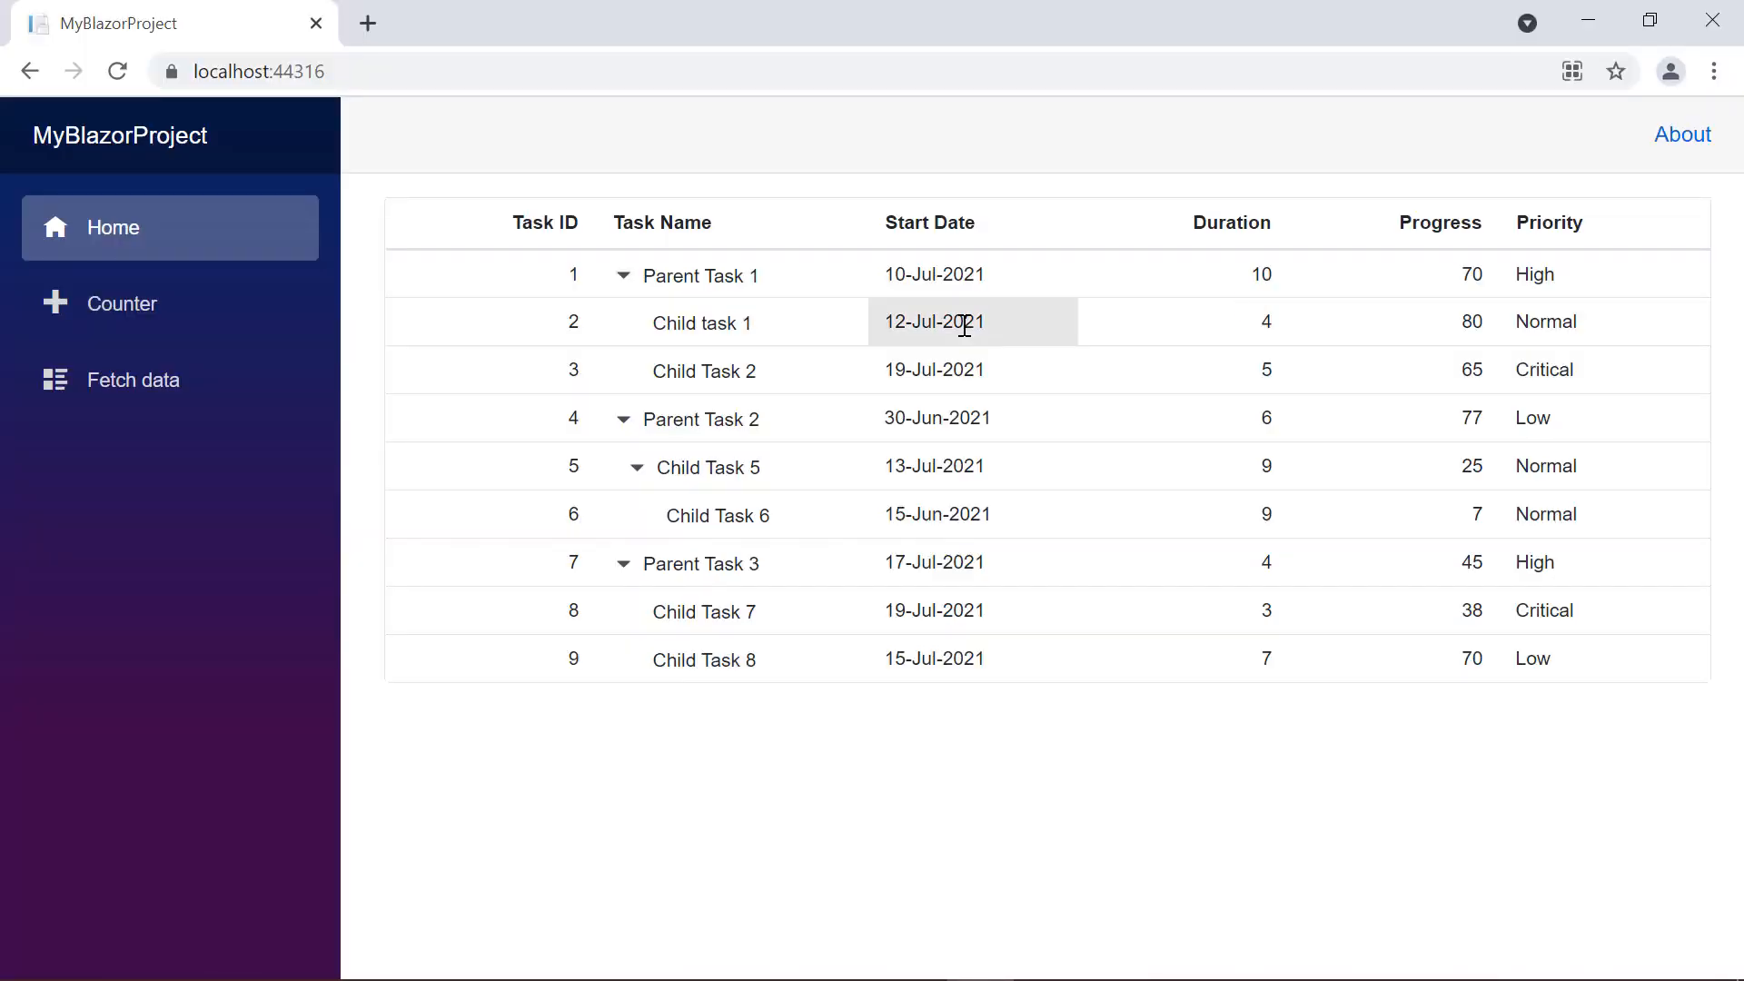
mouse_move(1268, 420)
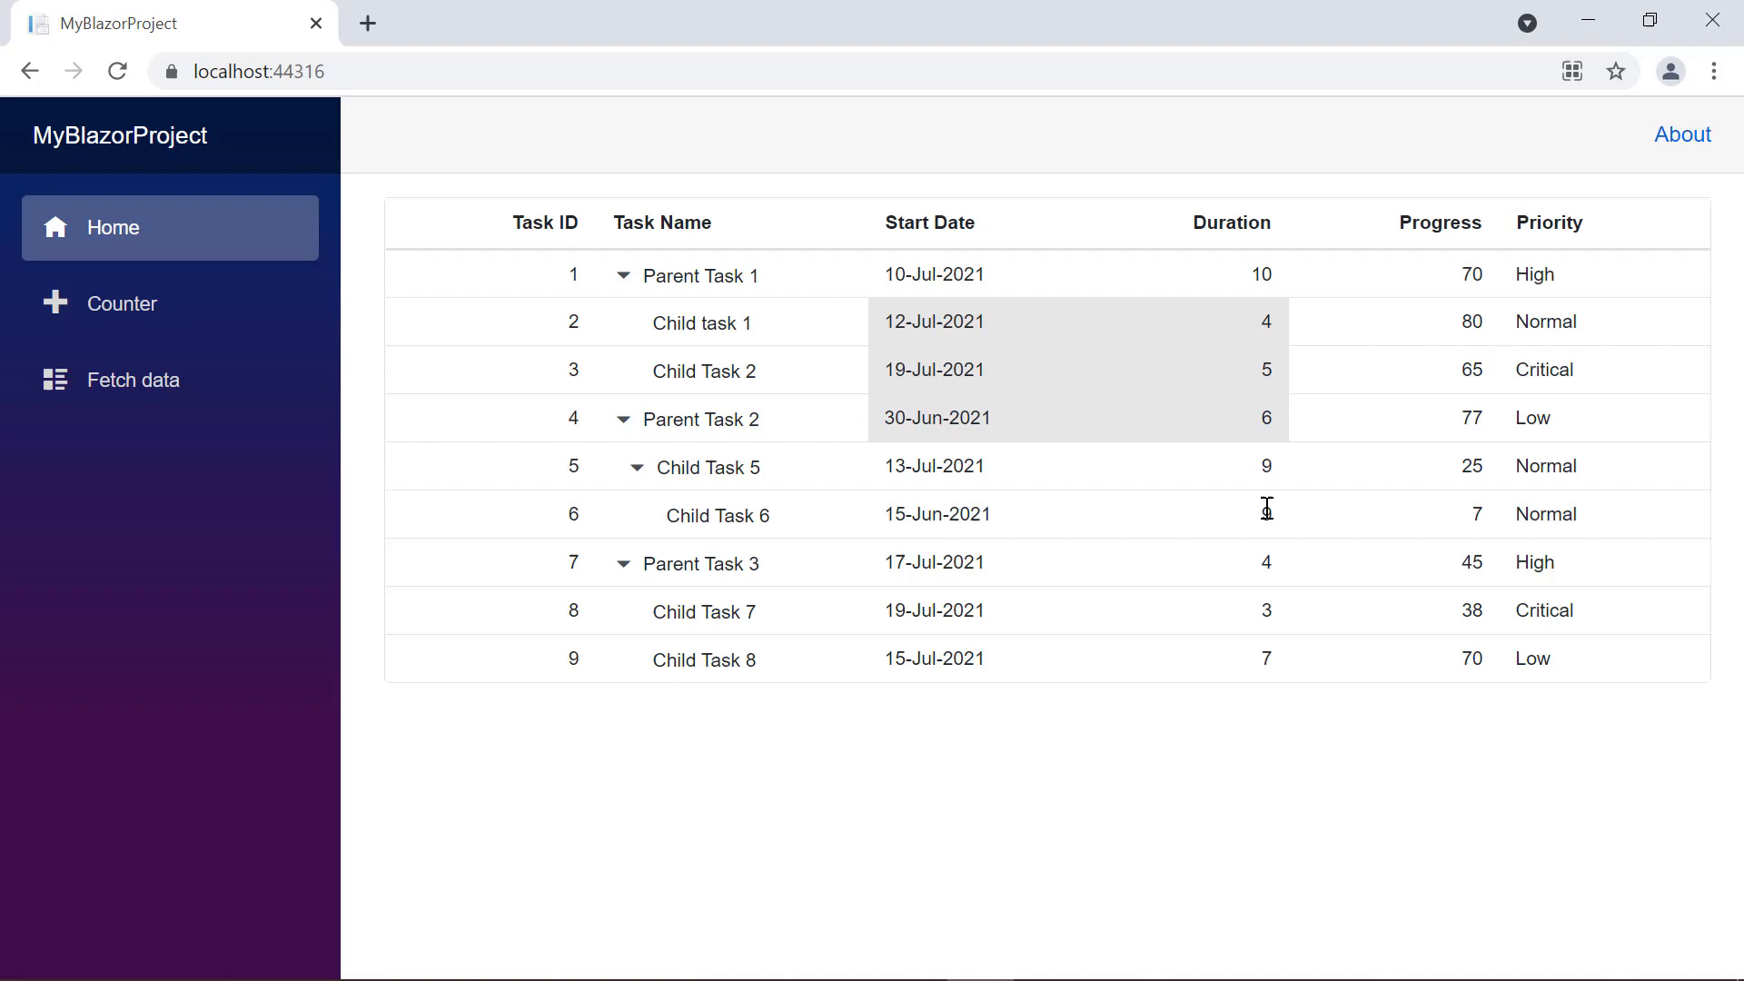
mouse_move(1240, 515)
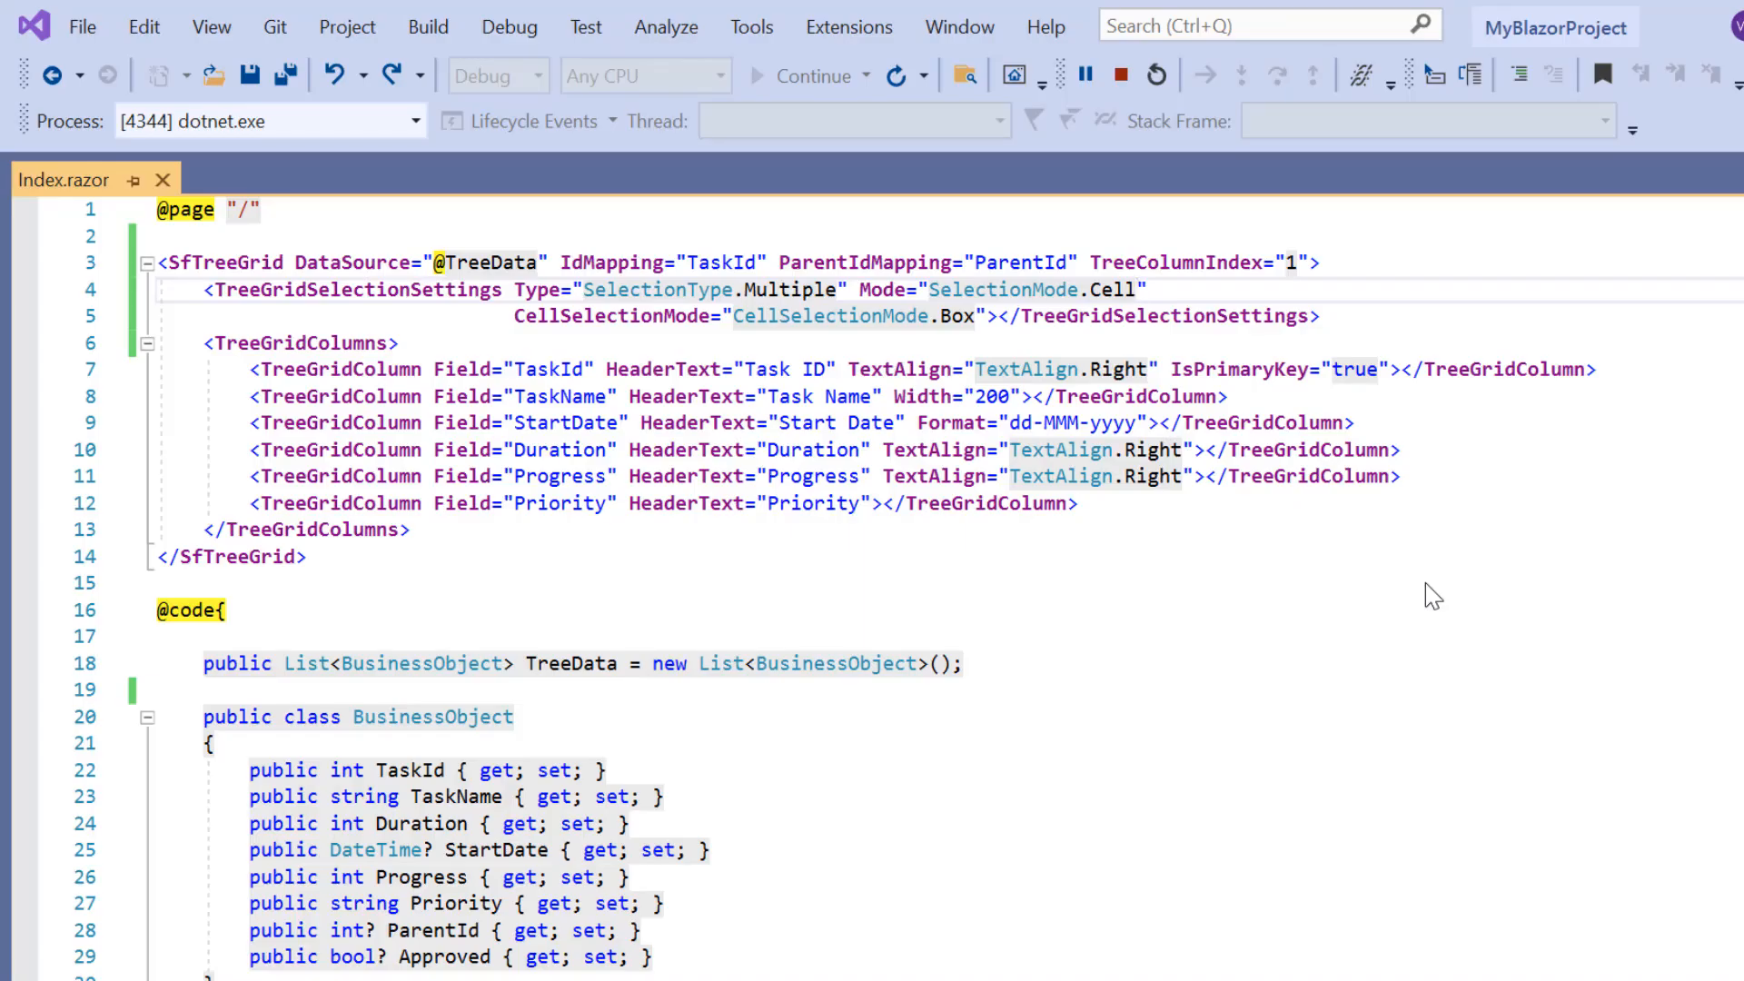
Change the selection Mode from Cell to SelectionMode.Both, keeping Box cell selection
text(B)
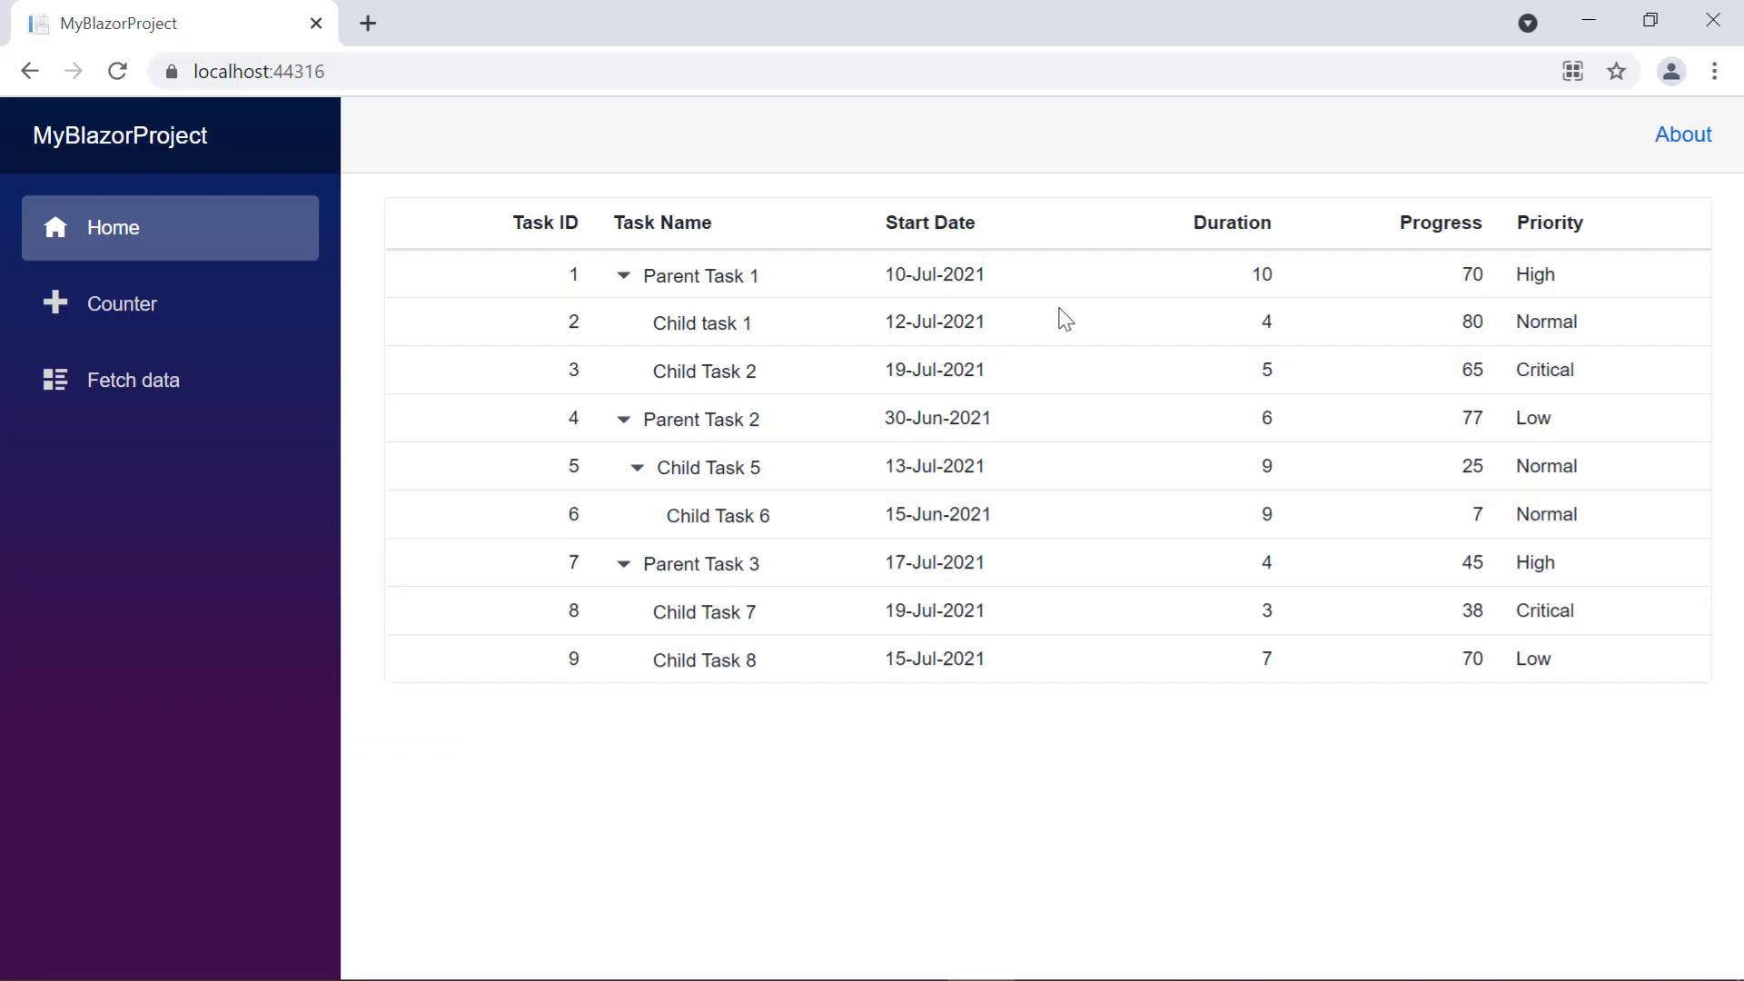
click(934, 322)
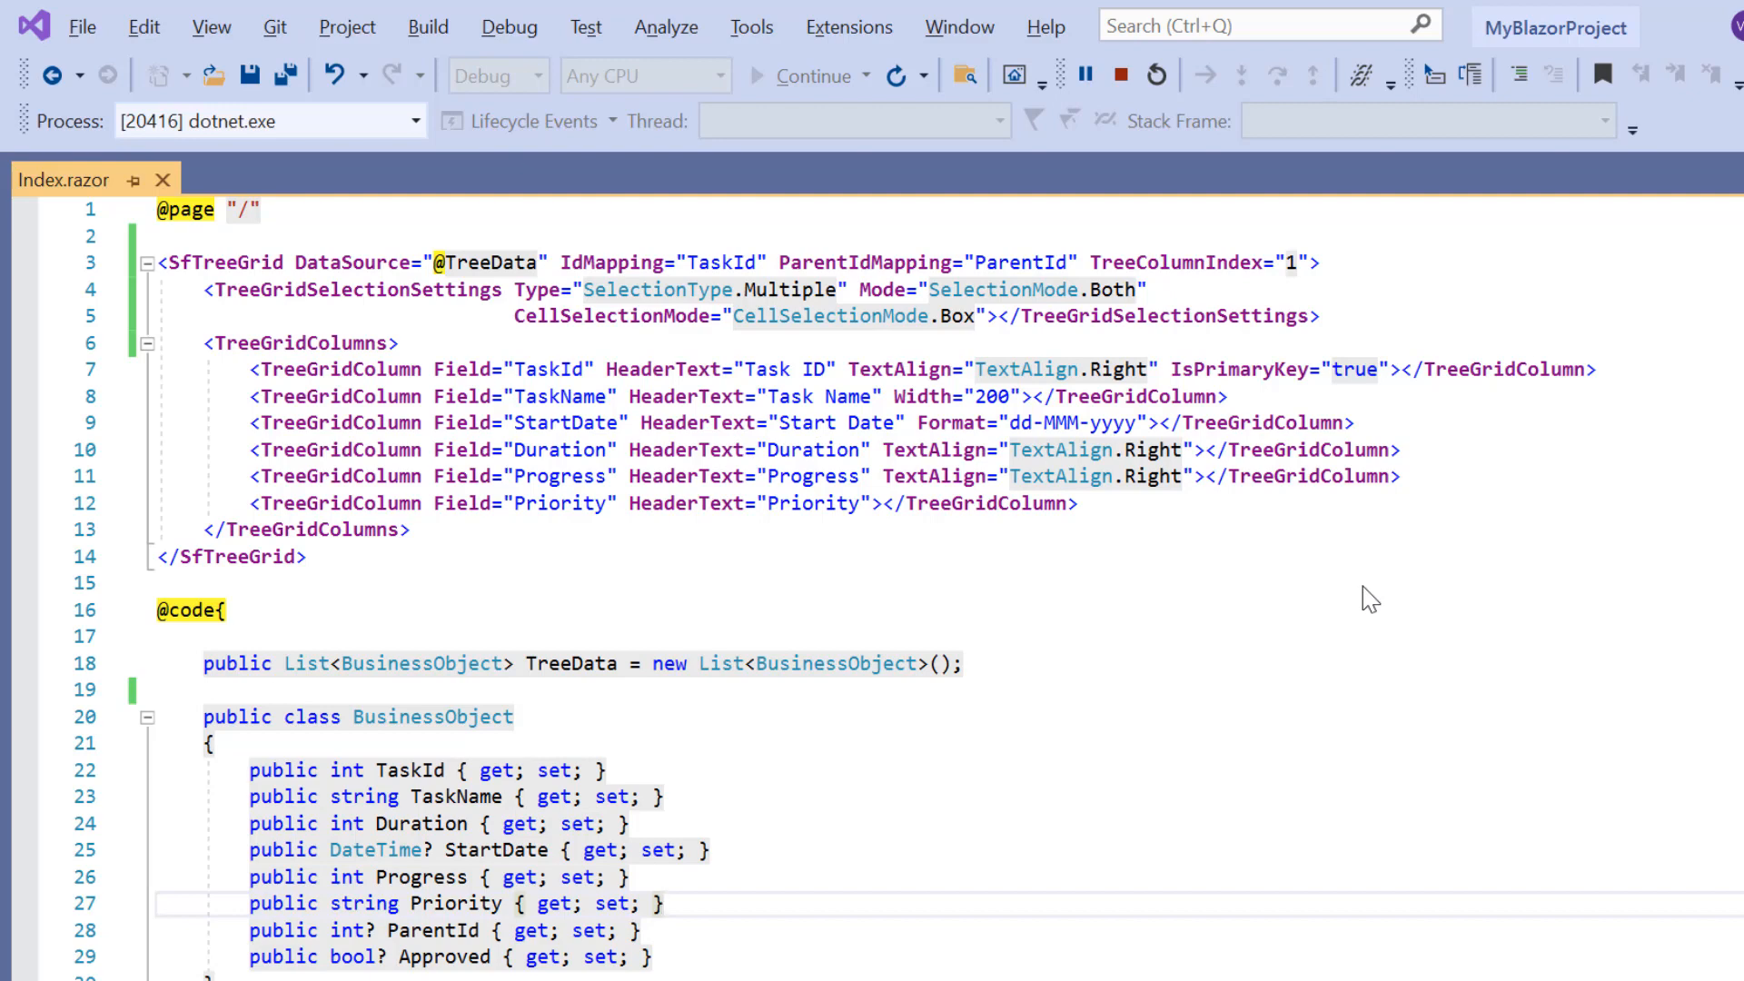
Add a TreeGridColumn with Type ColumnType.CheckBox before the Task ID column
text(TreeGridColumn Type=""></TreeGridColumn>)
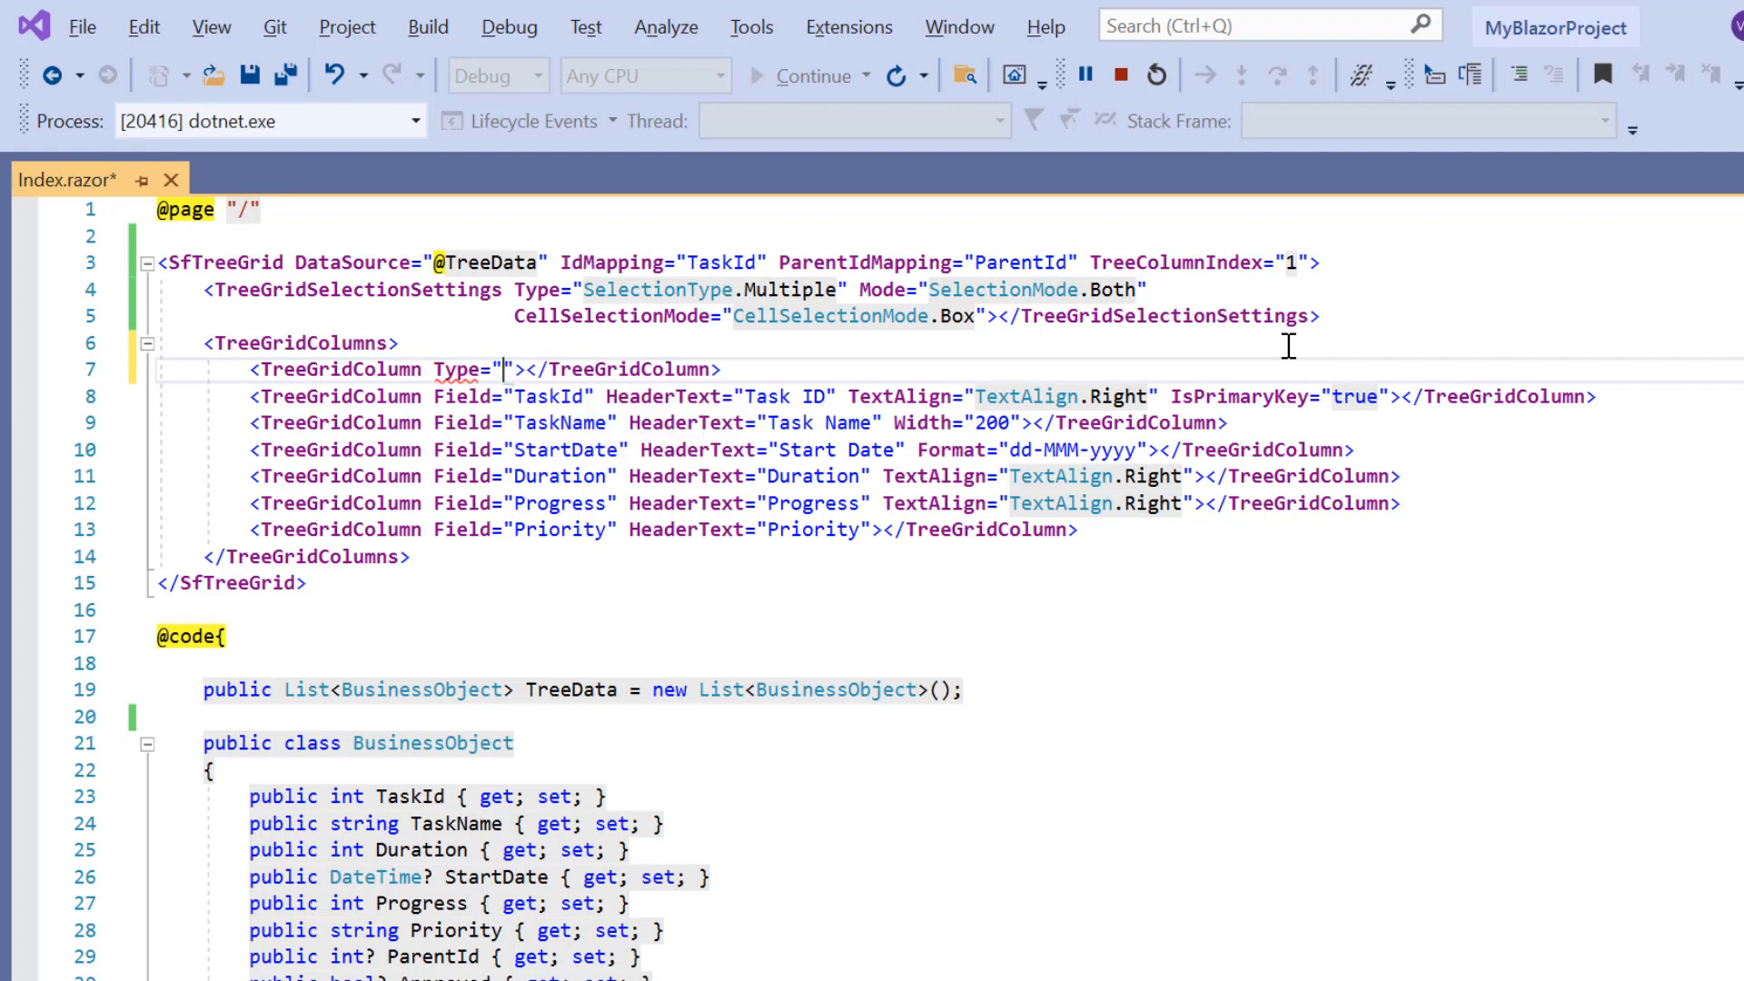
text(ColumnType.CheckBox)
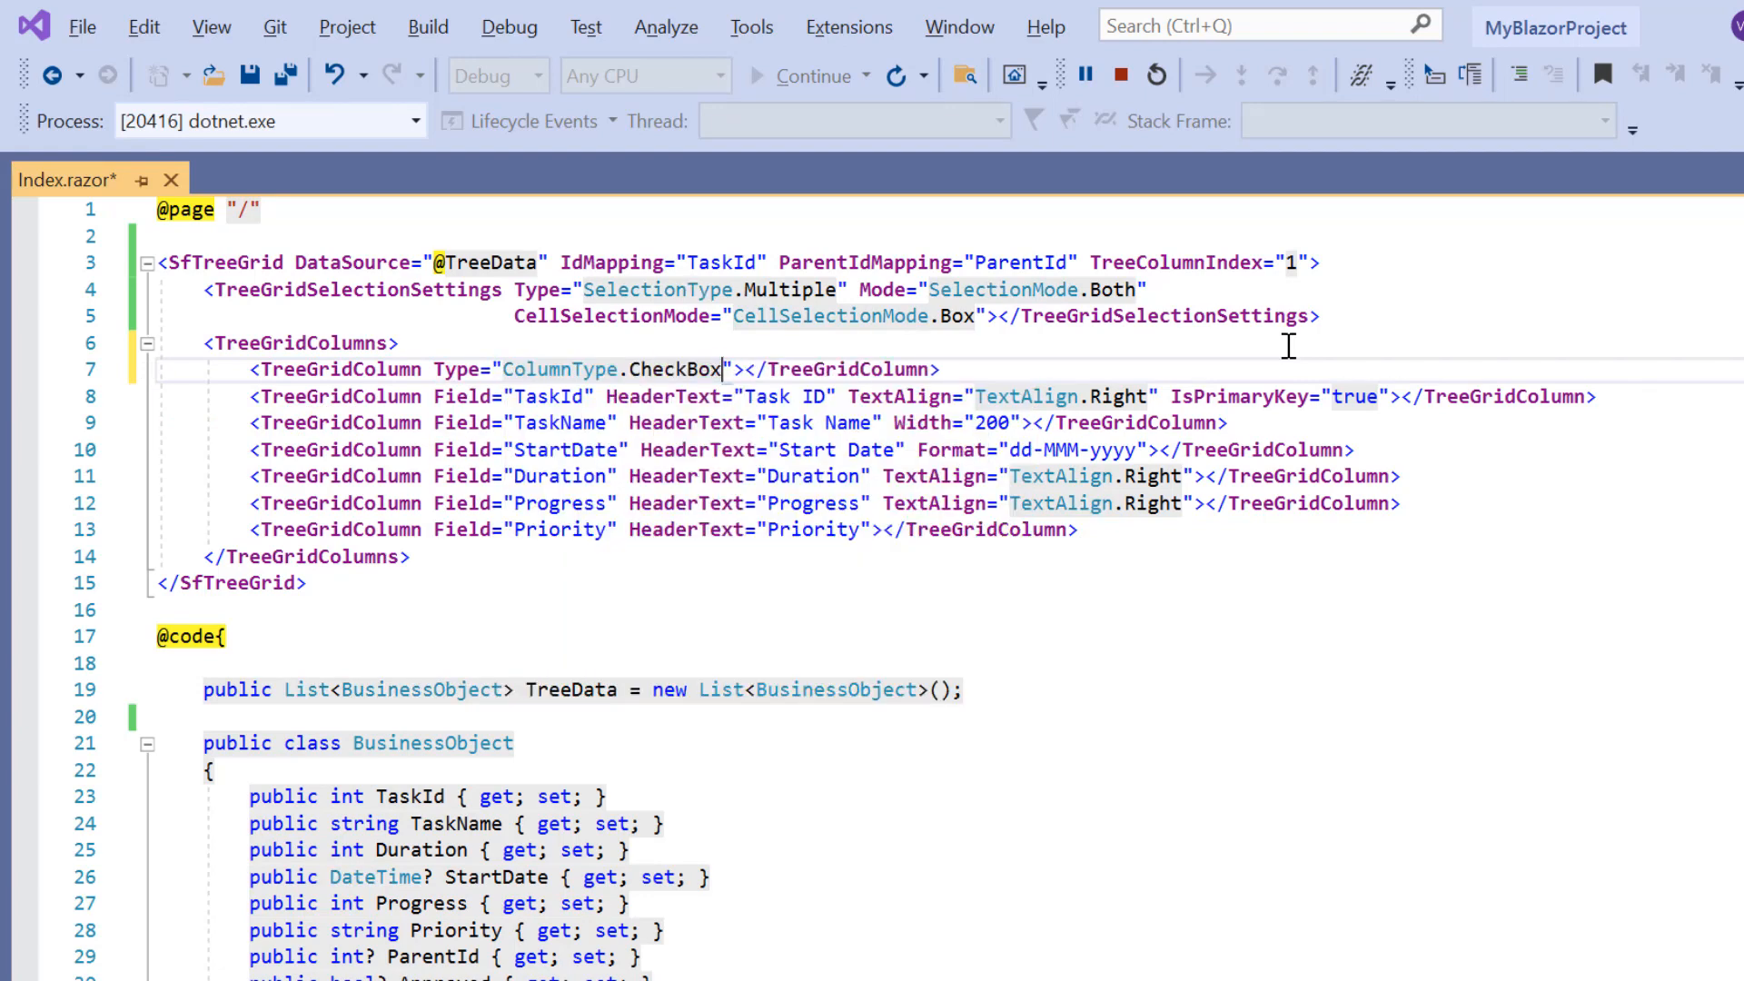
text(2)
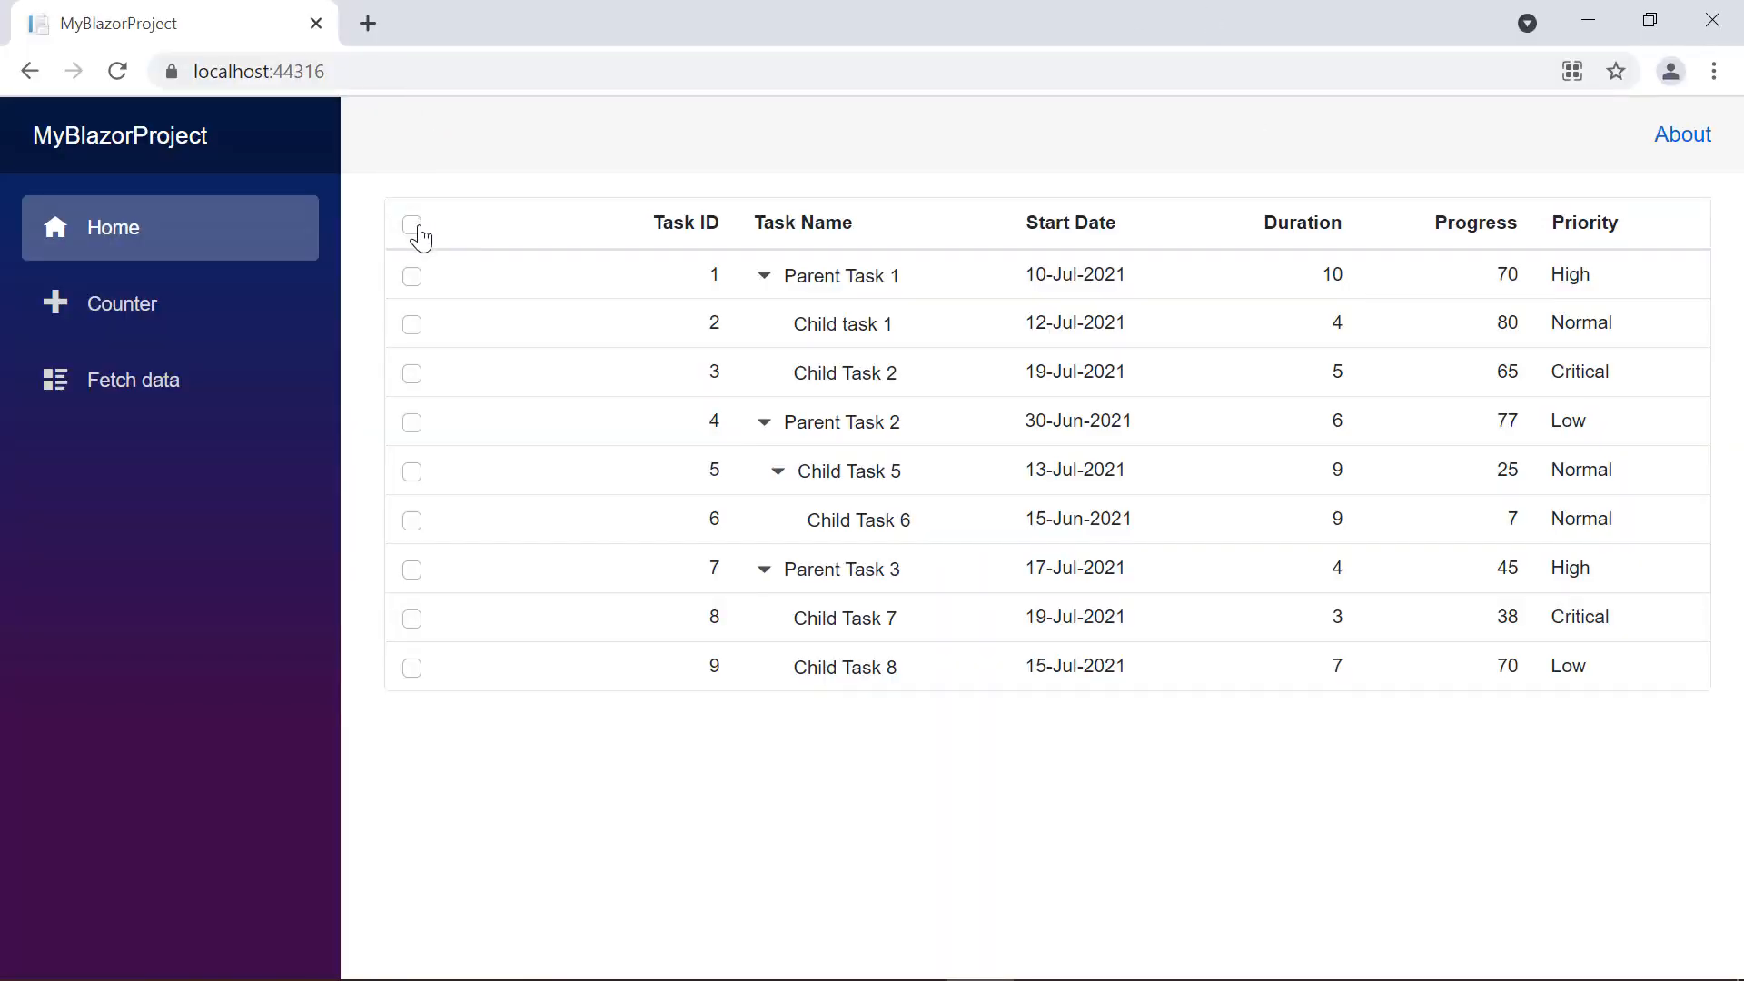
Tick and untick the header checkbox, then select the Child task 1 row
click(411, 226)
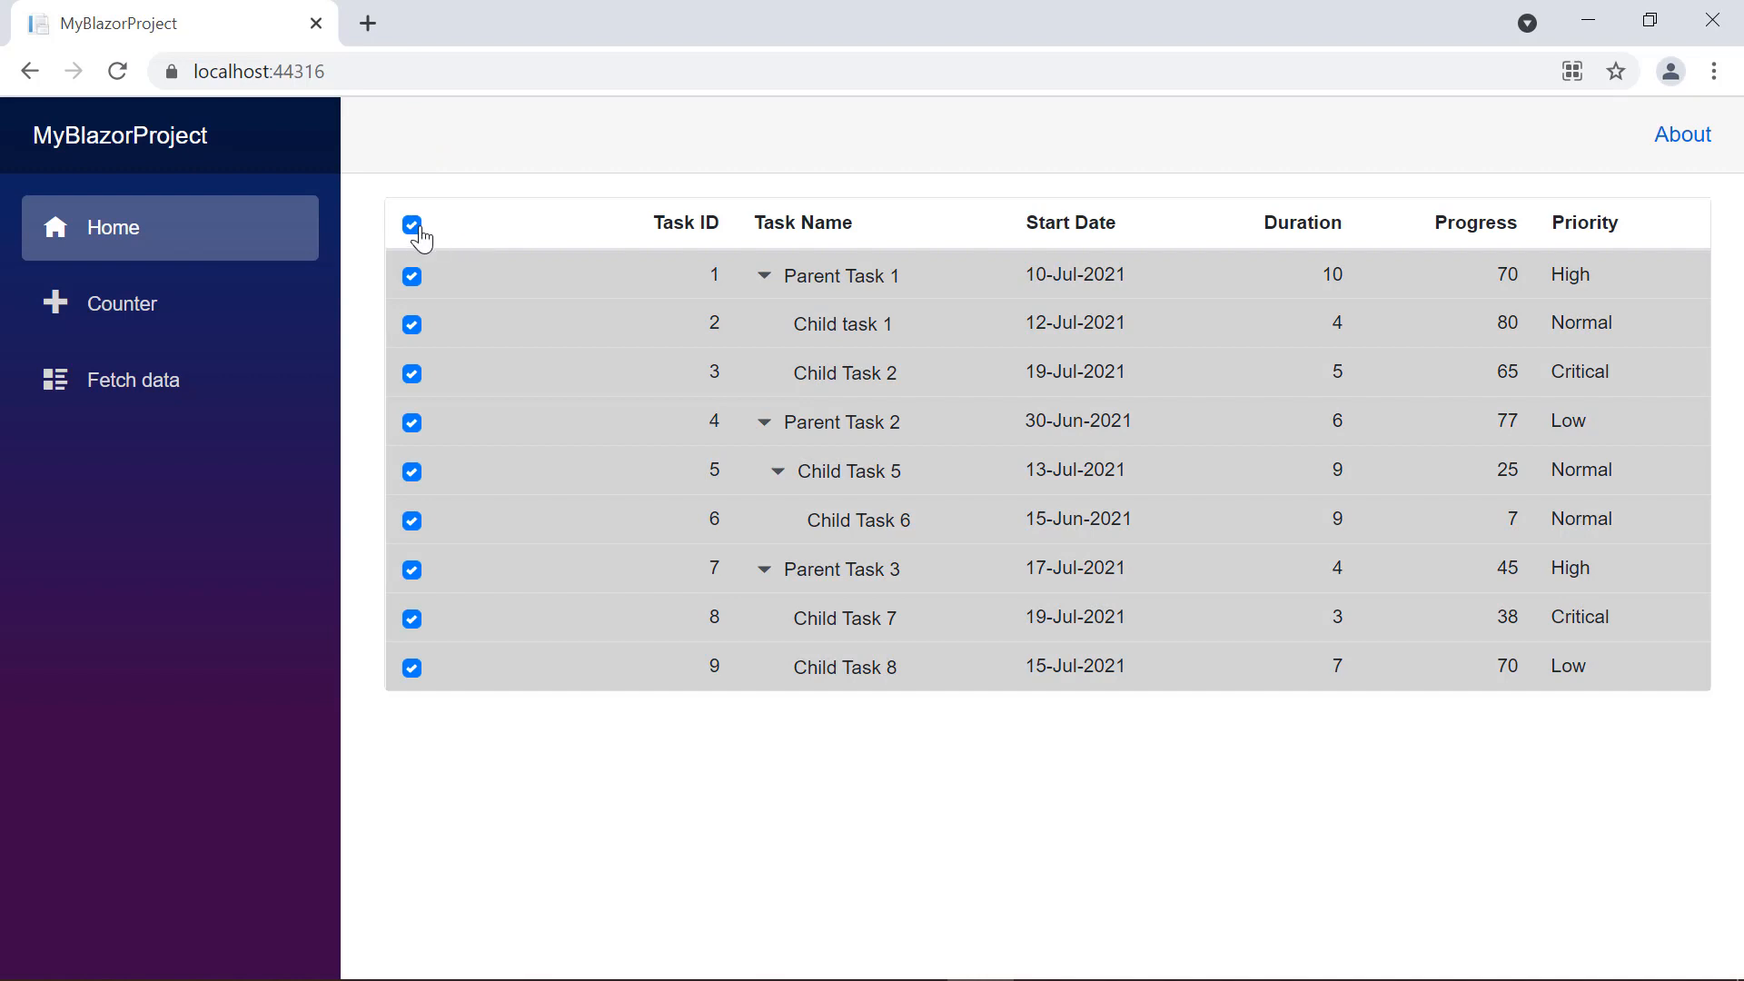
click(411, 224)
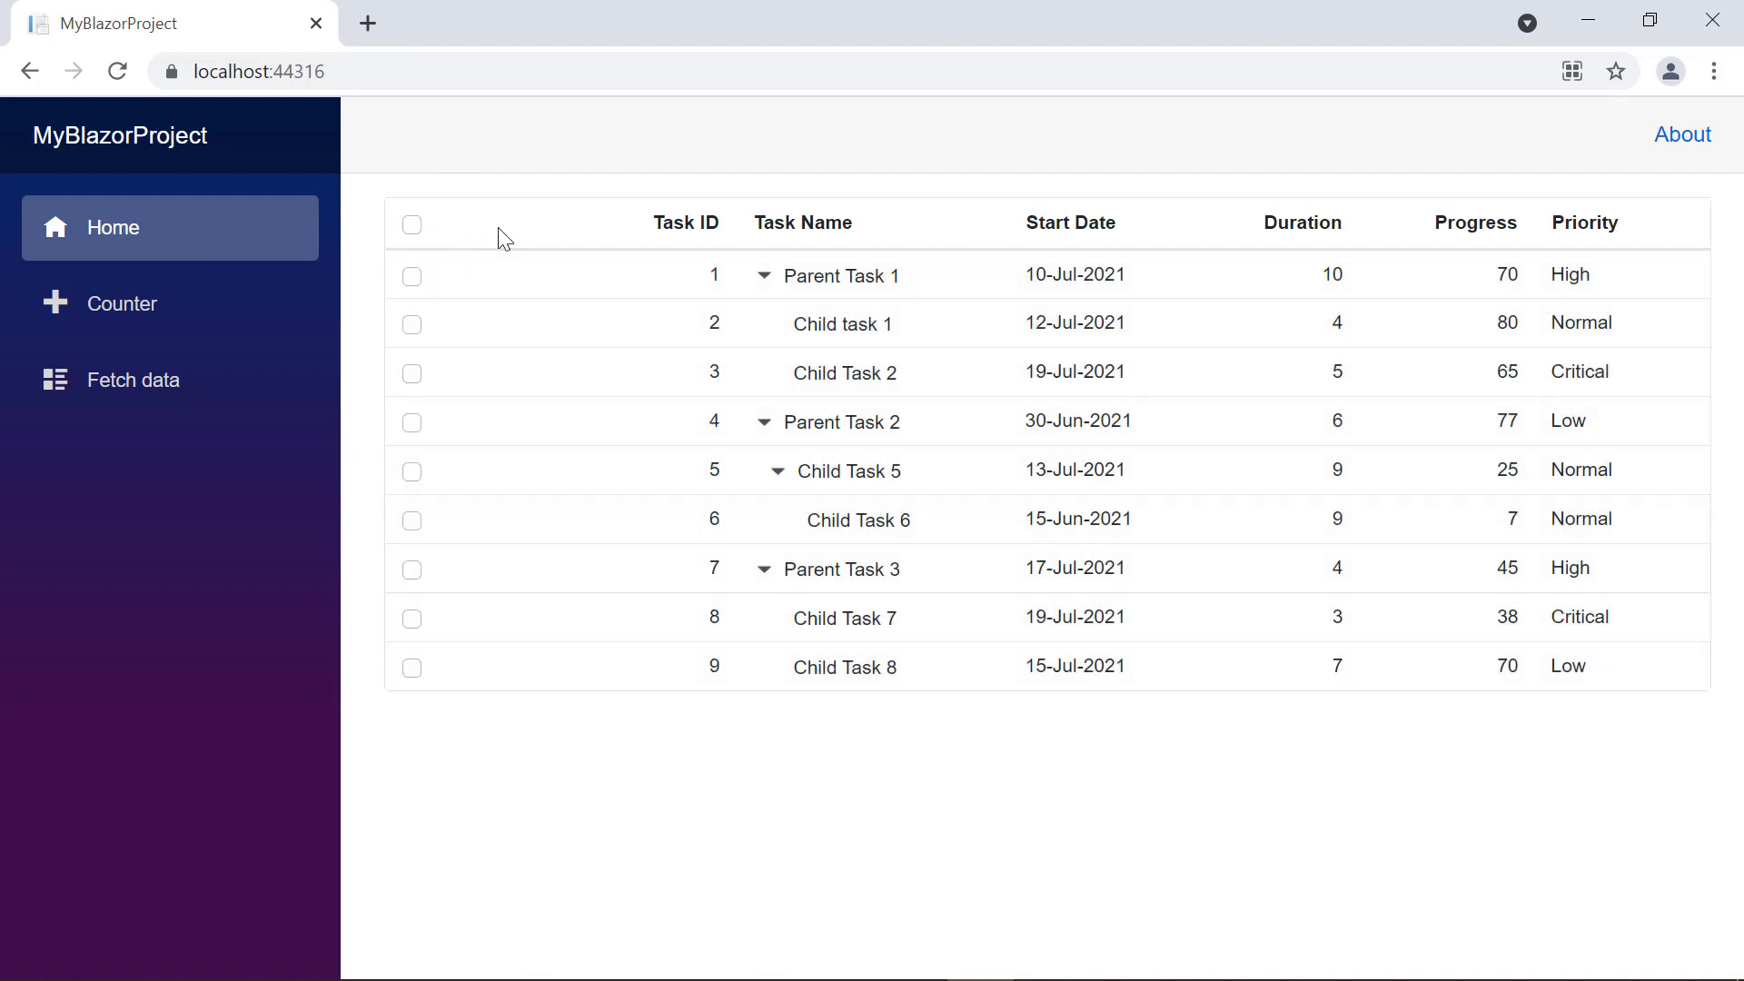
mouse_move(763, 336)
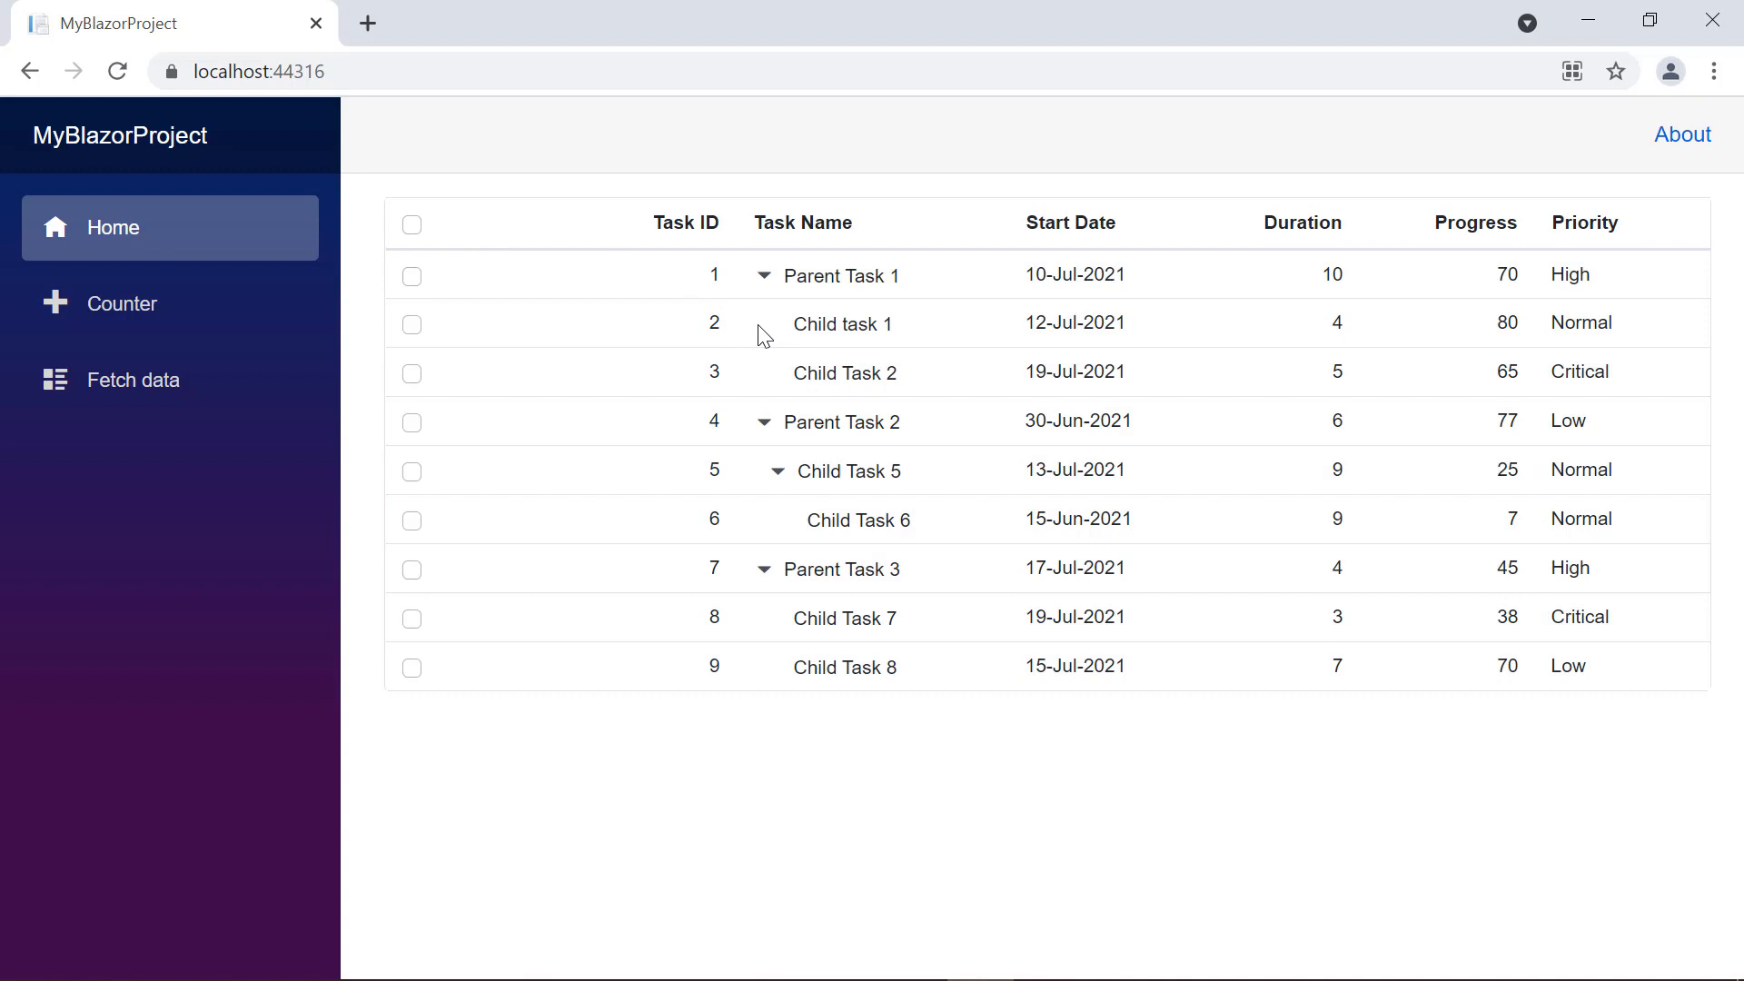
click(411, 323)
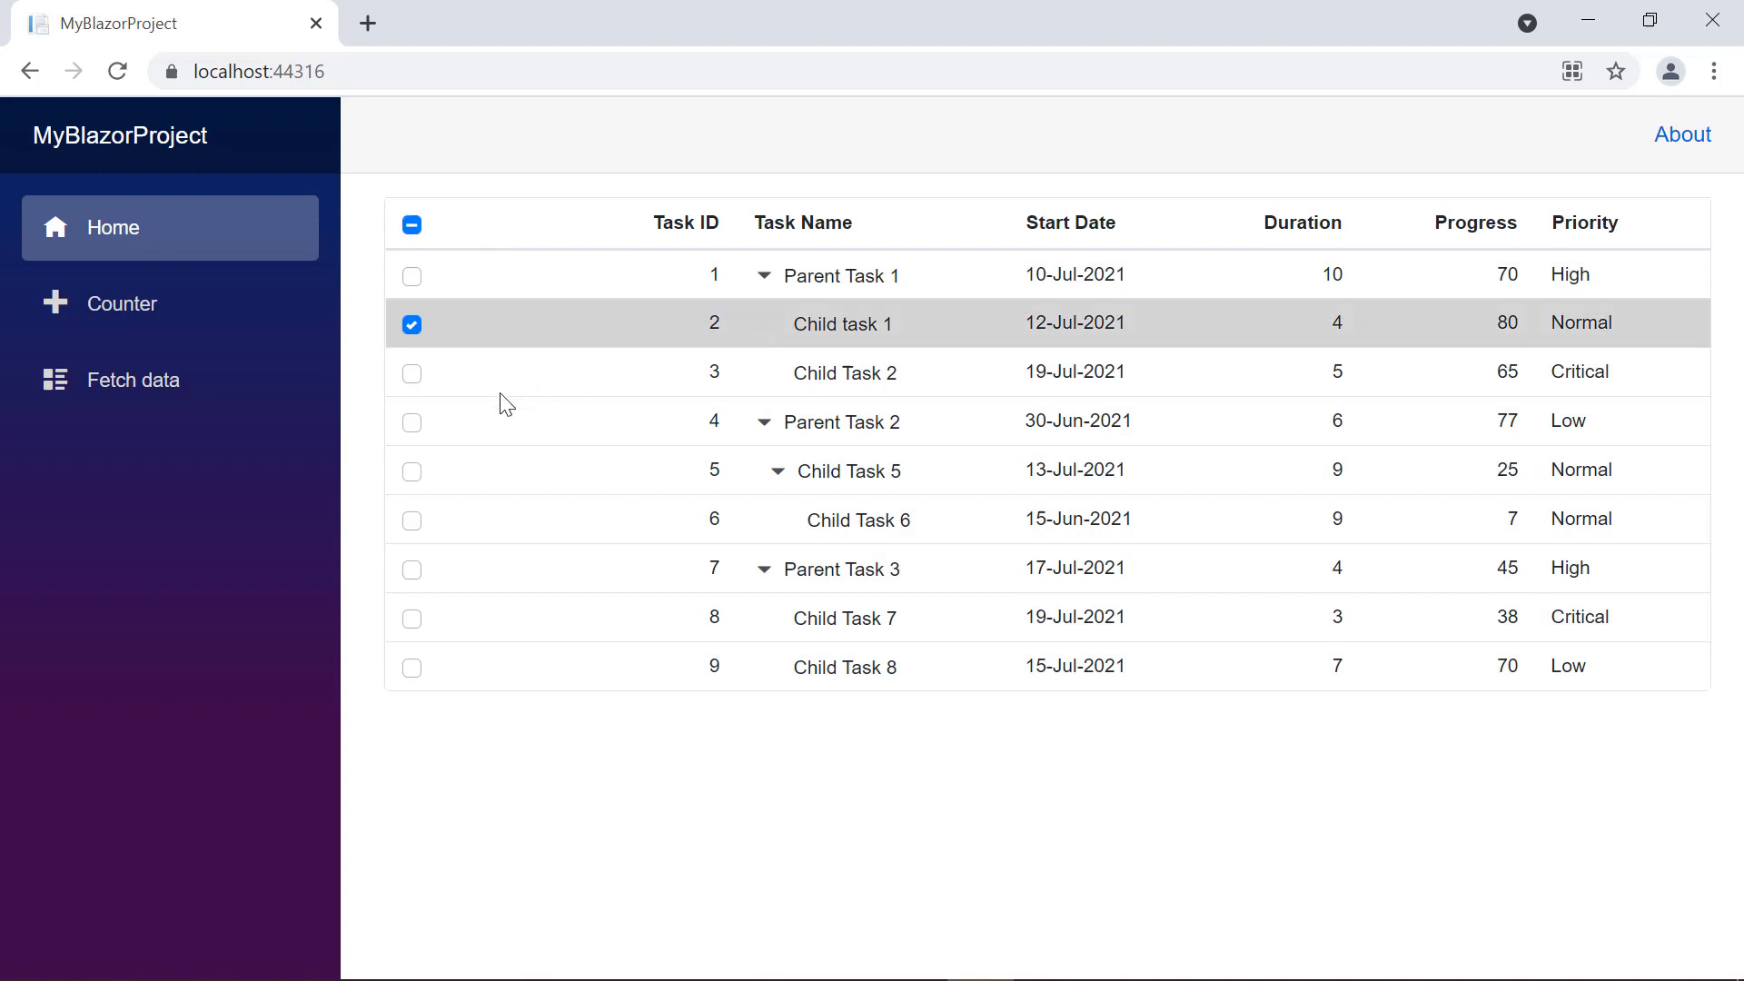
click(411, 373)
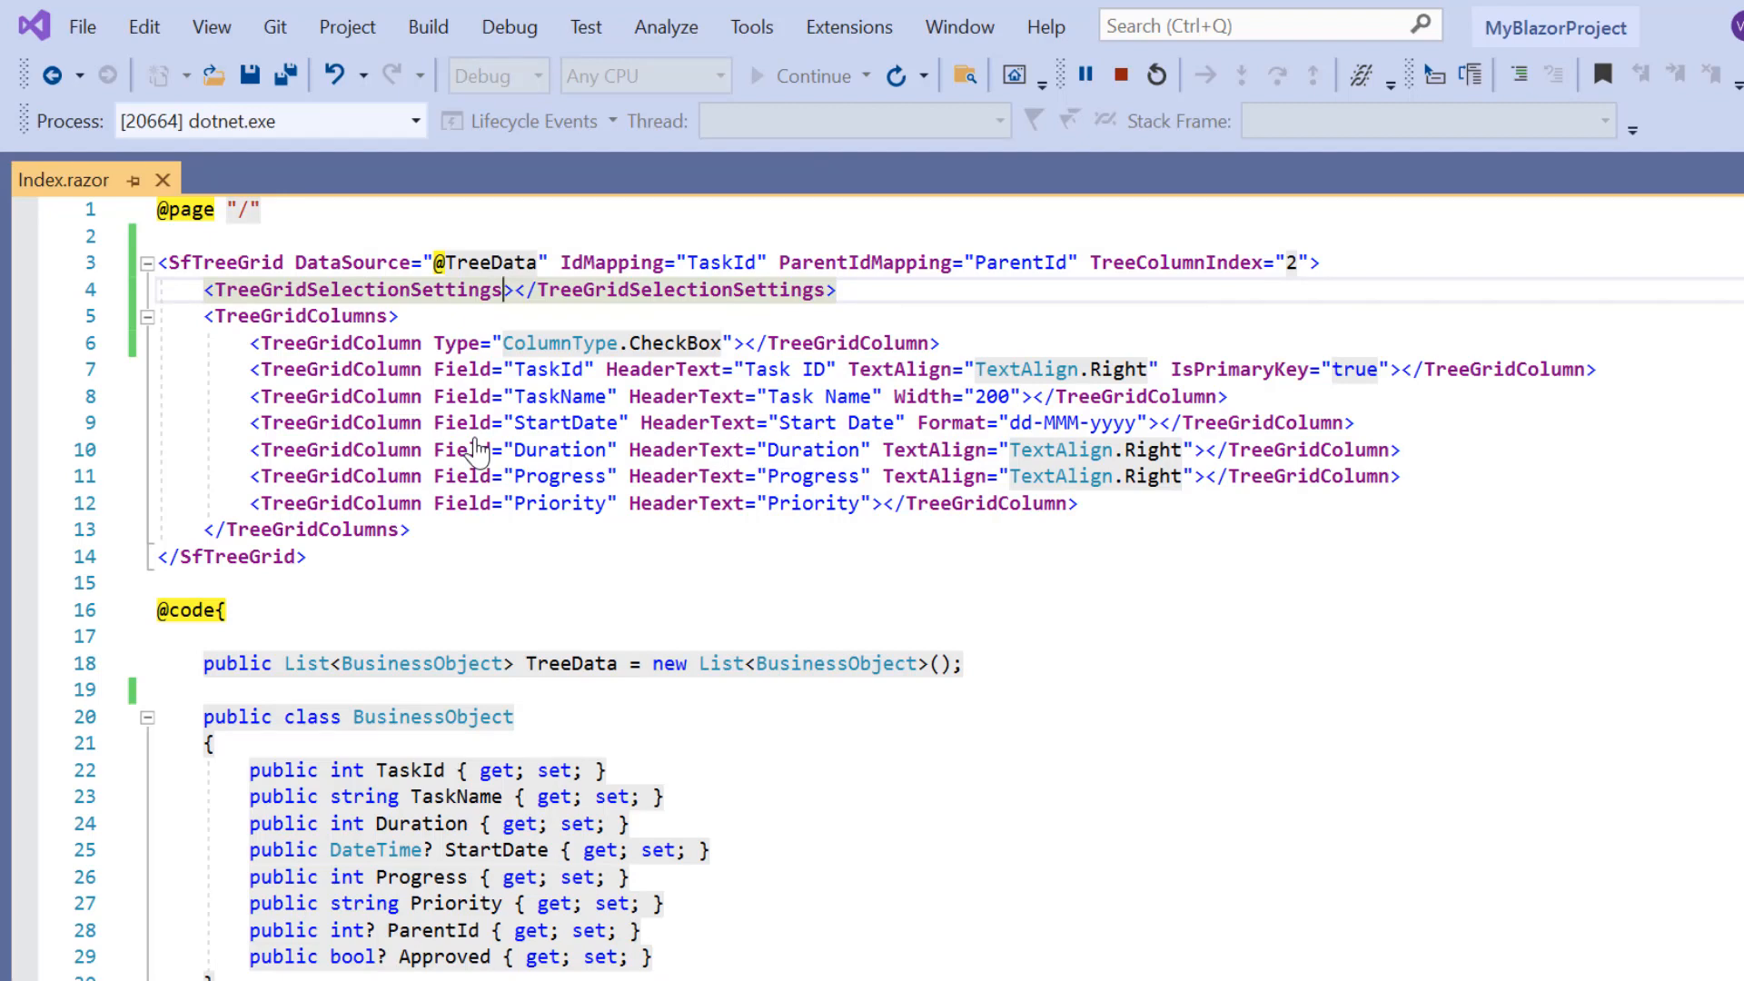
Add CheckboxOnly="true" to the selection settings, set TreeColumnIndex to 2, and rerun
text(CheckboxOnly="true)
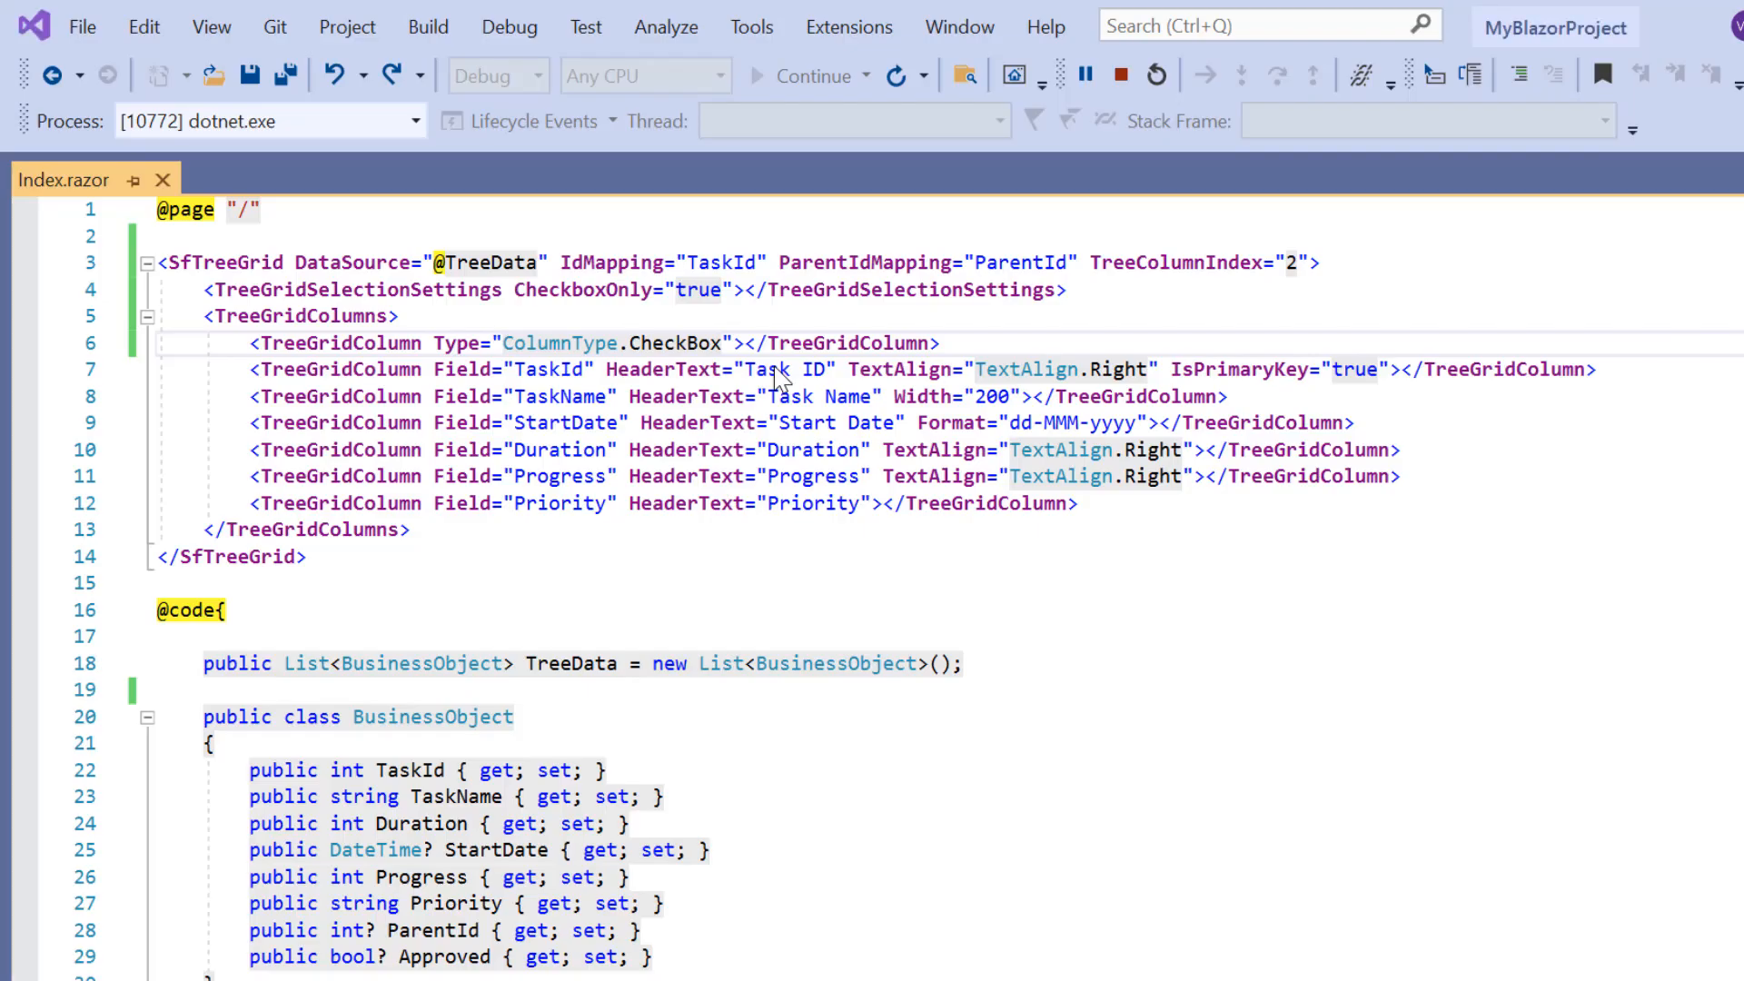
text(Ch)
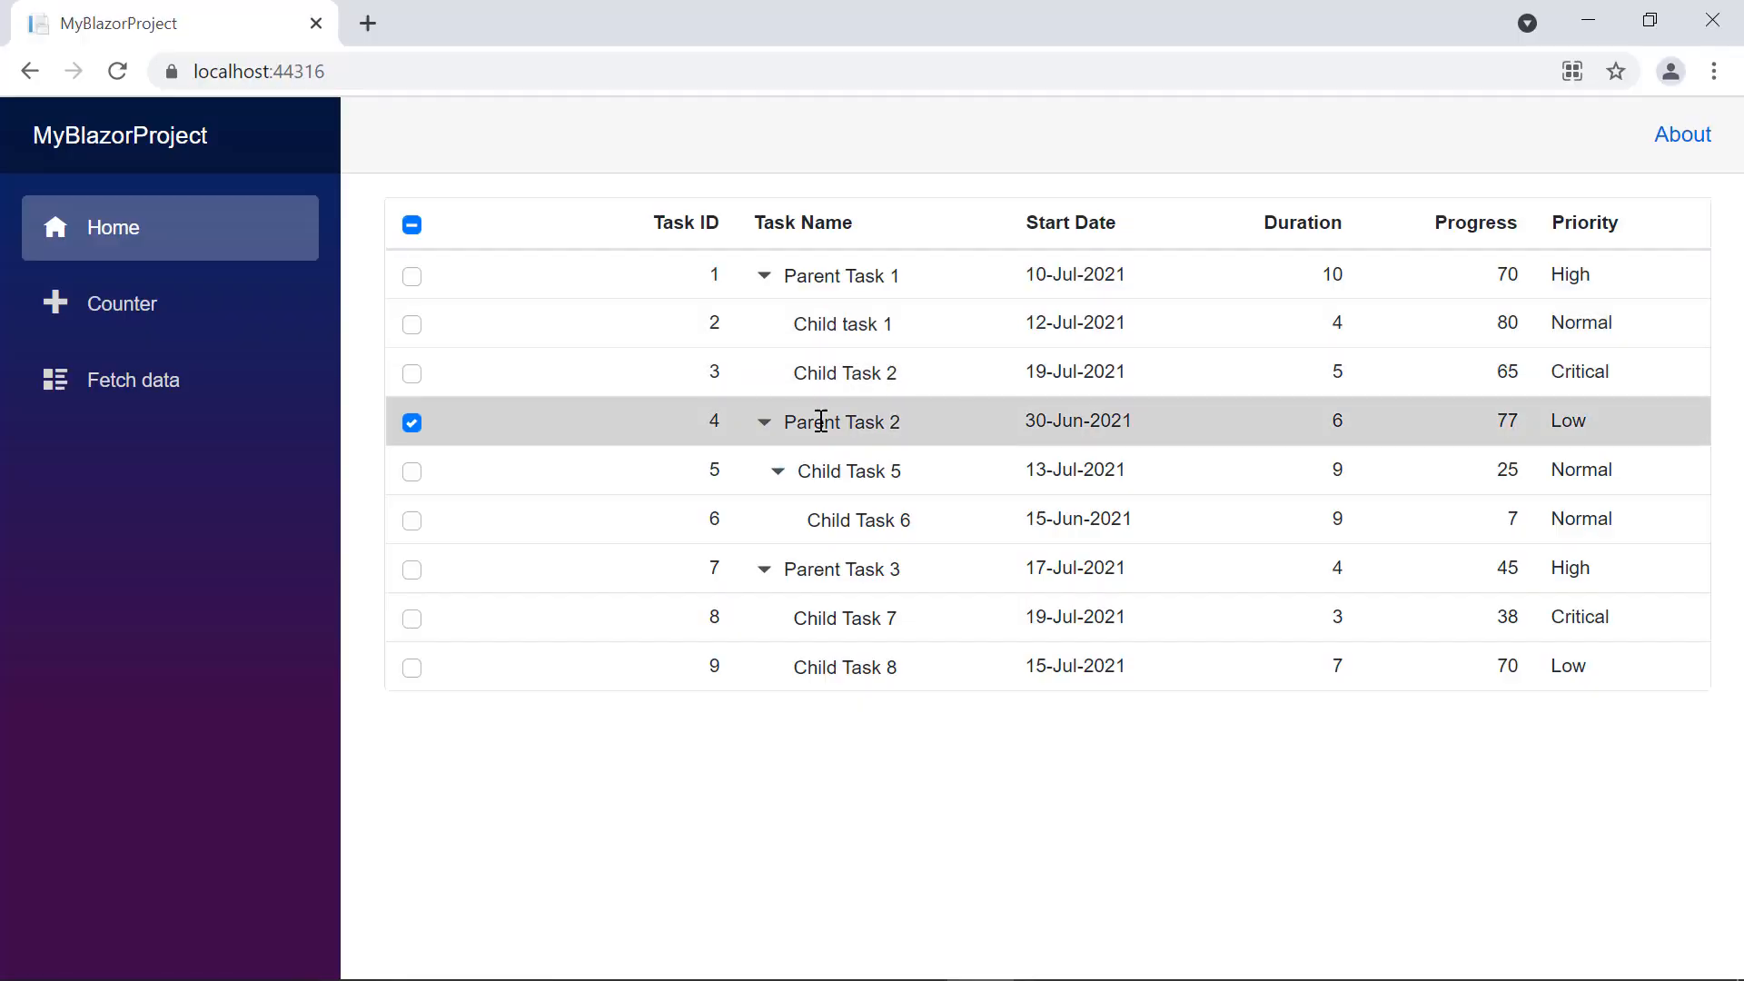
Select the Child Task 5 row, clear it, then select it again
click(412, 470)
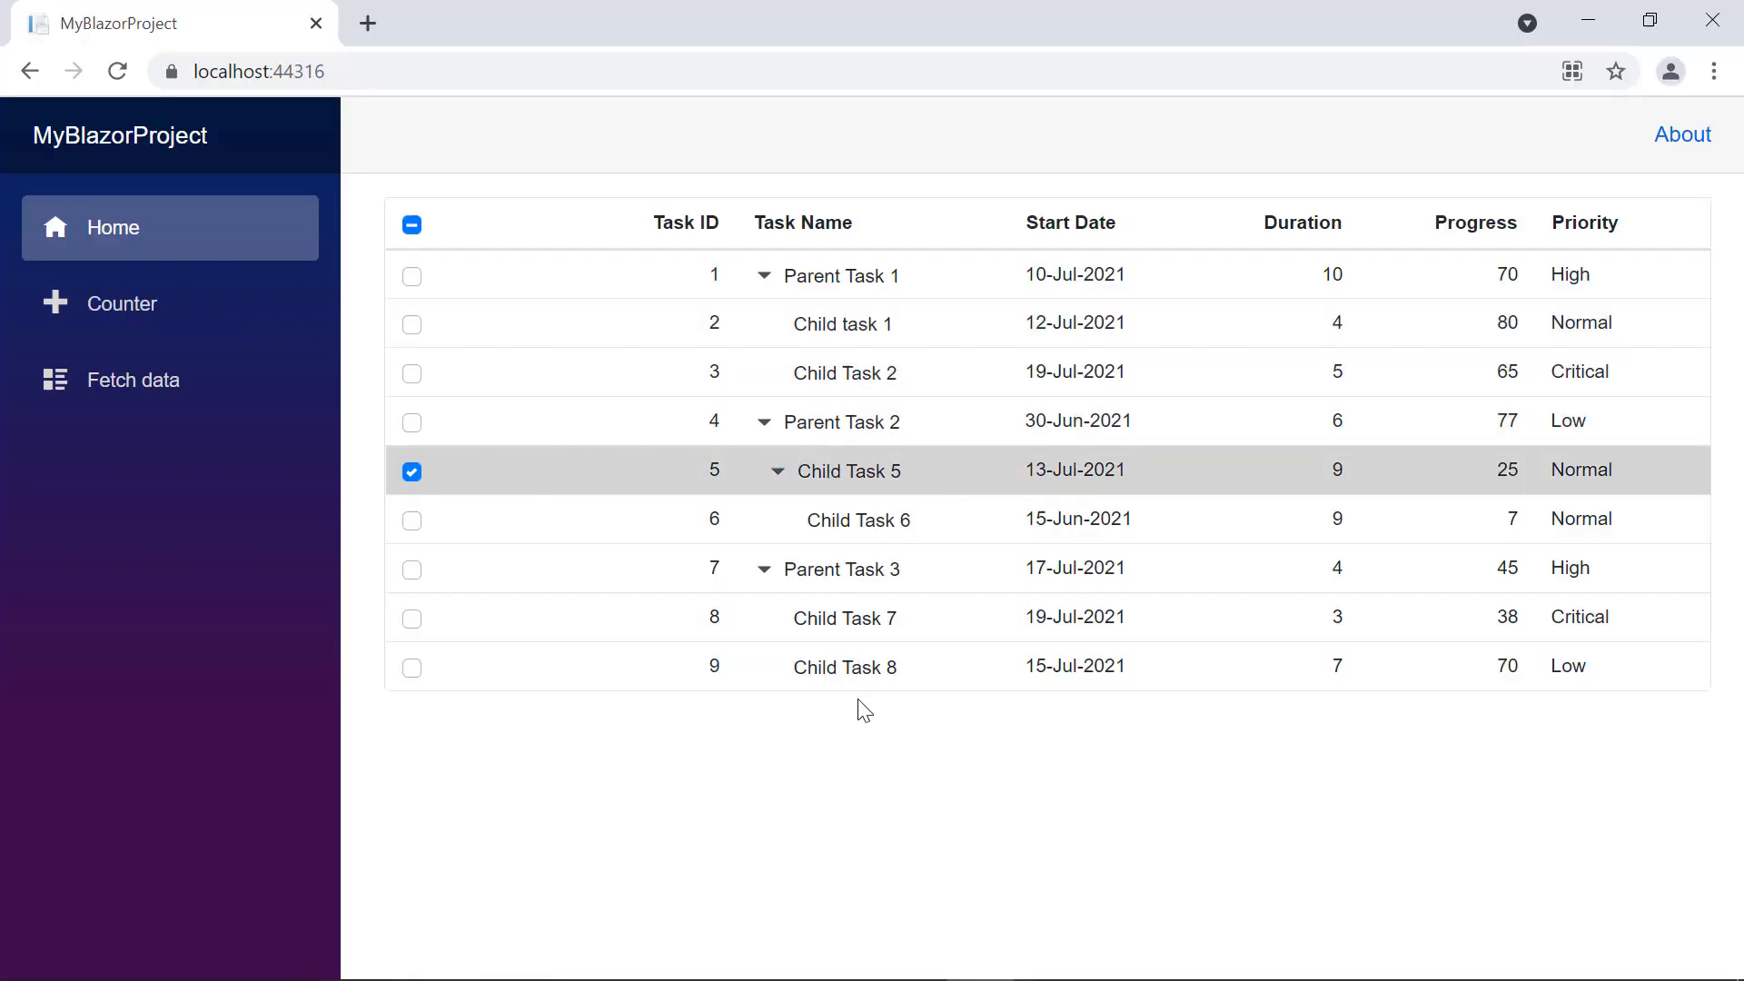
mouse_move(867, 736)
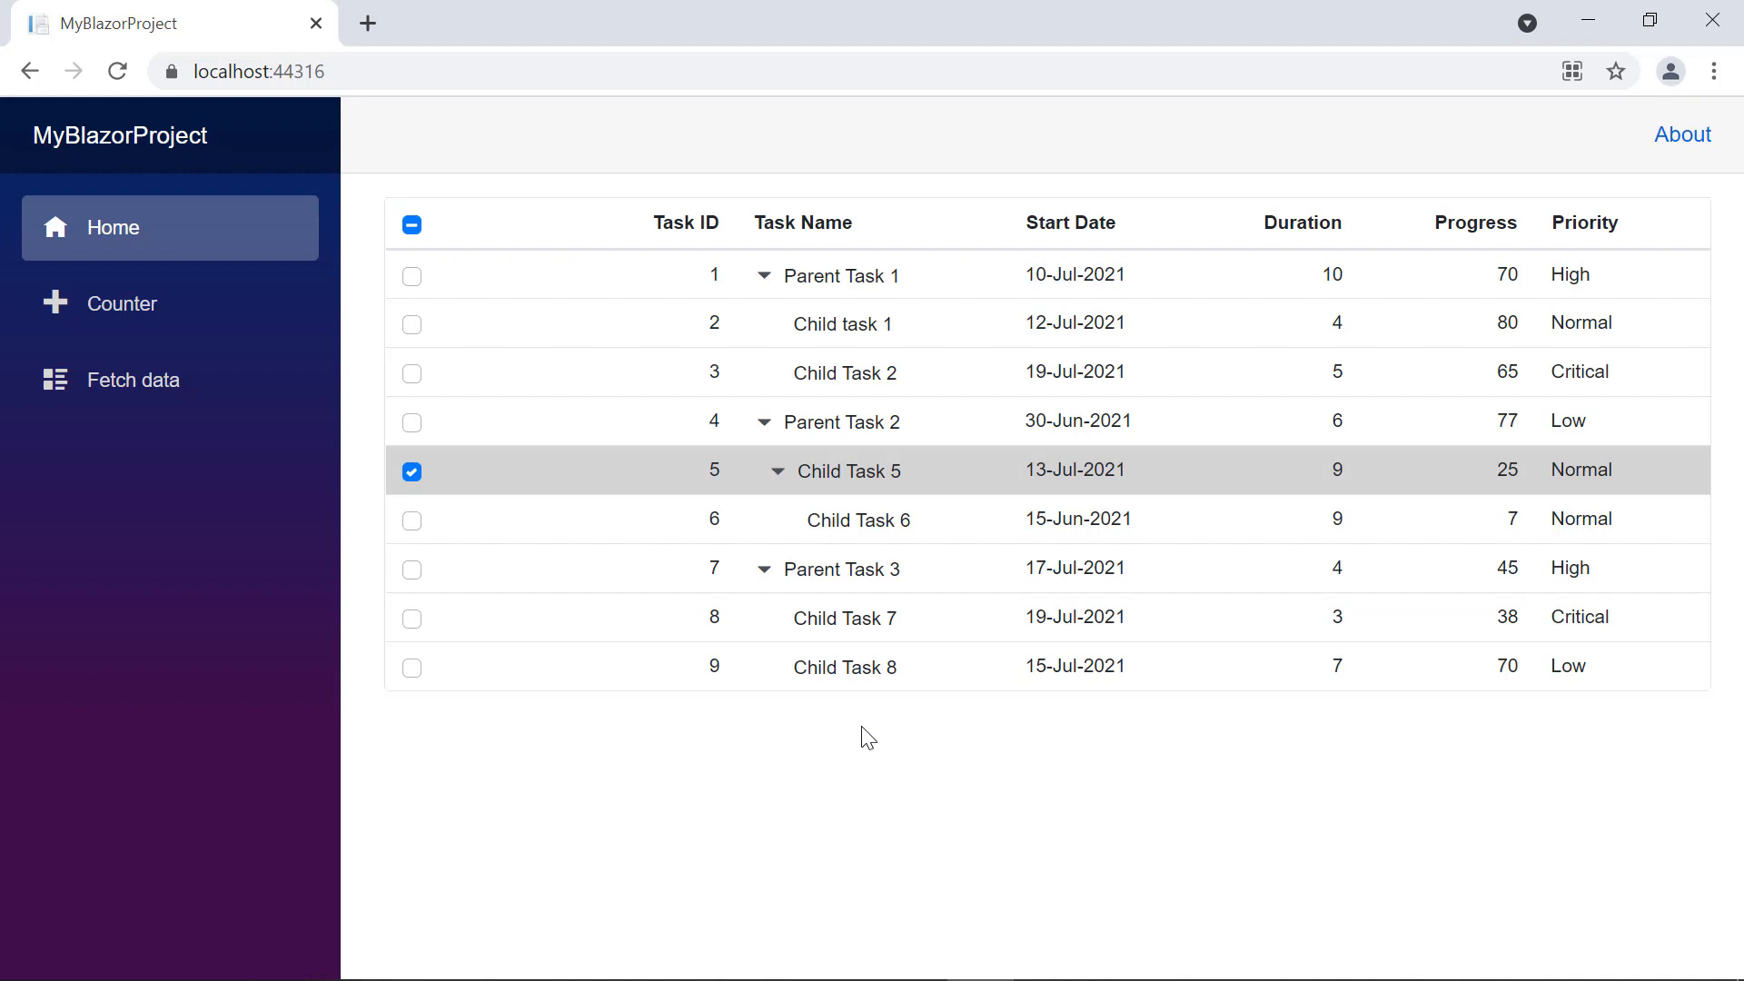
mouse_move(867, 688)
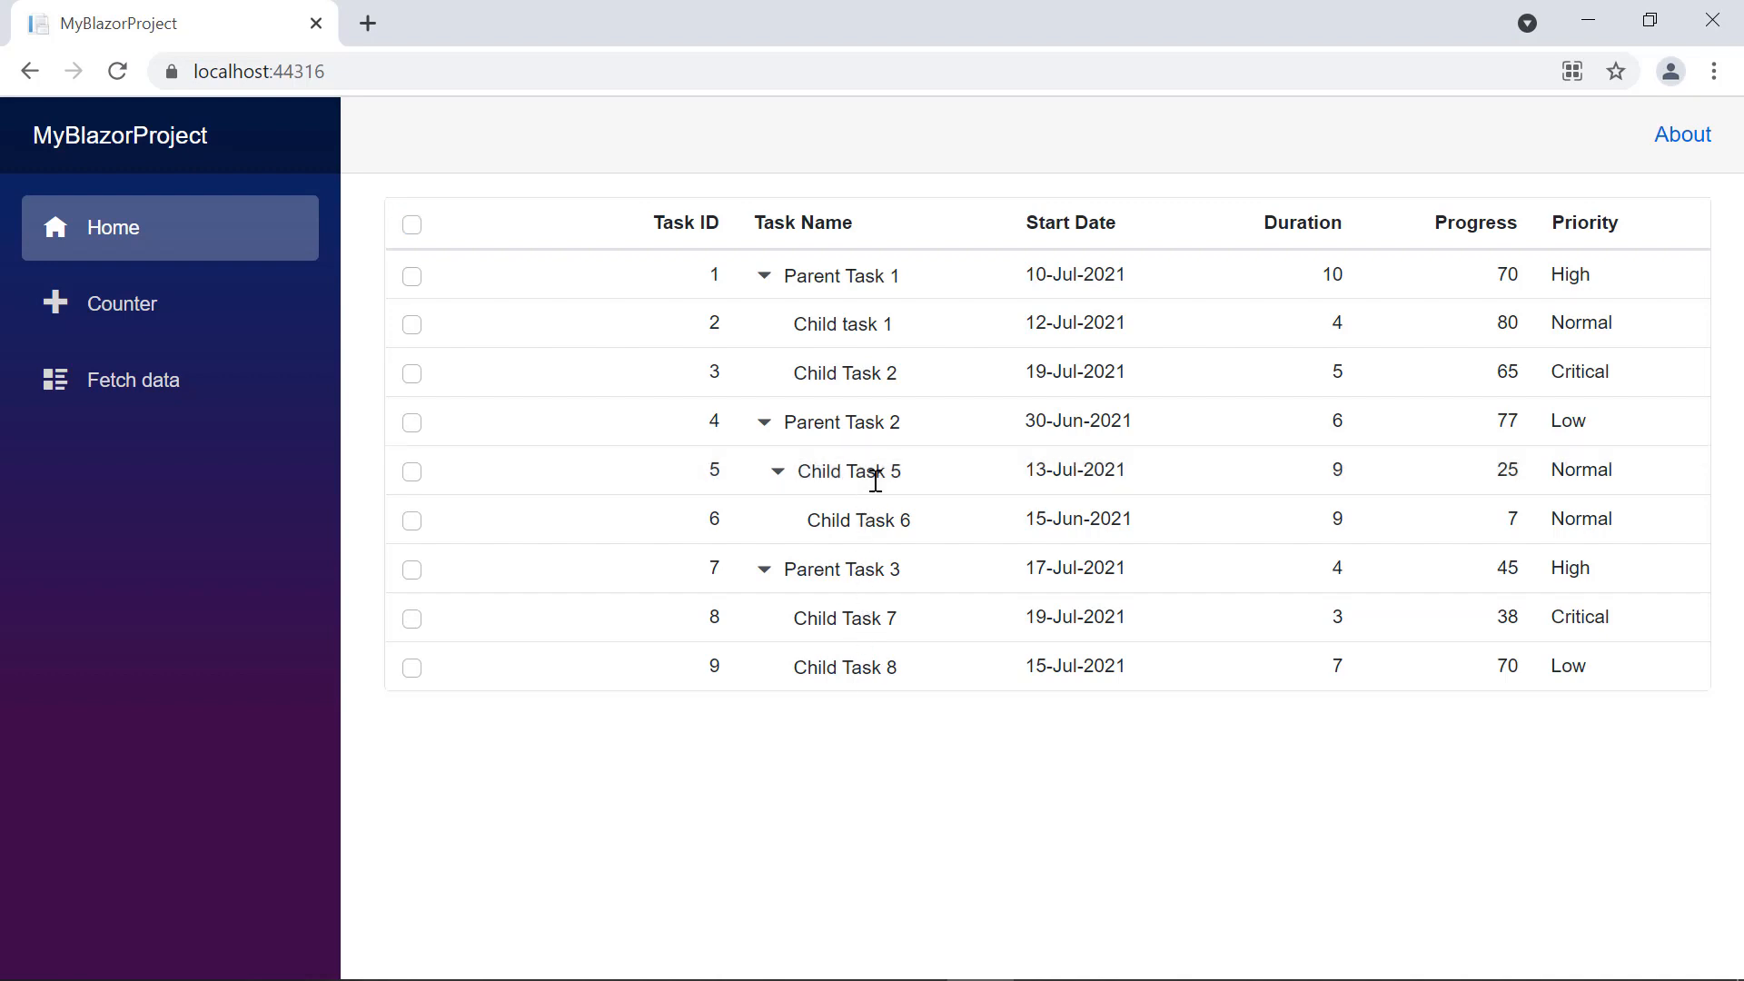
click(411, 471)
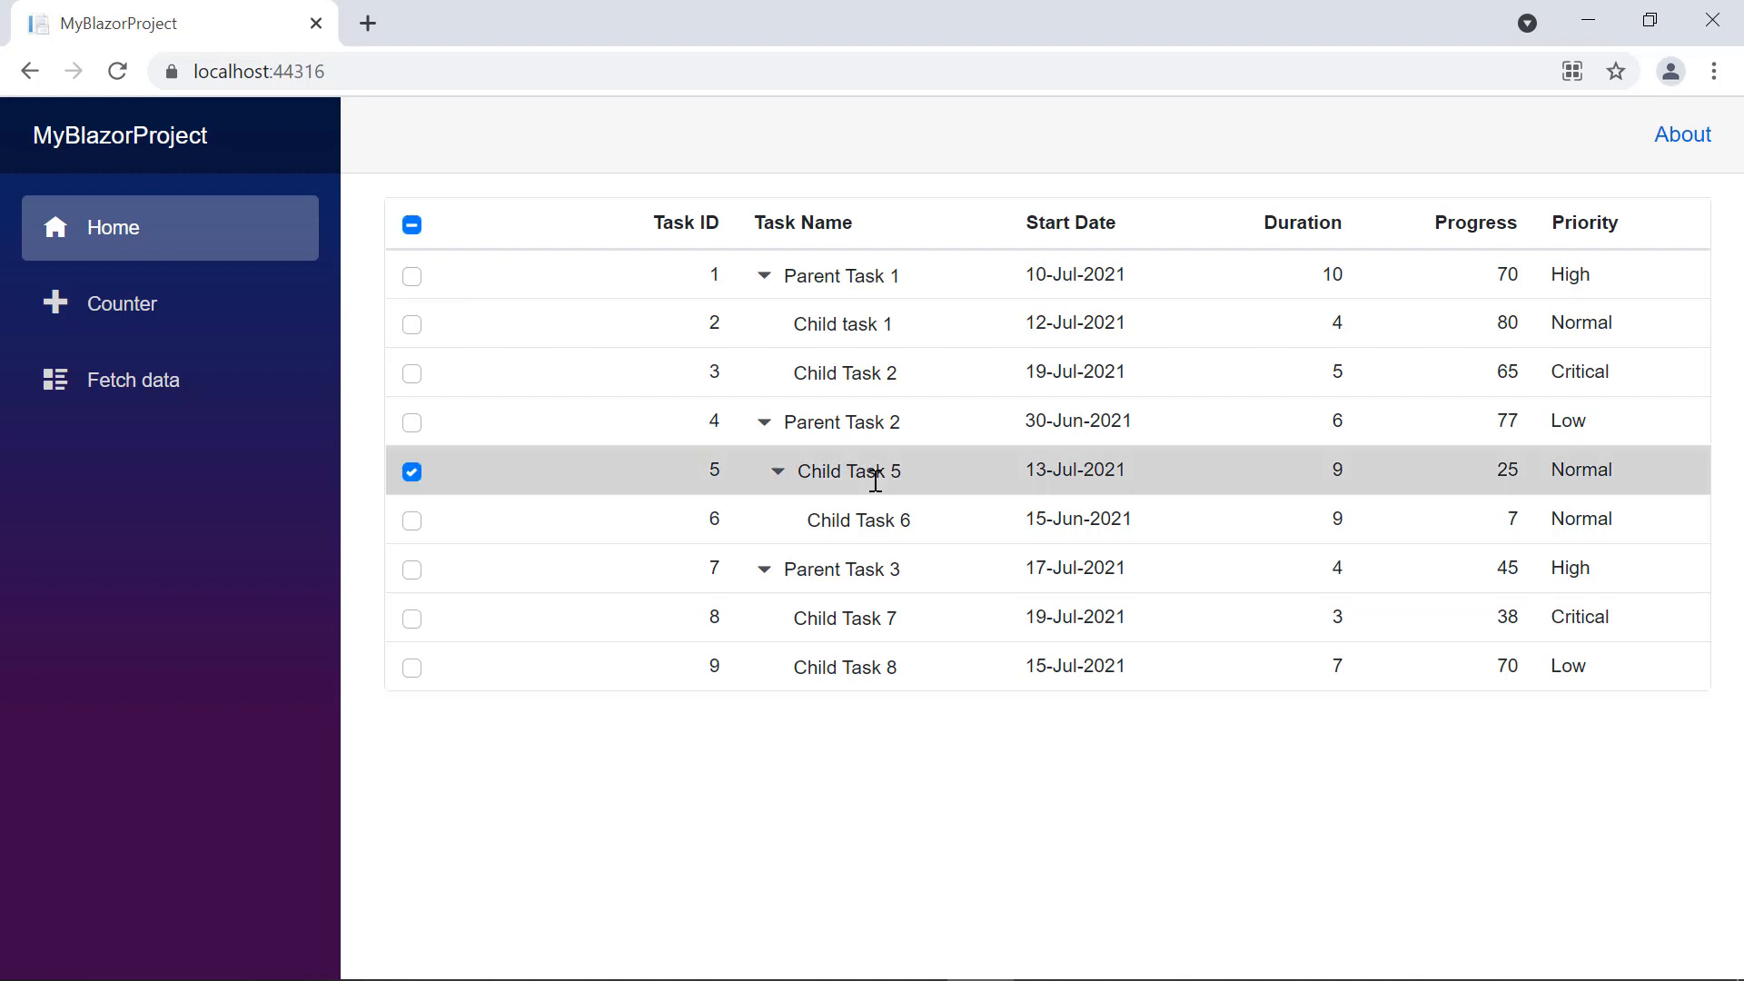
mouse_move(930, 531)
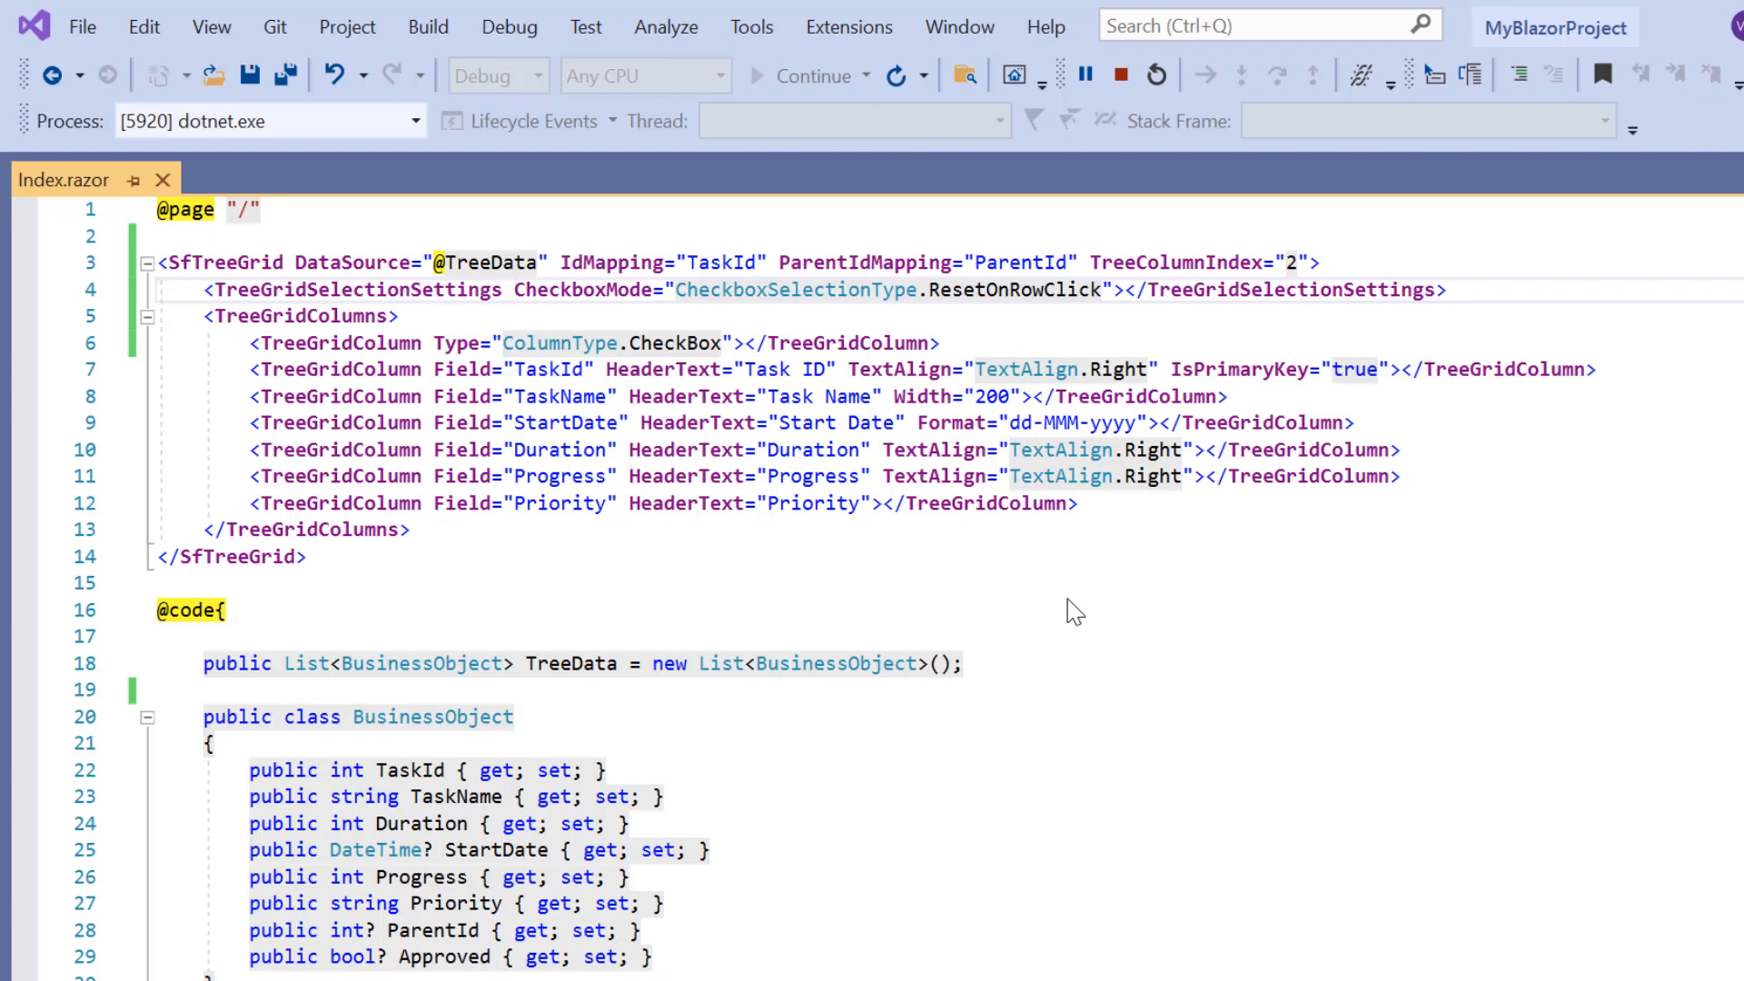
Set EnableToggle="false" in the selection settings and double-click a row to confirm it stays selected
text(EnableToggle="")
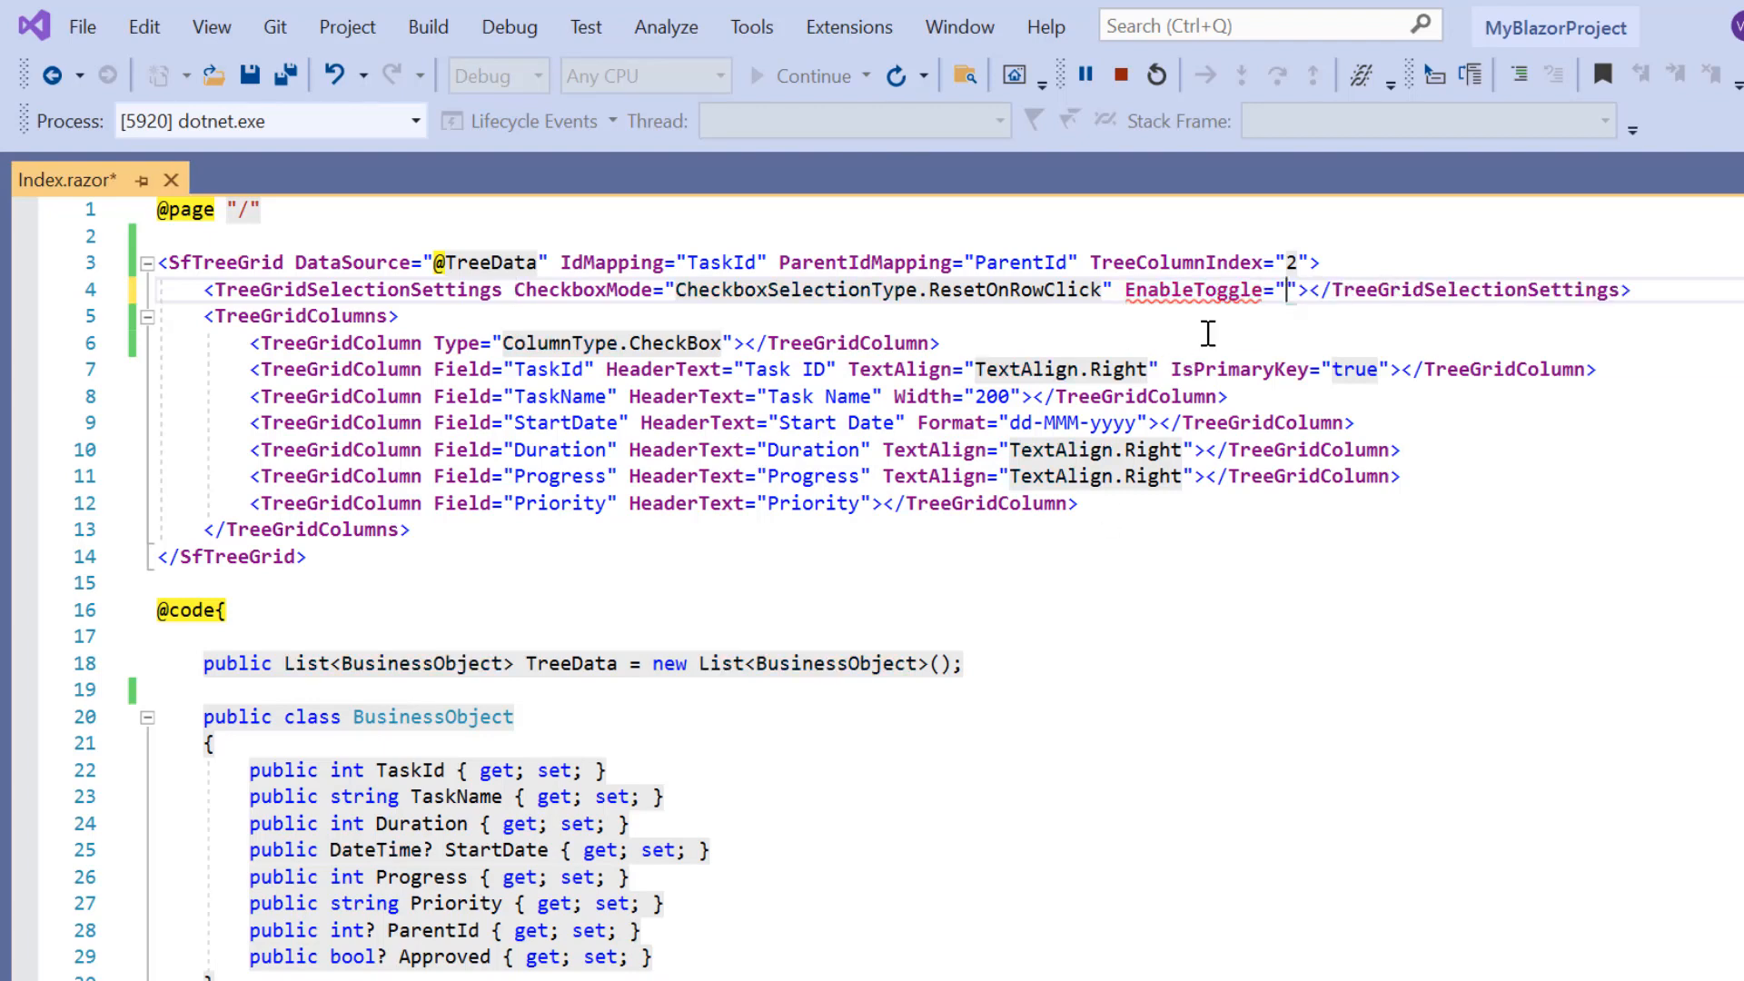
text(false)
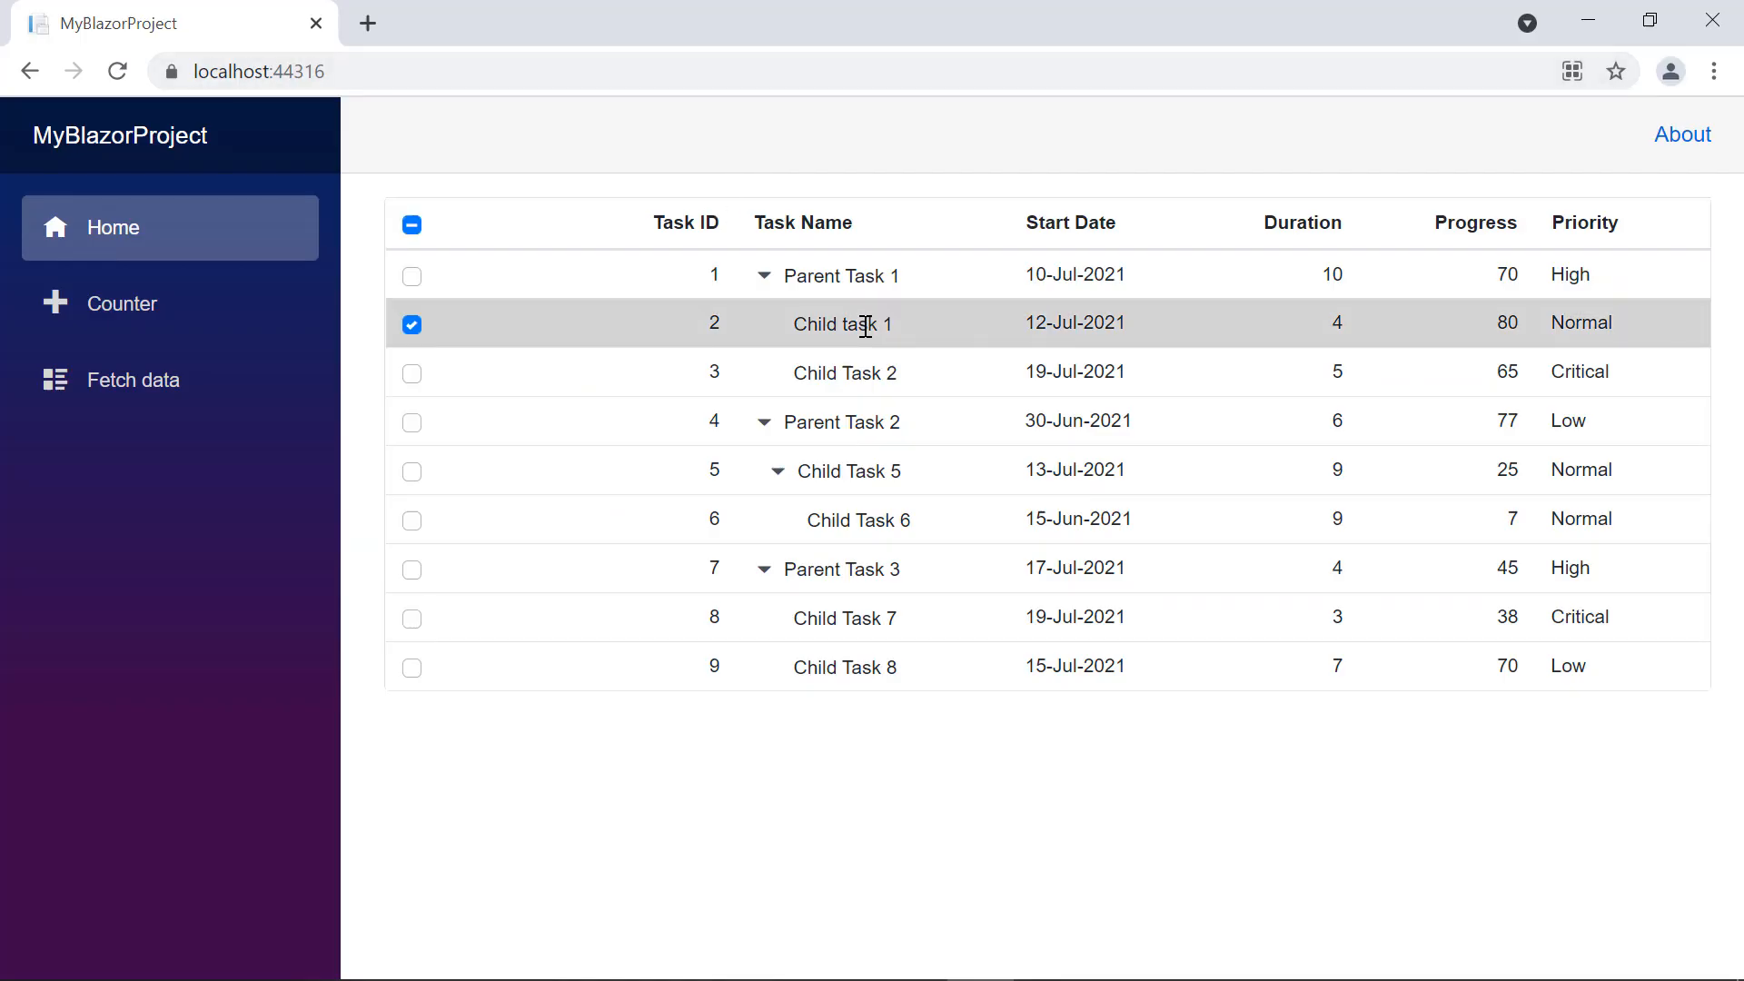
double_click(842, 323)
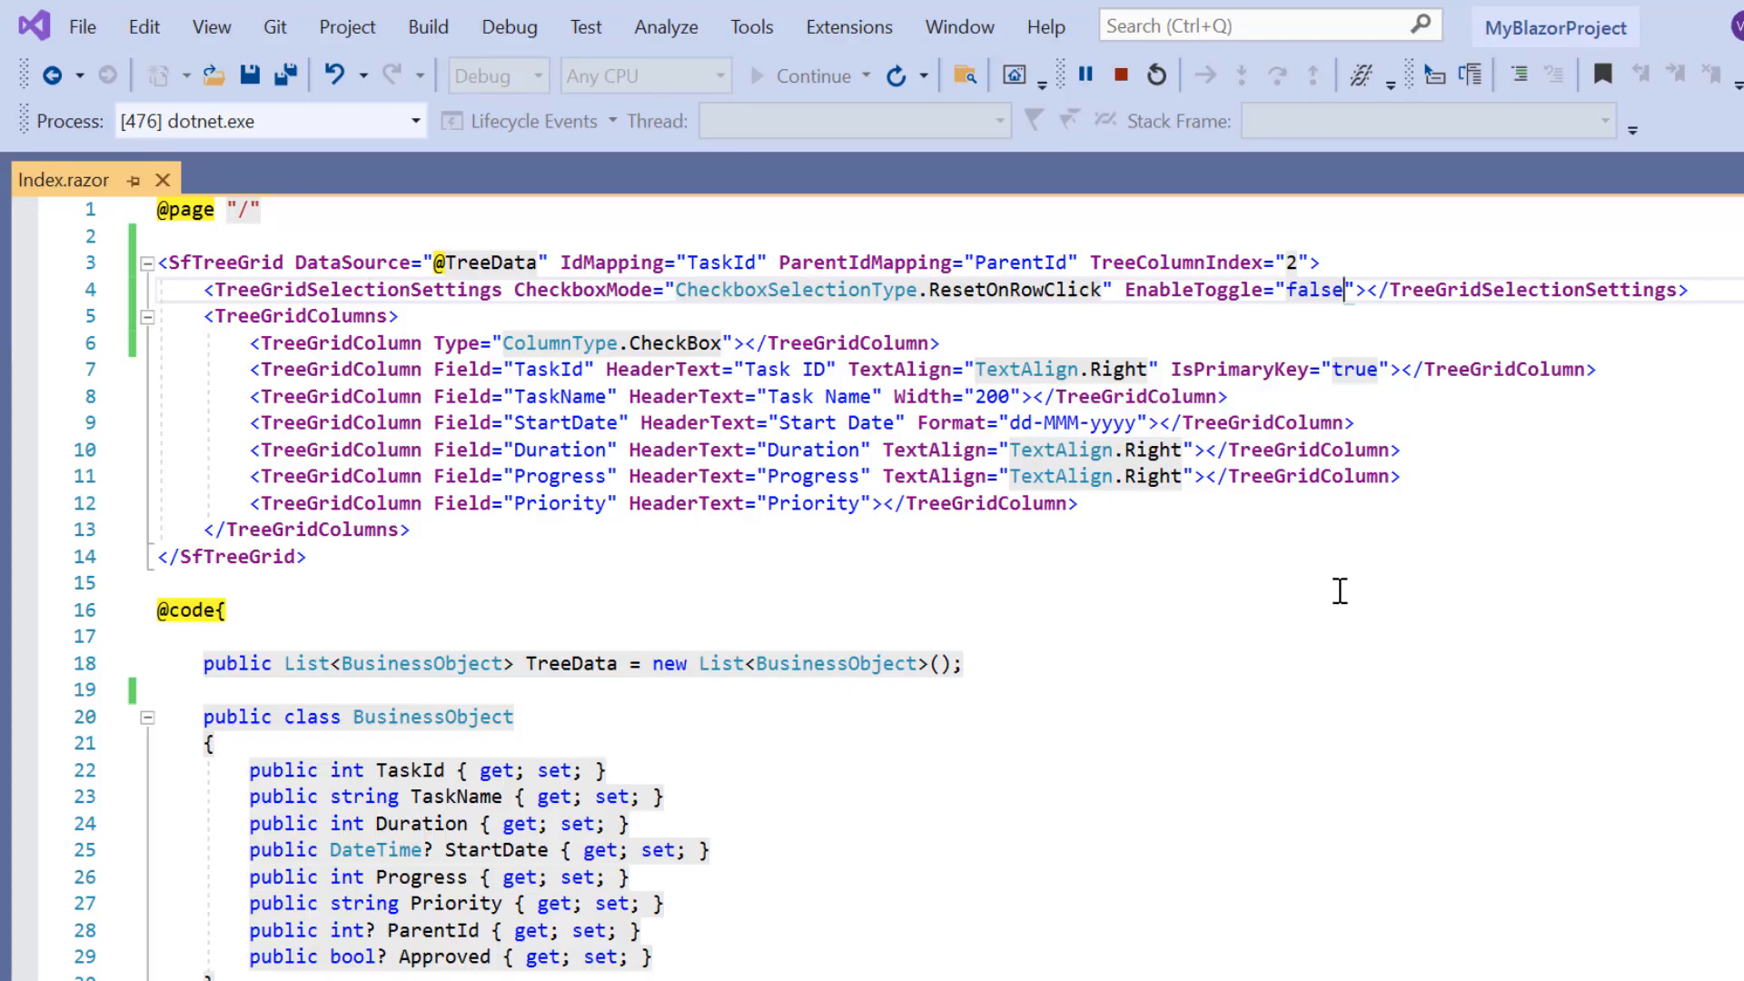
Add SelectedRowIndex="3" to the SfTreeGrid tag, save, and rebuild
text(S>)
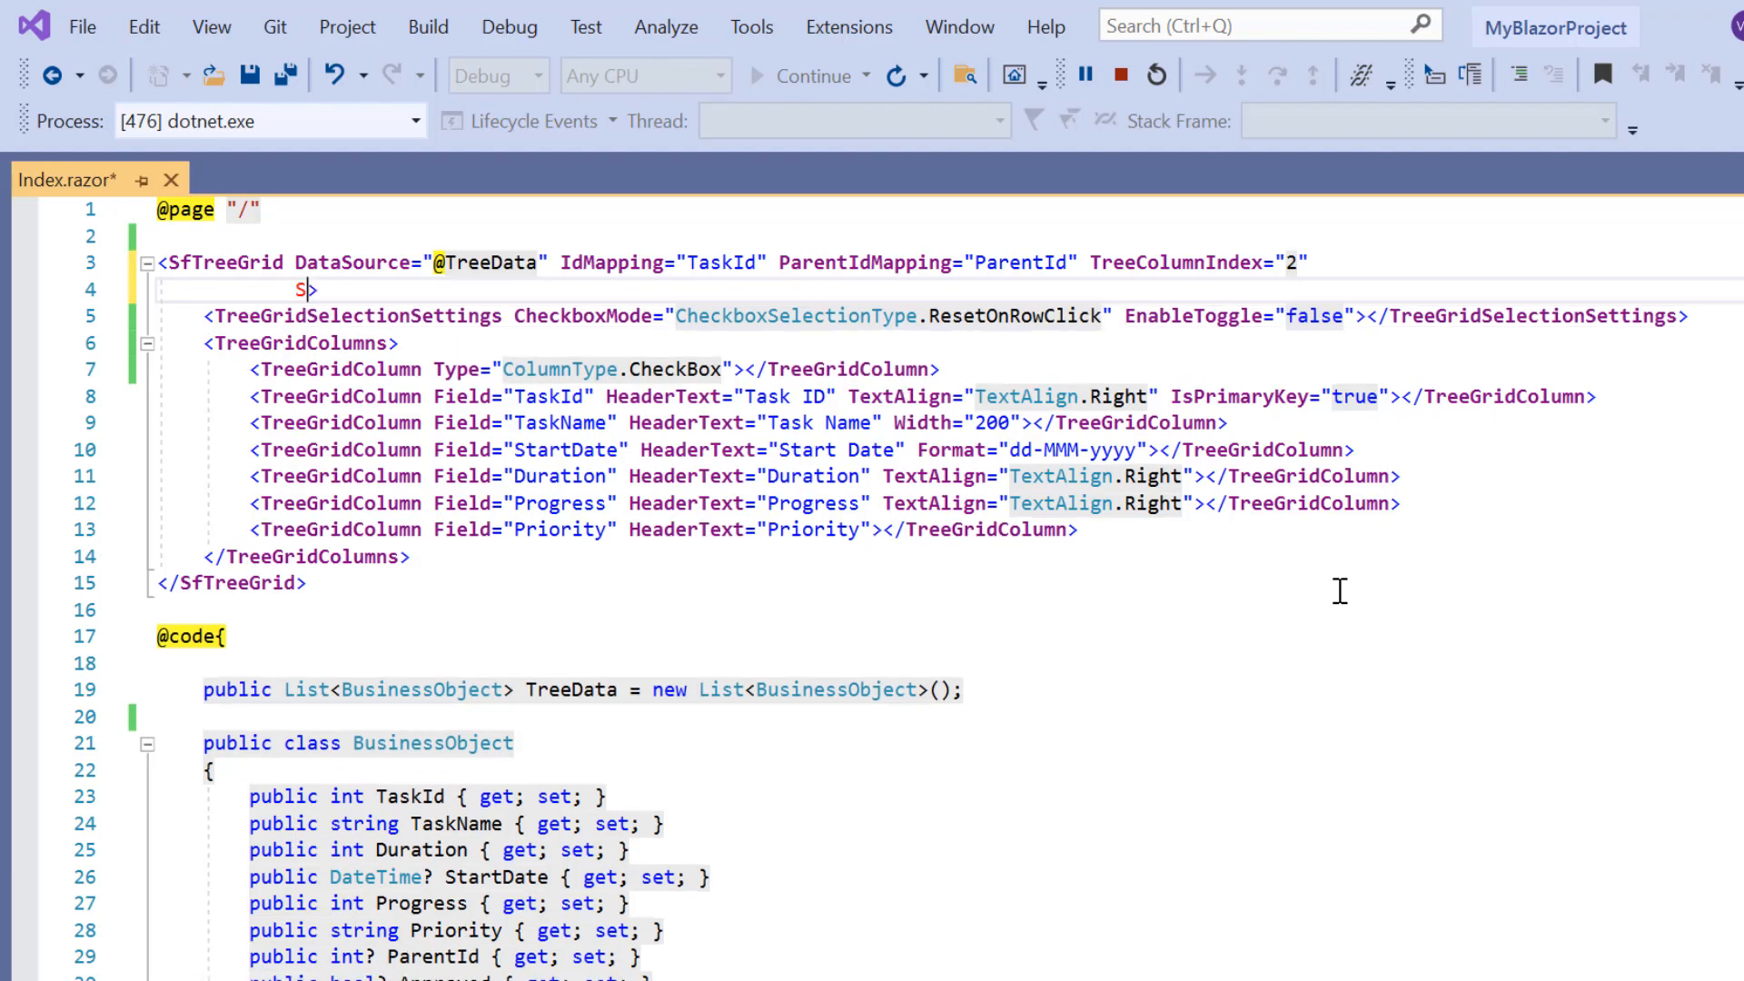
text(electedRowIndex=")
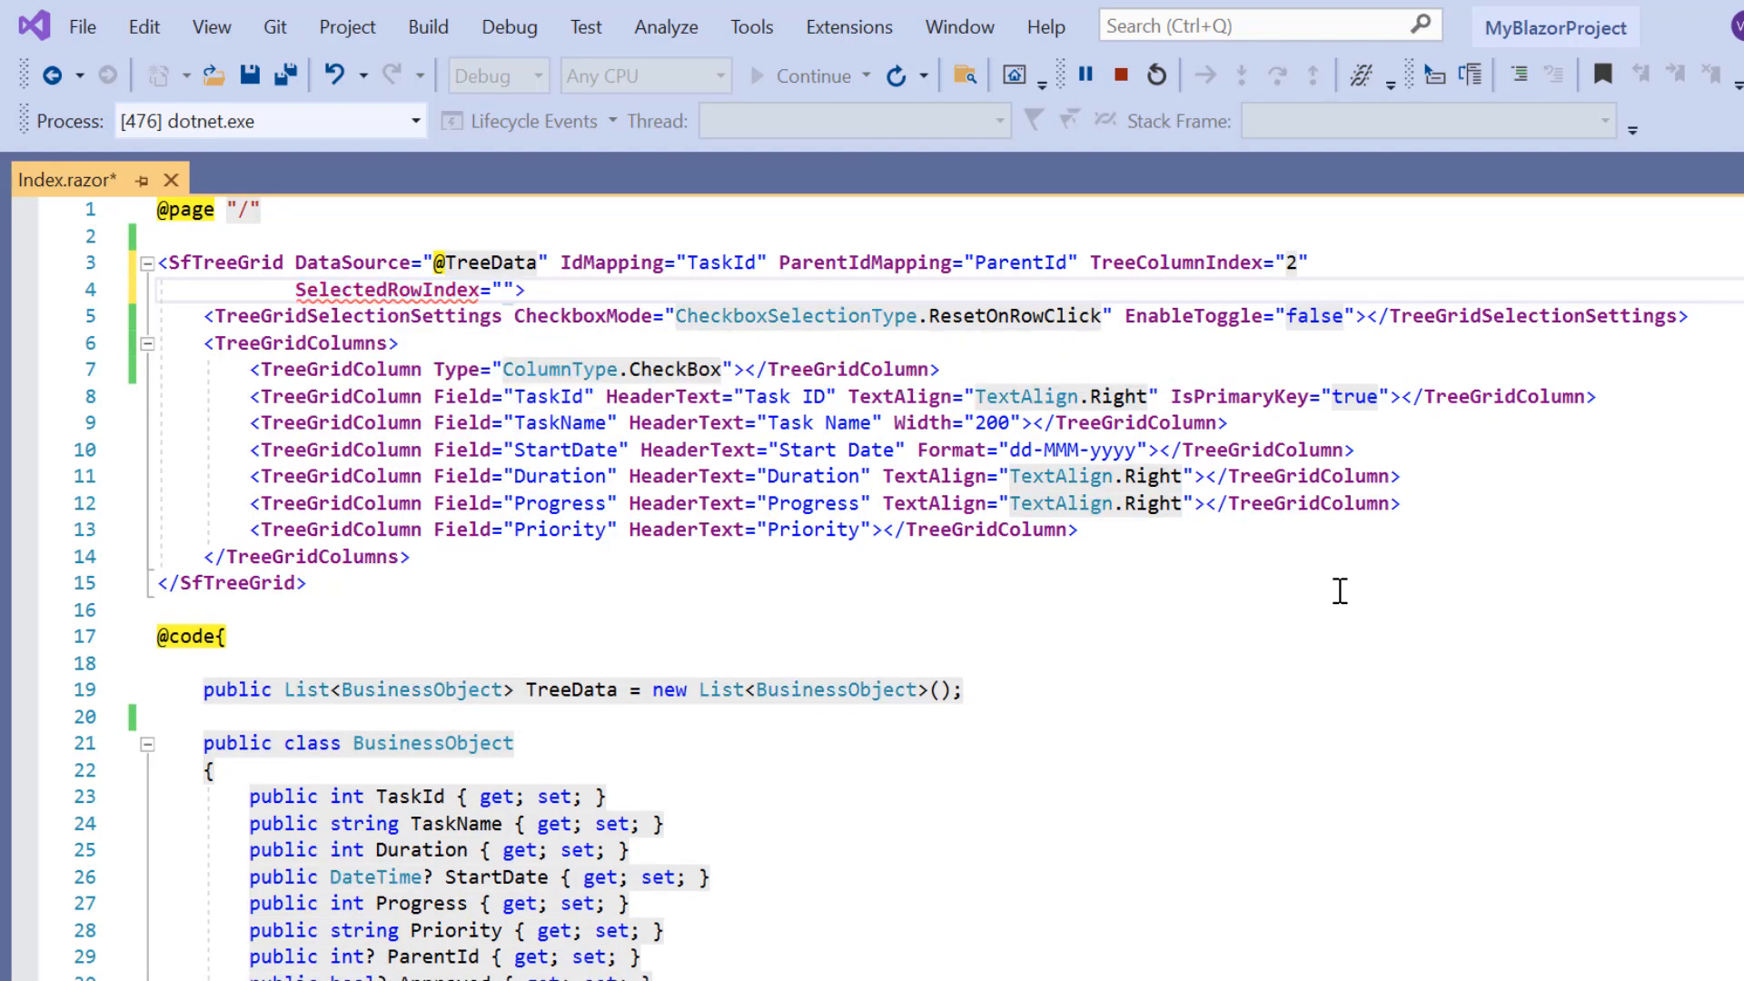
text(3)
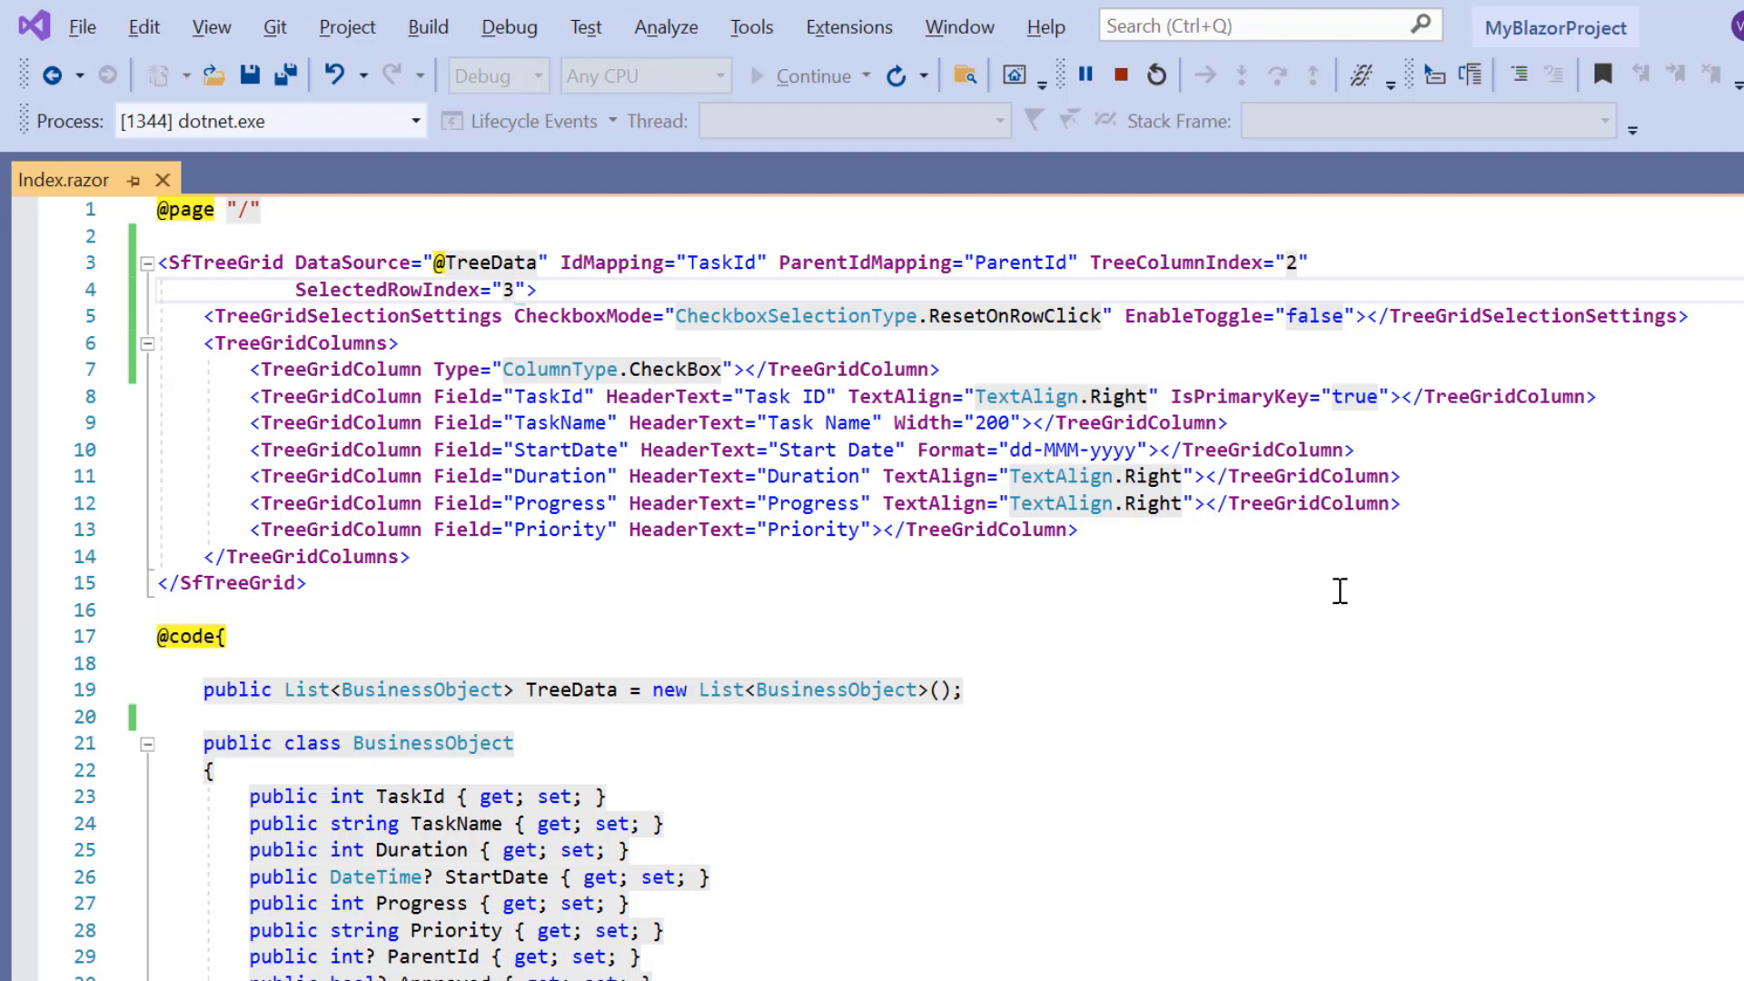
click(514, 288)
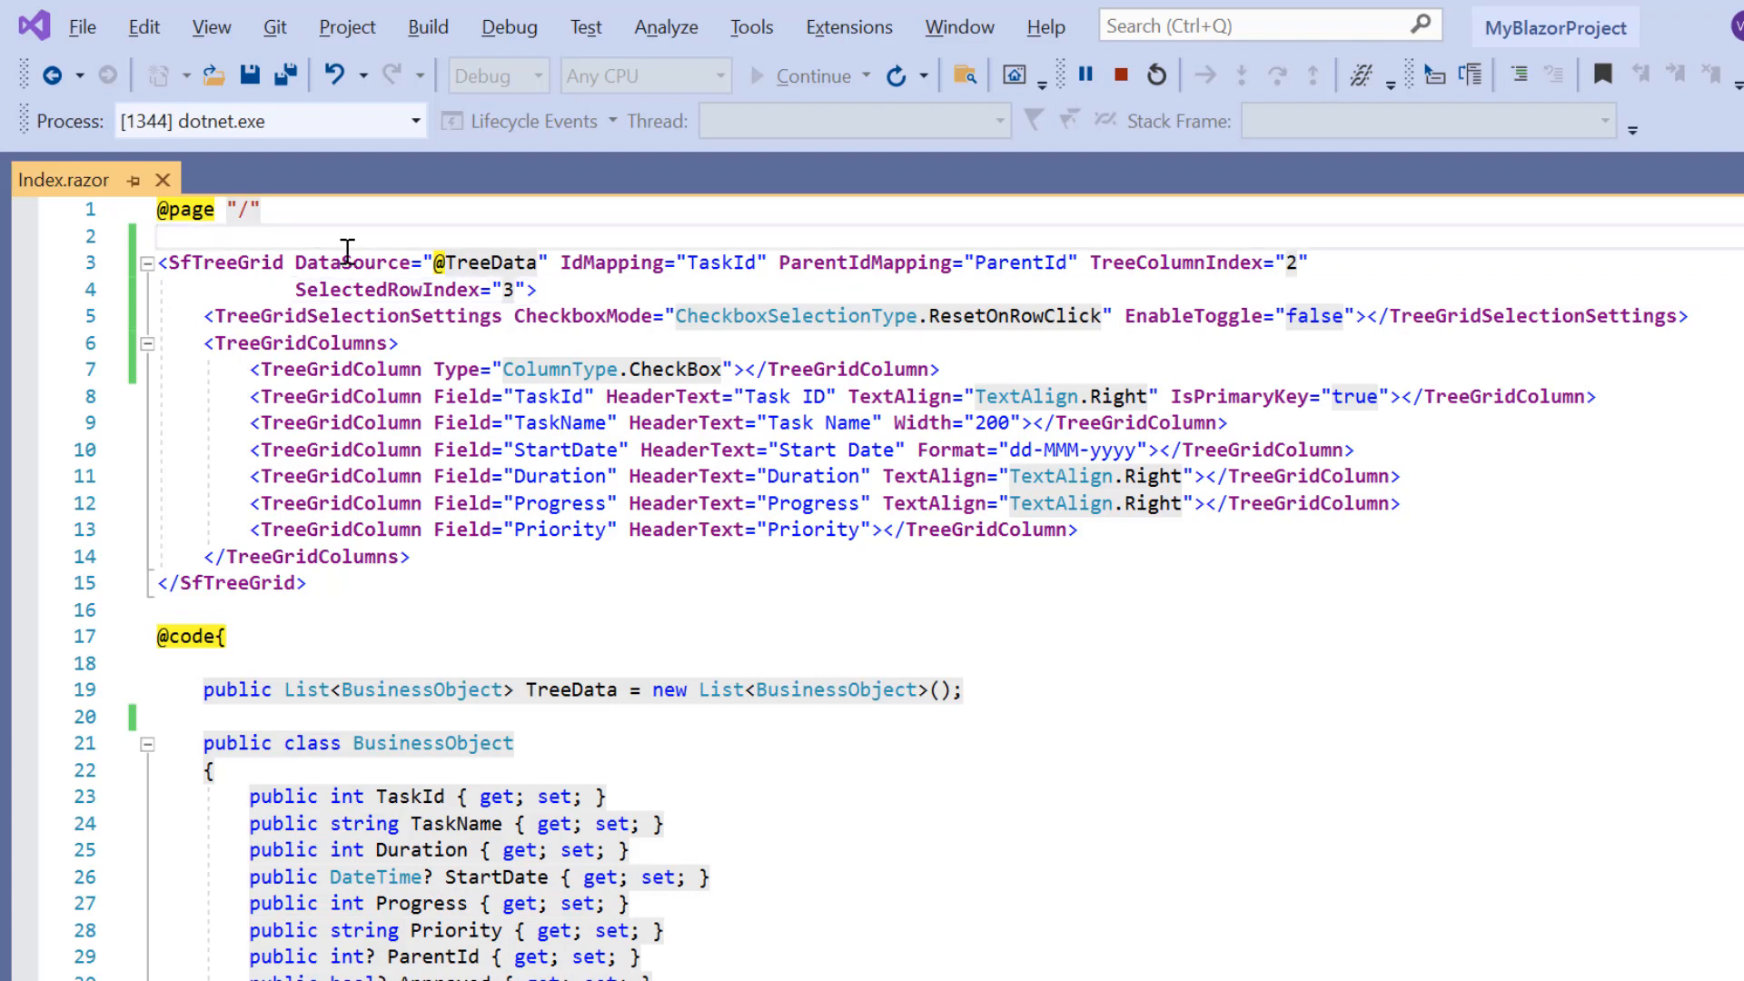
text(@usin)
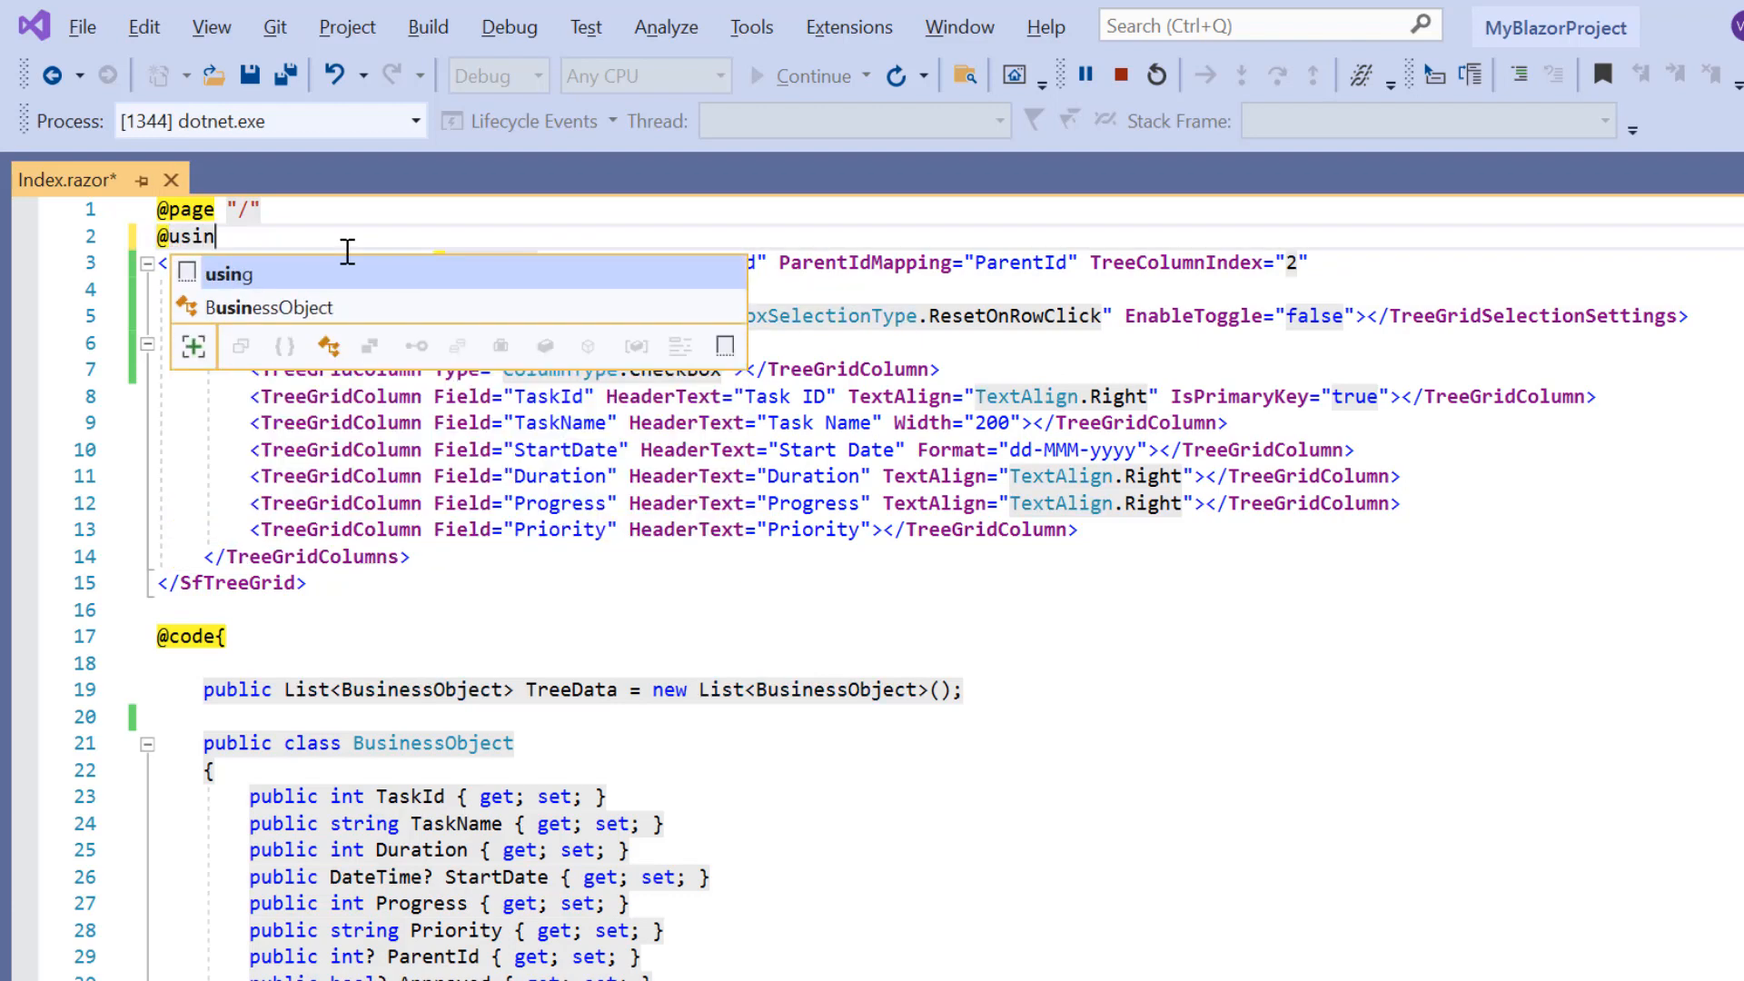
text(g Syncfusion.Blazor.Buttons)
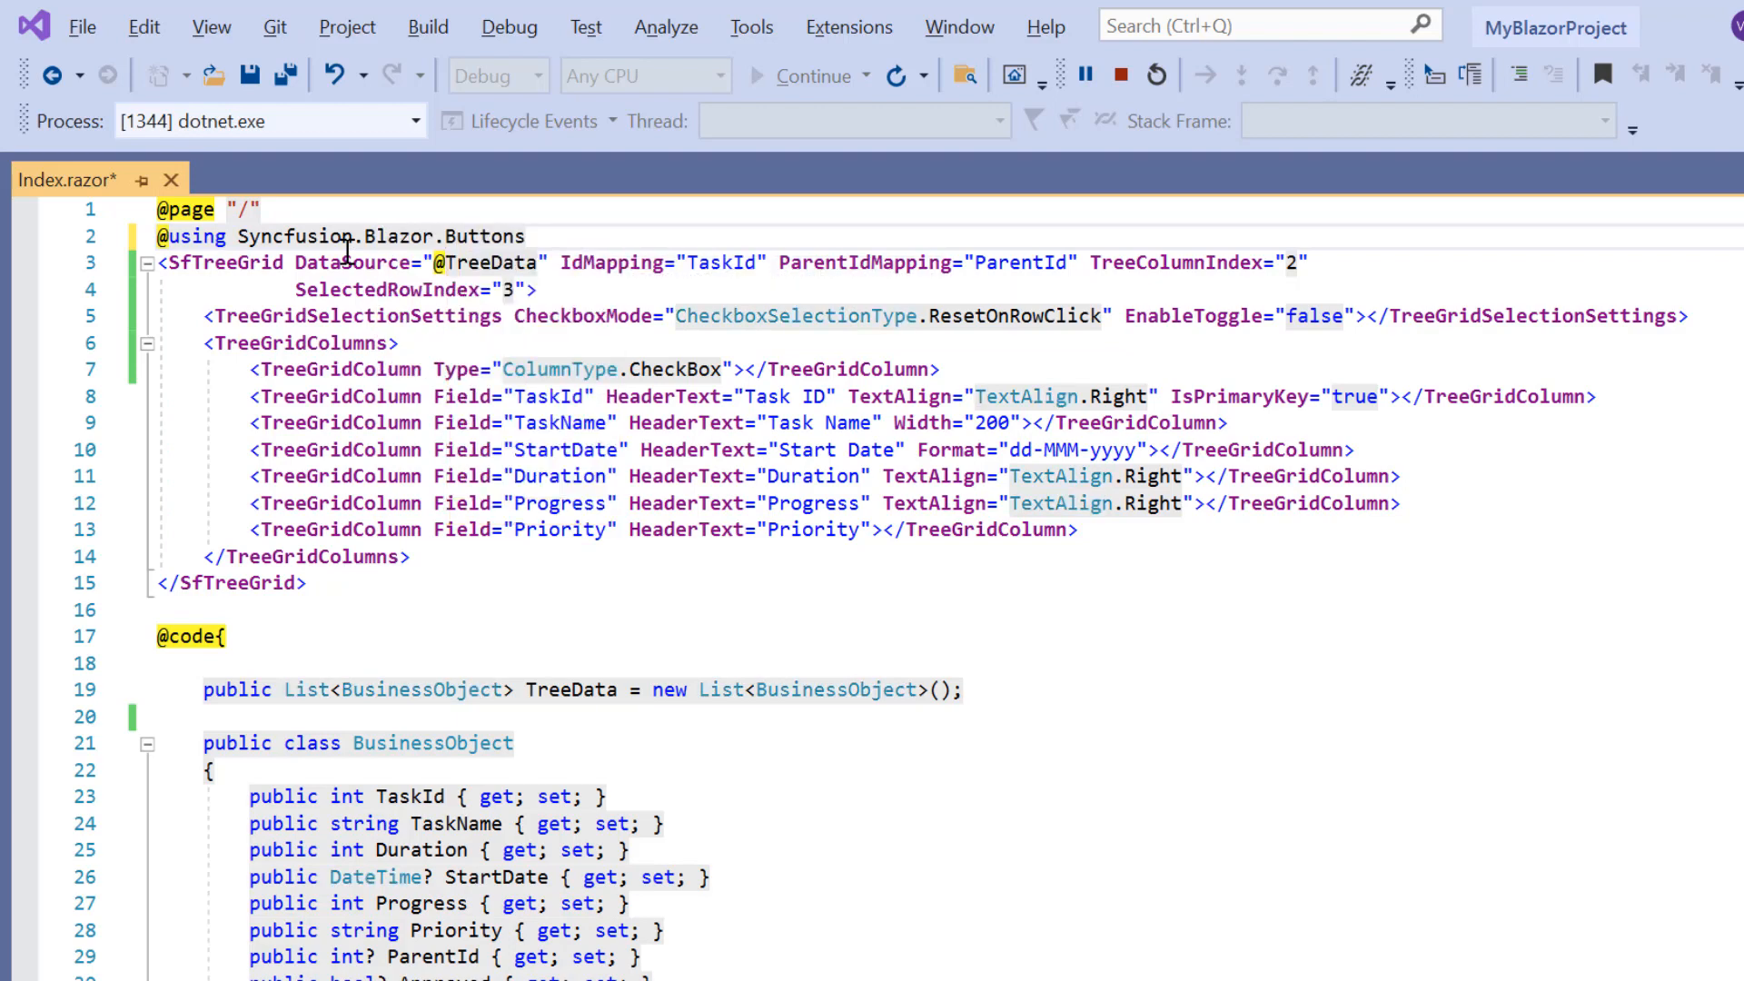
text(<Sf)
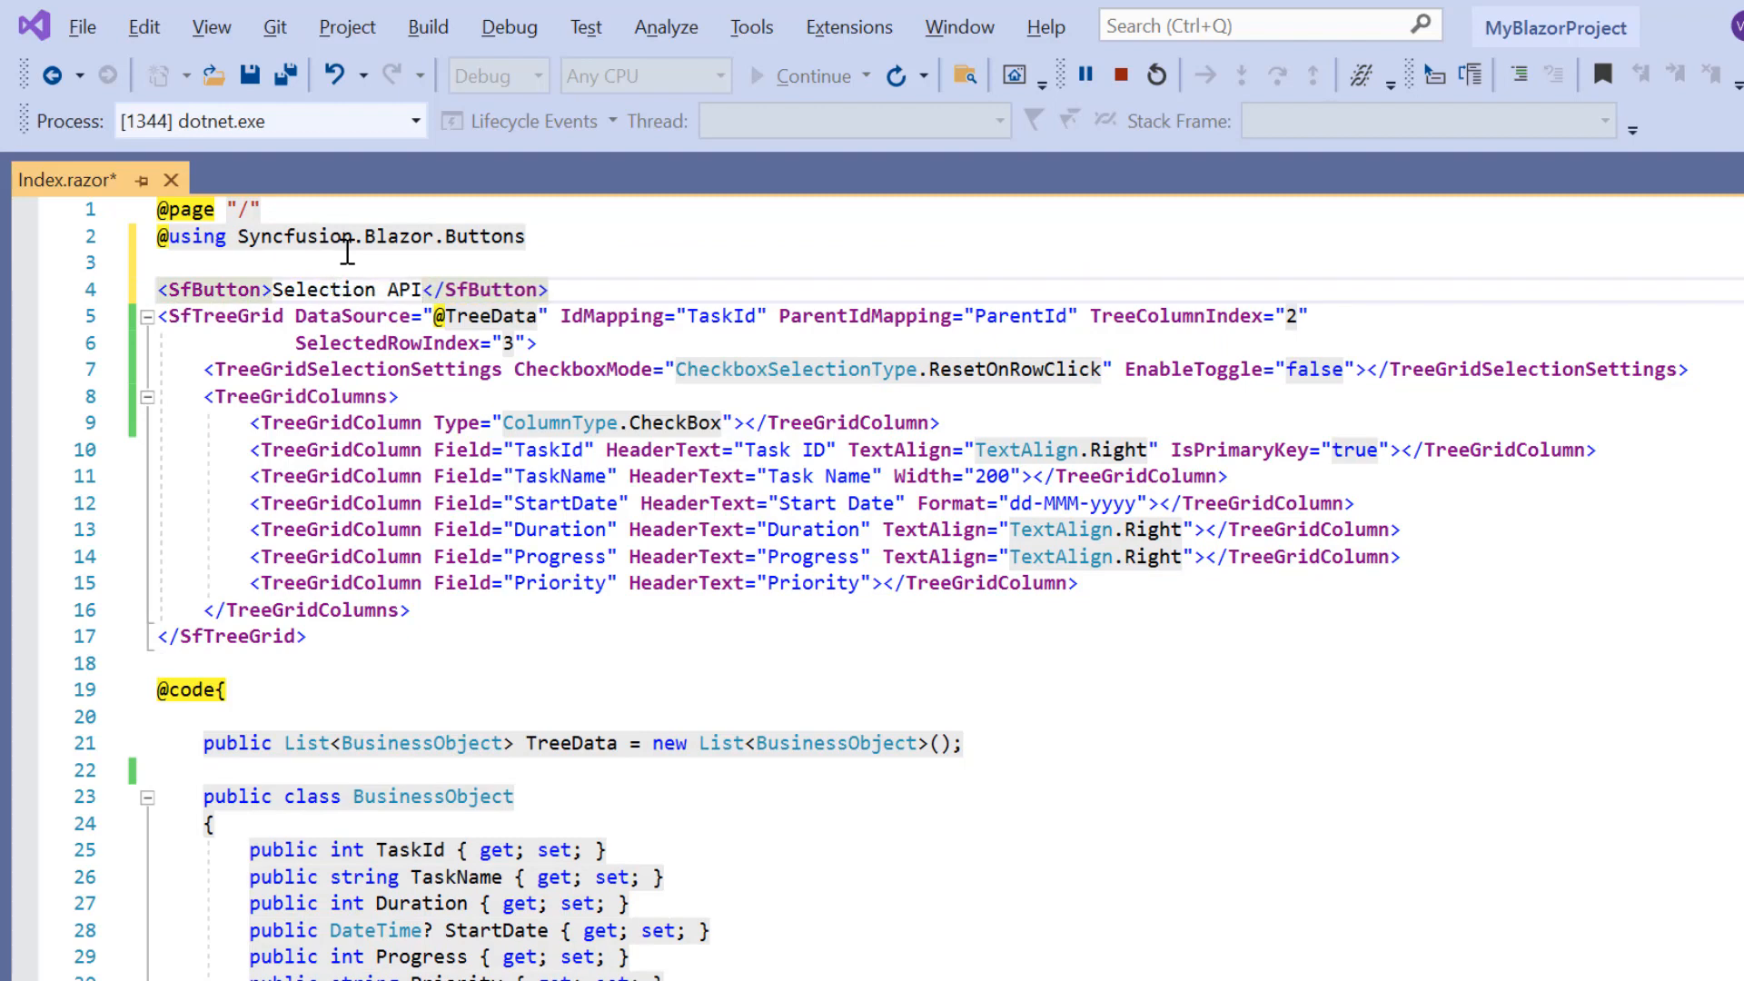
text(OnClick="Bu")
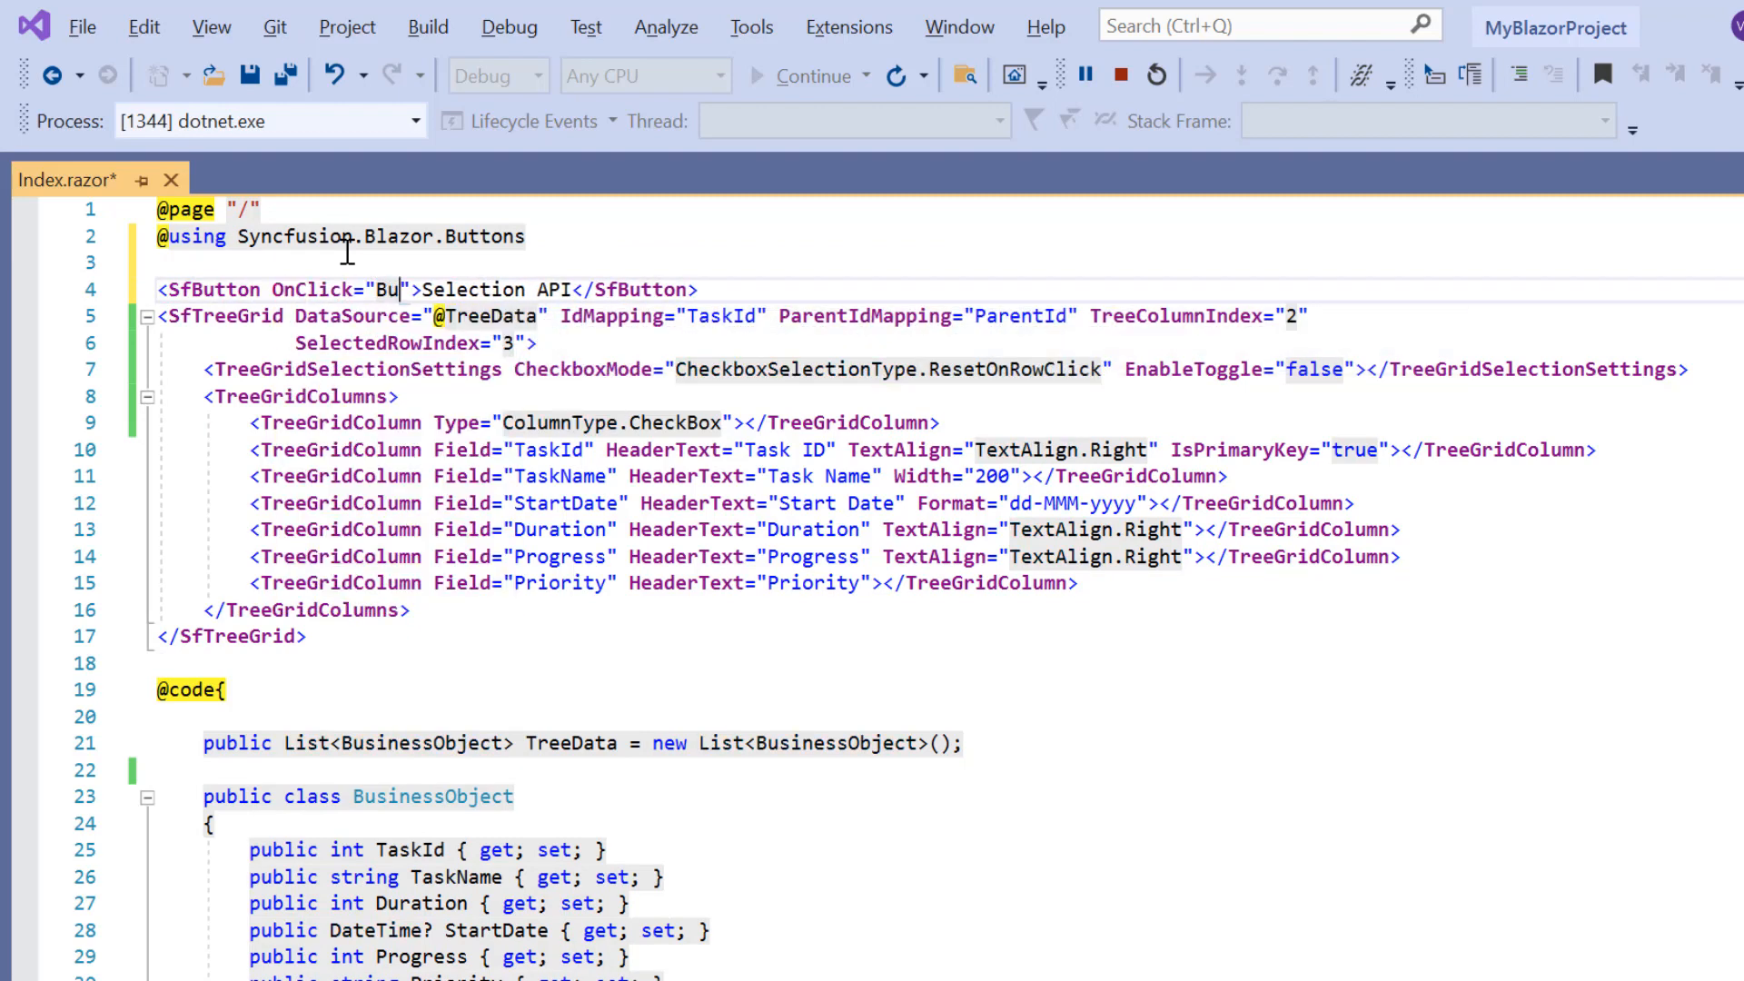
text(ttonClick)
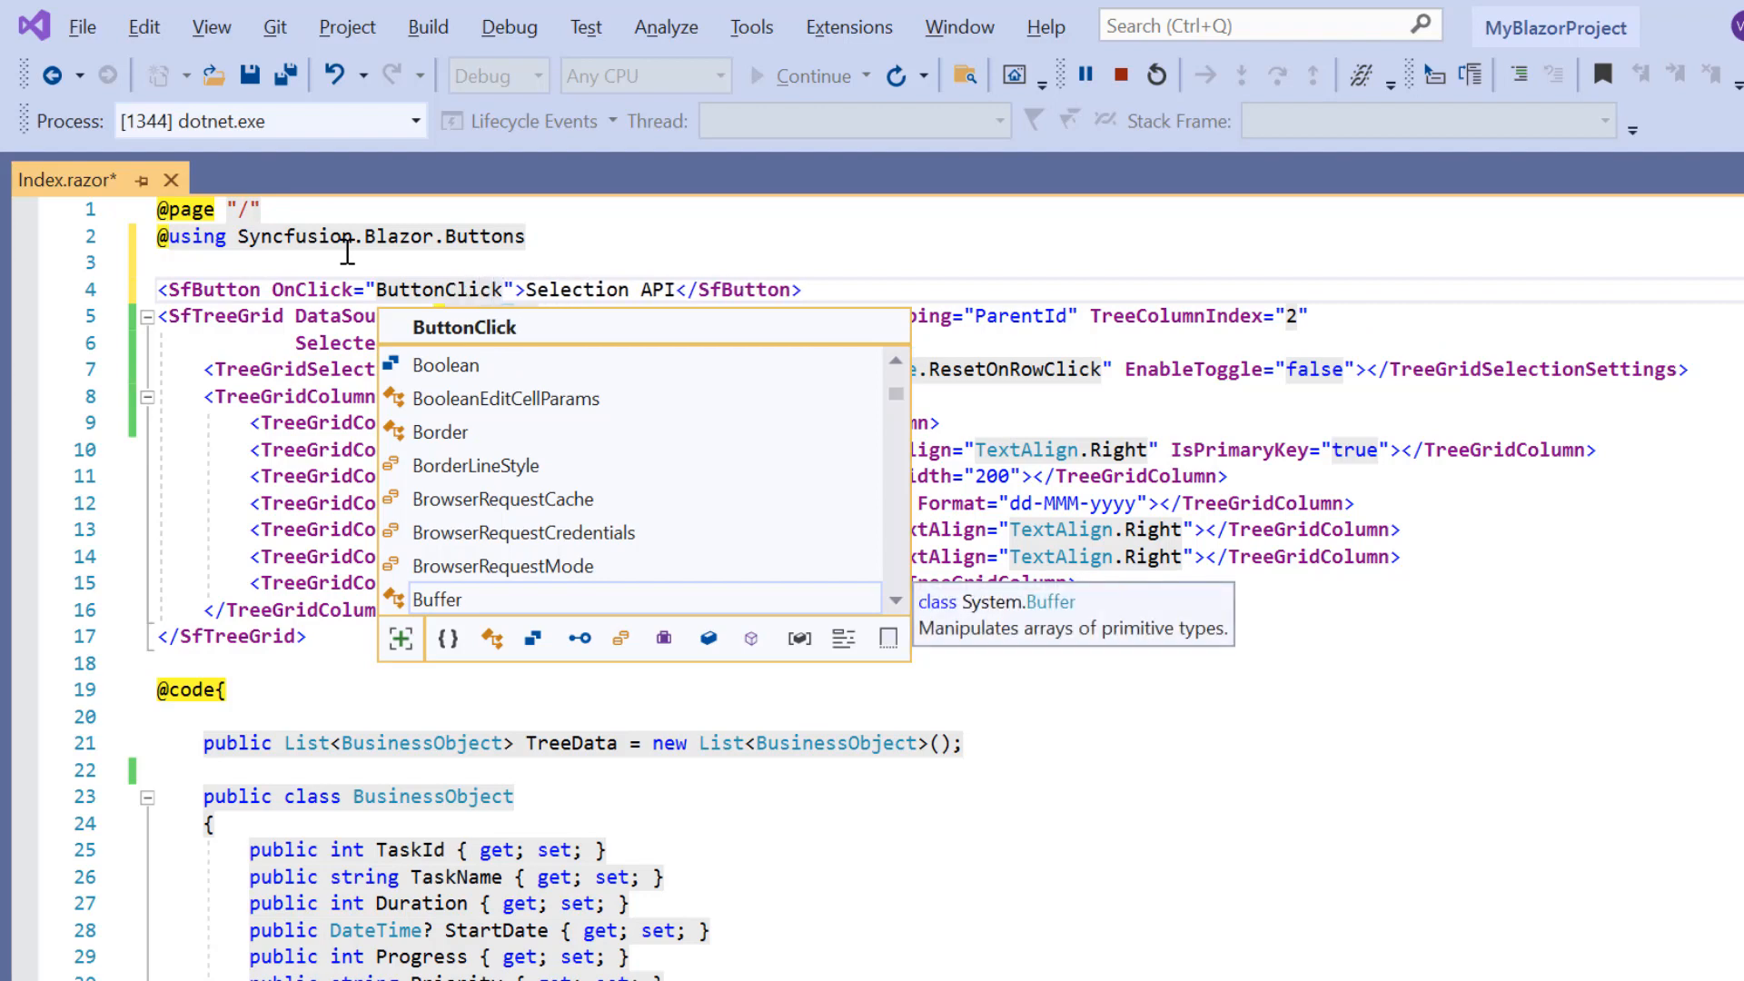
text(<style>)
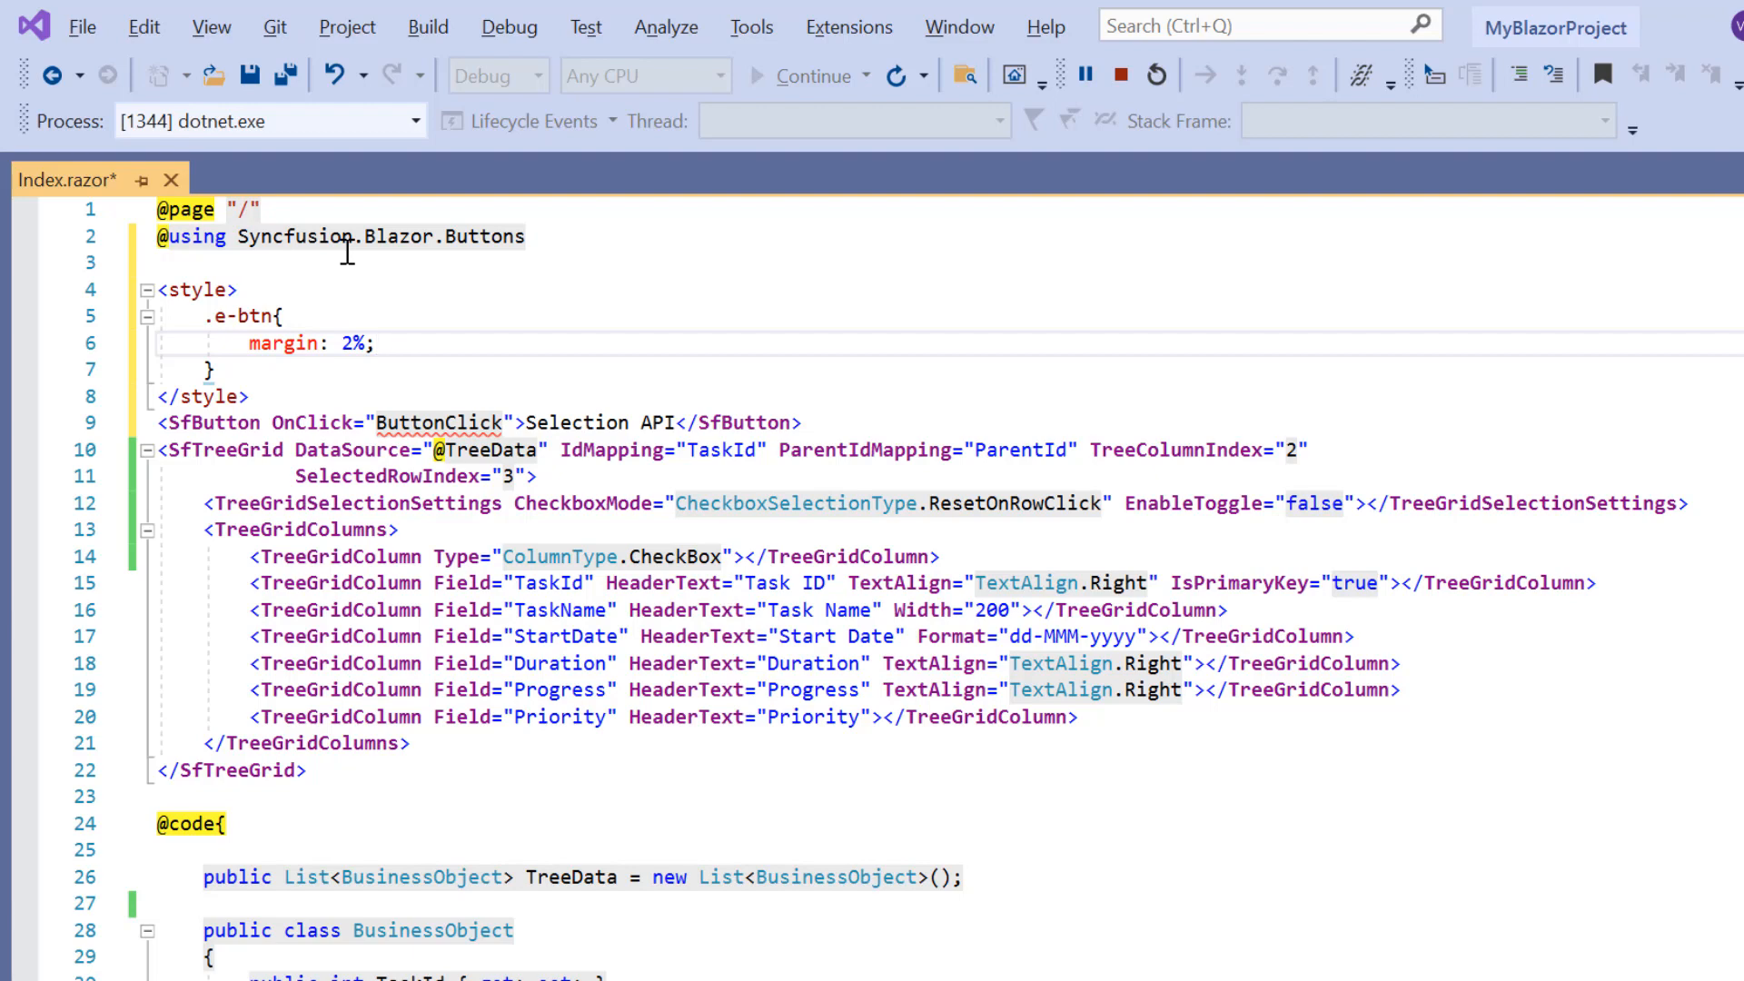
text(@ref="TreeGridInst)
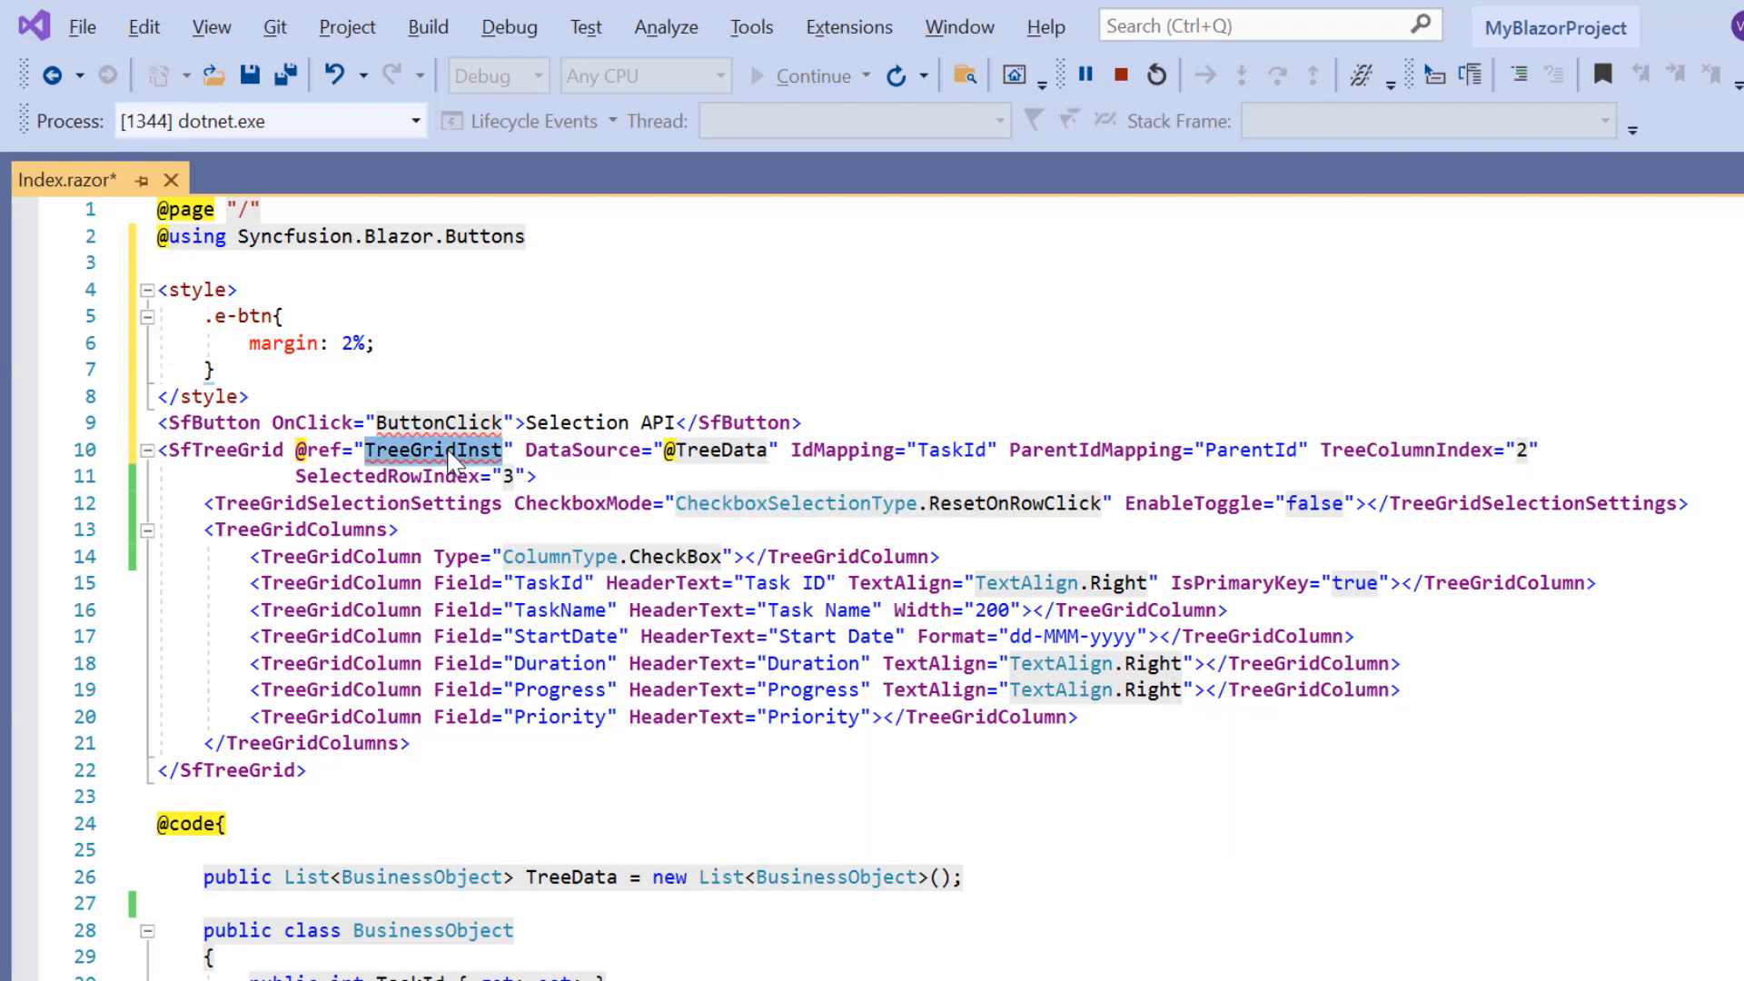
Declare TreeGridInst and write async ButtonClick calling SelectRowsAsync with rows 0, 2 and 4
scroll(down, 3)
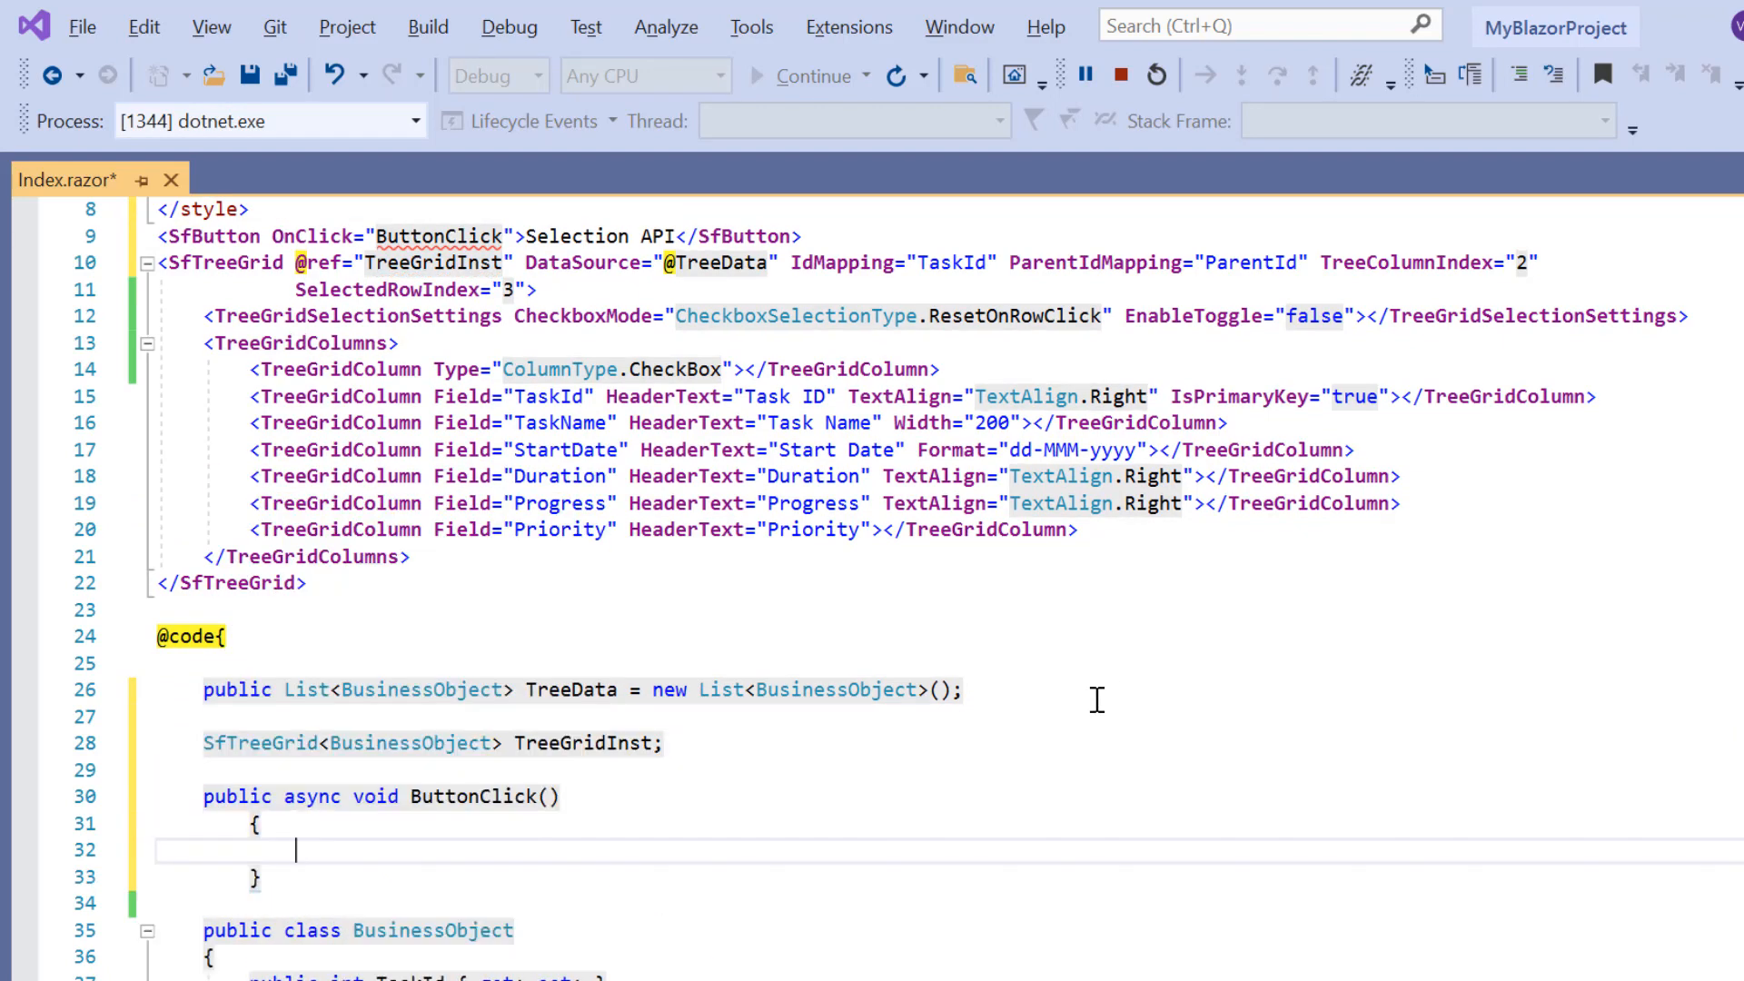
text(aw)
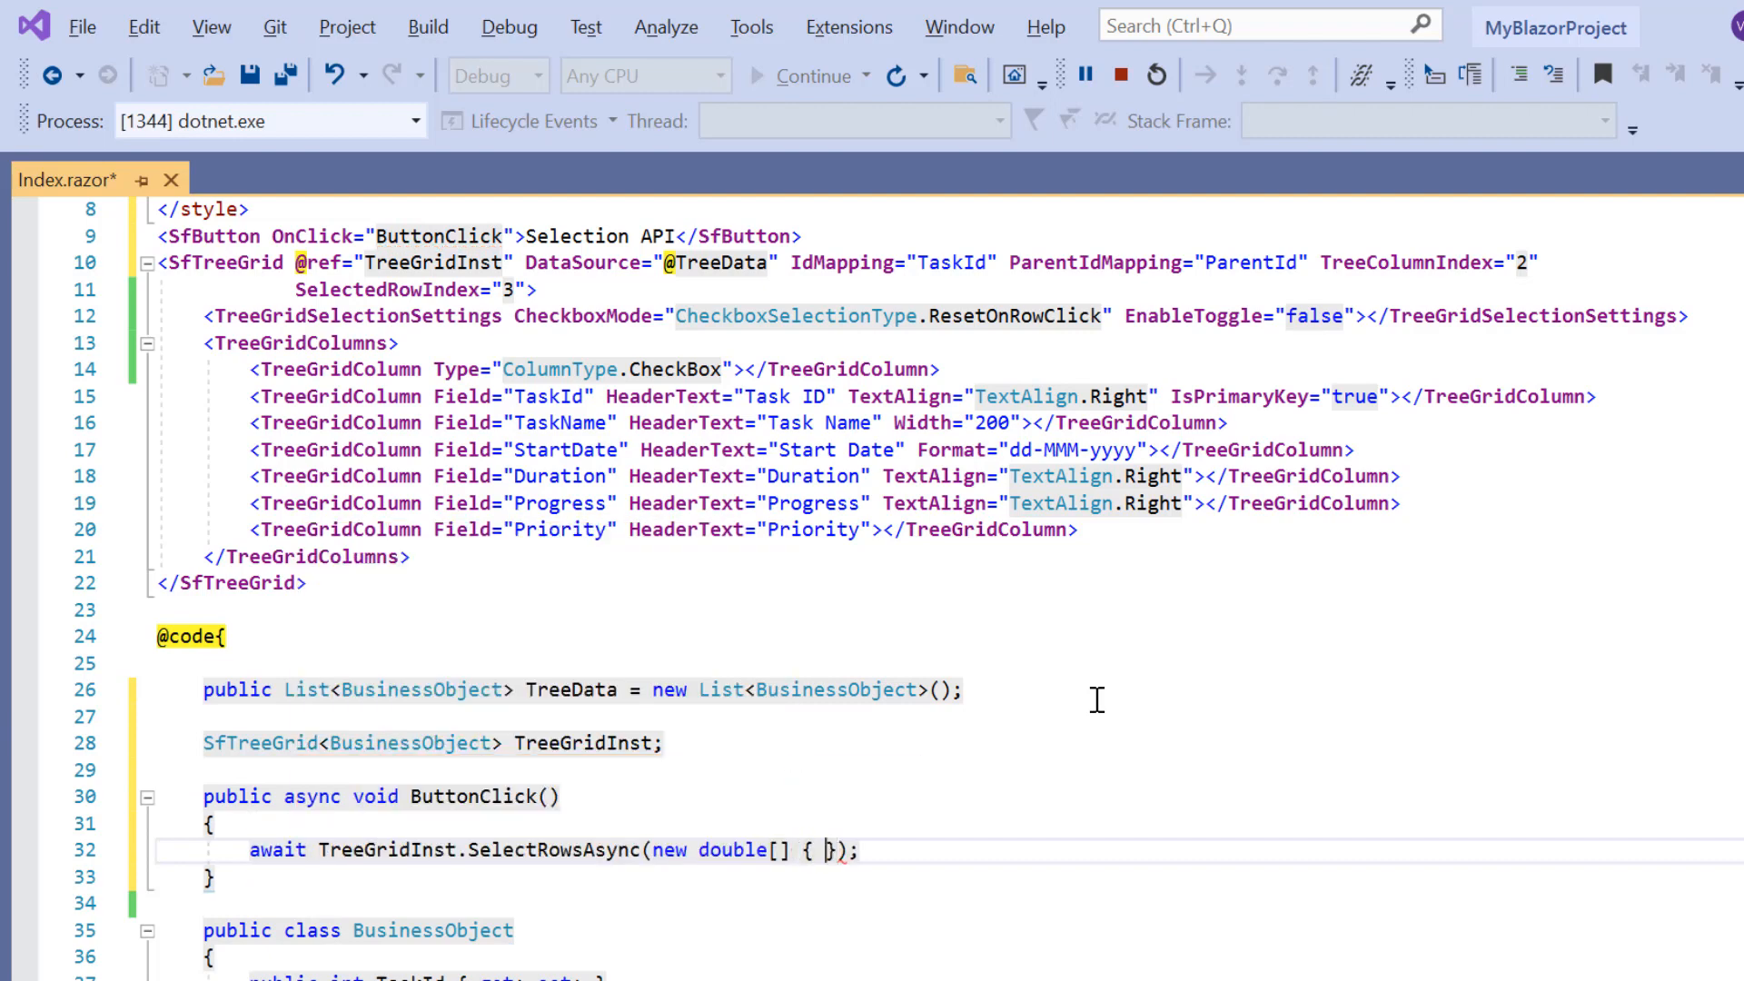
text(0, 2,)
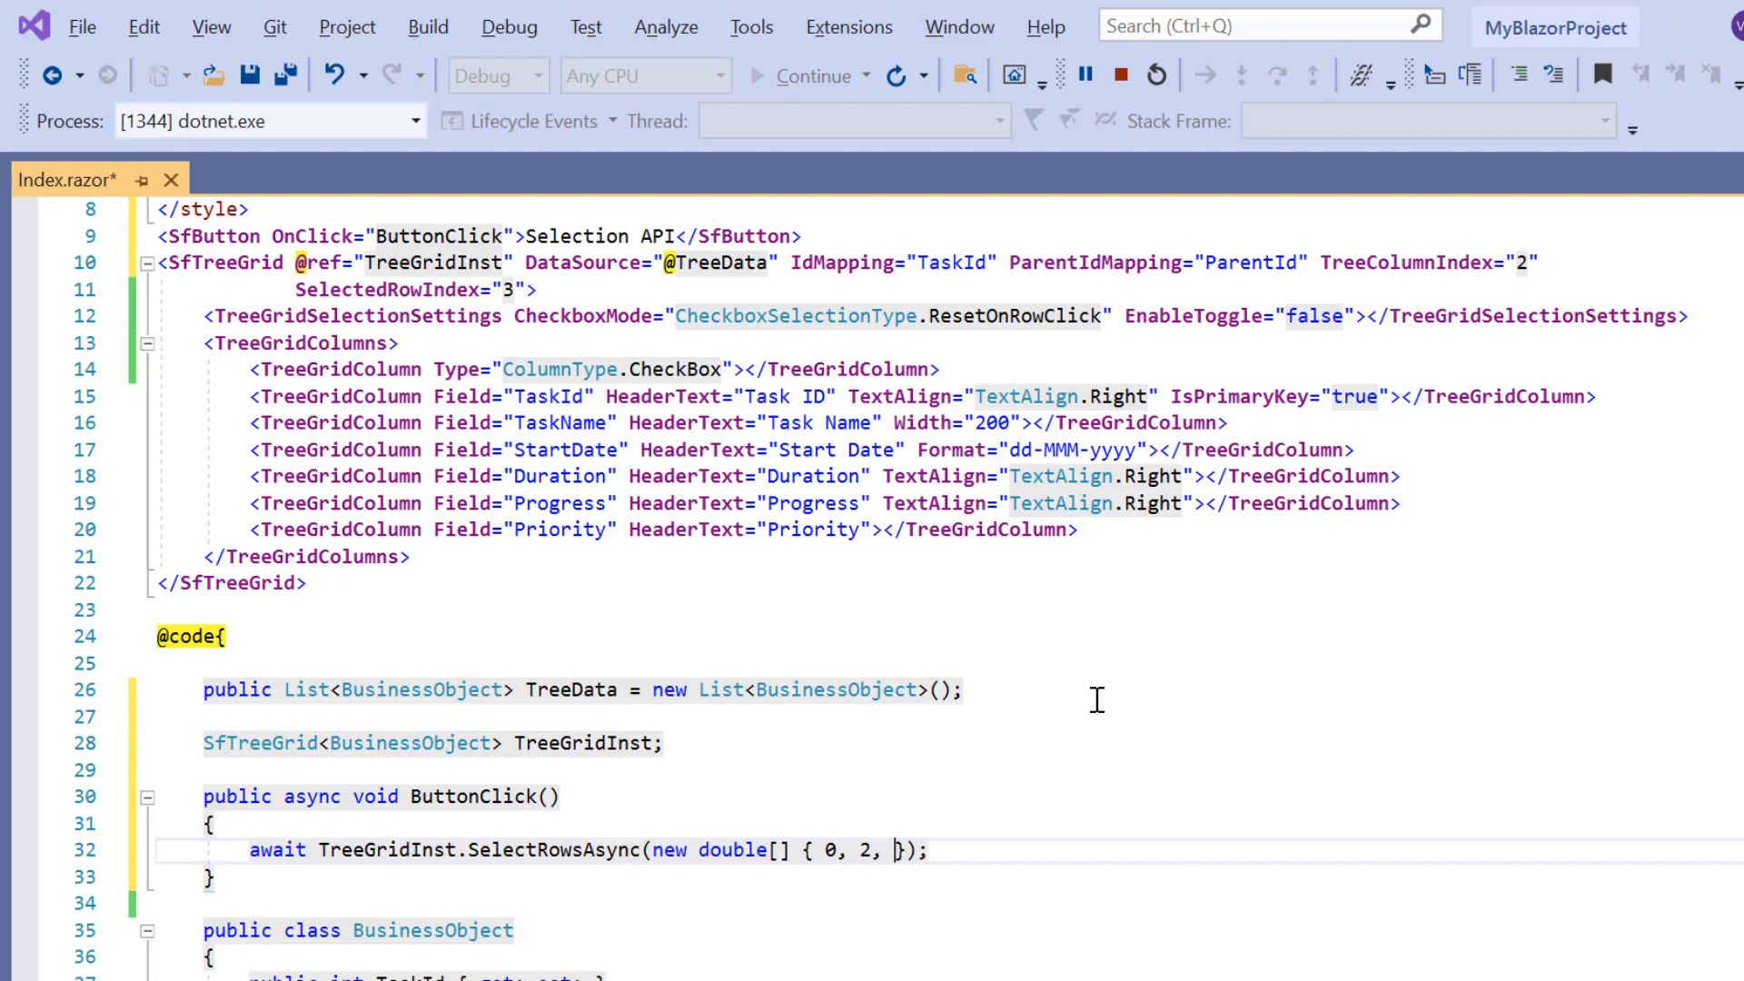
text(4)
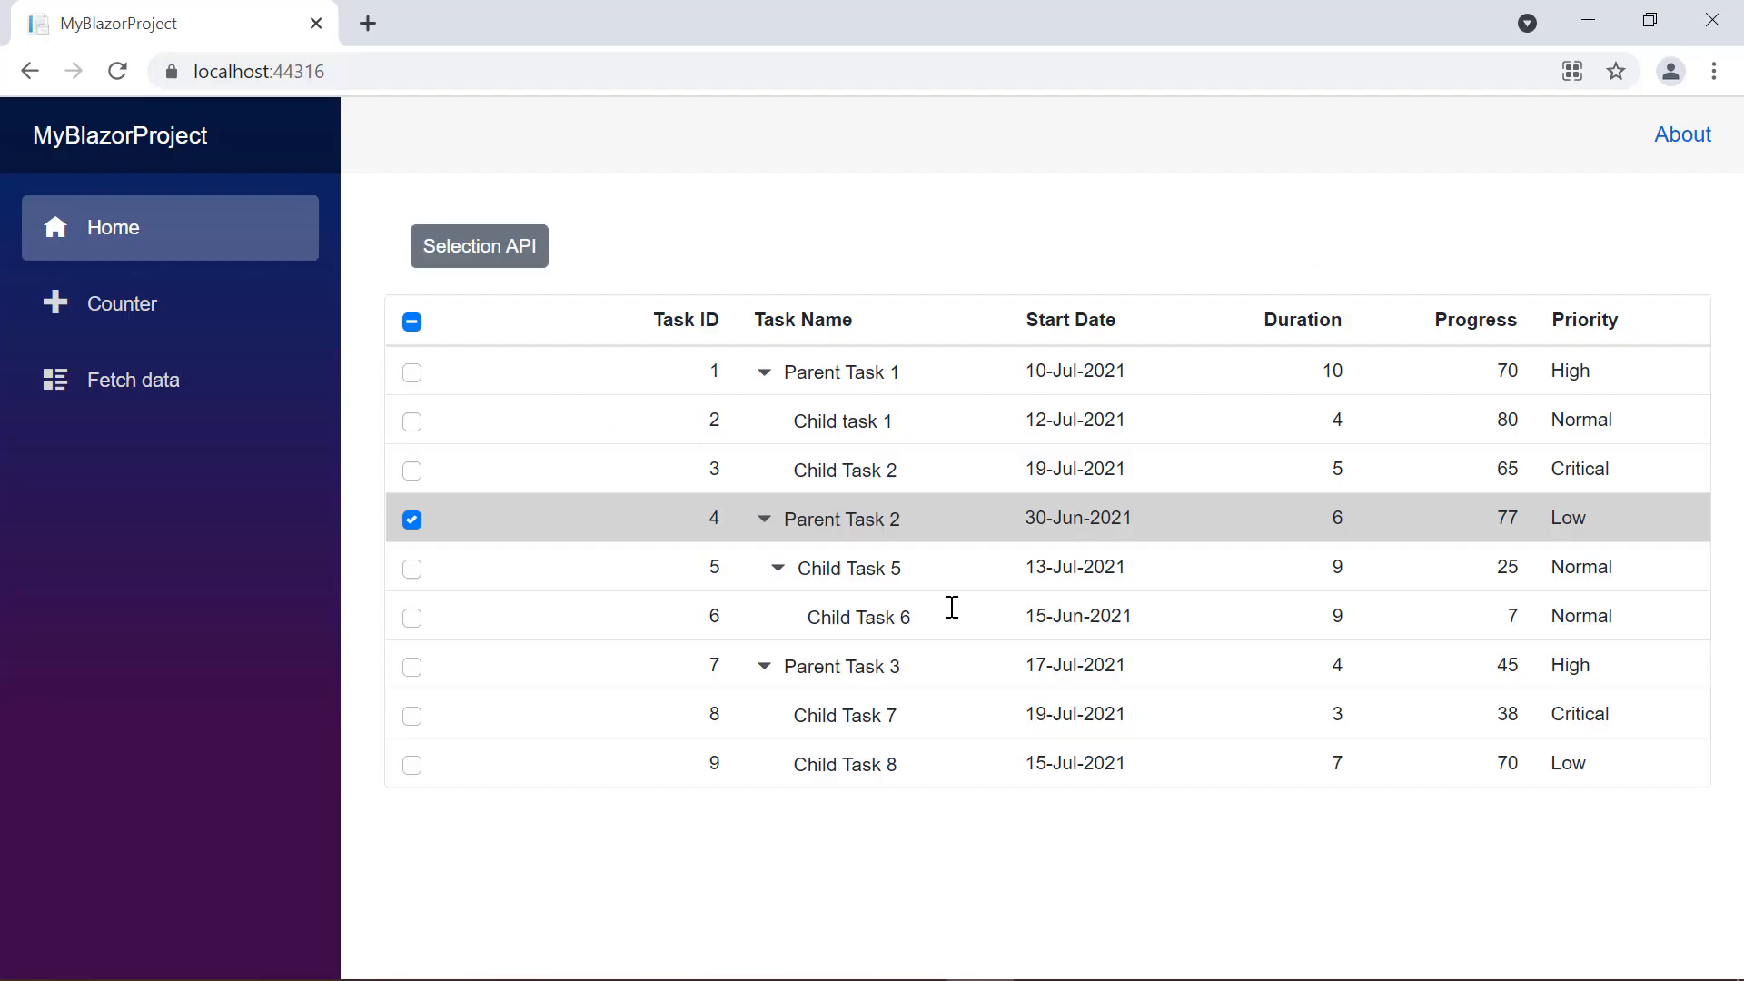
mouse_move(510, 256)
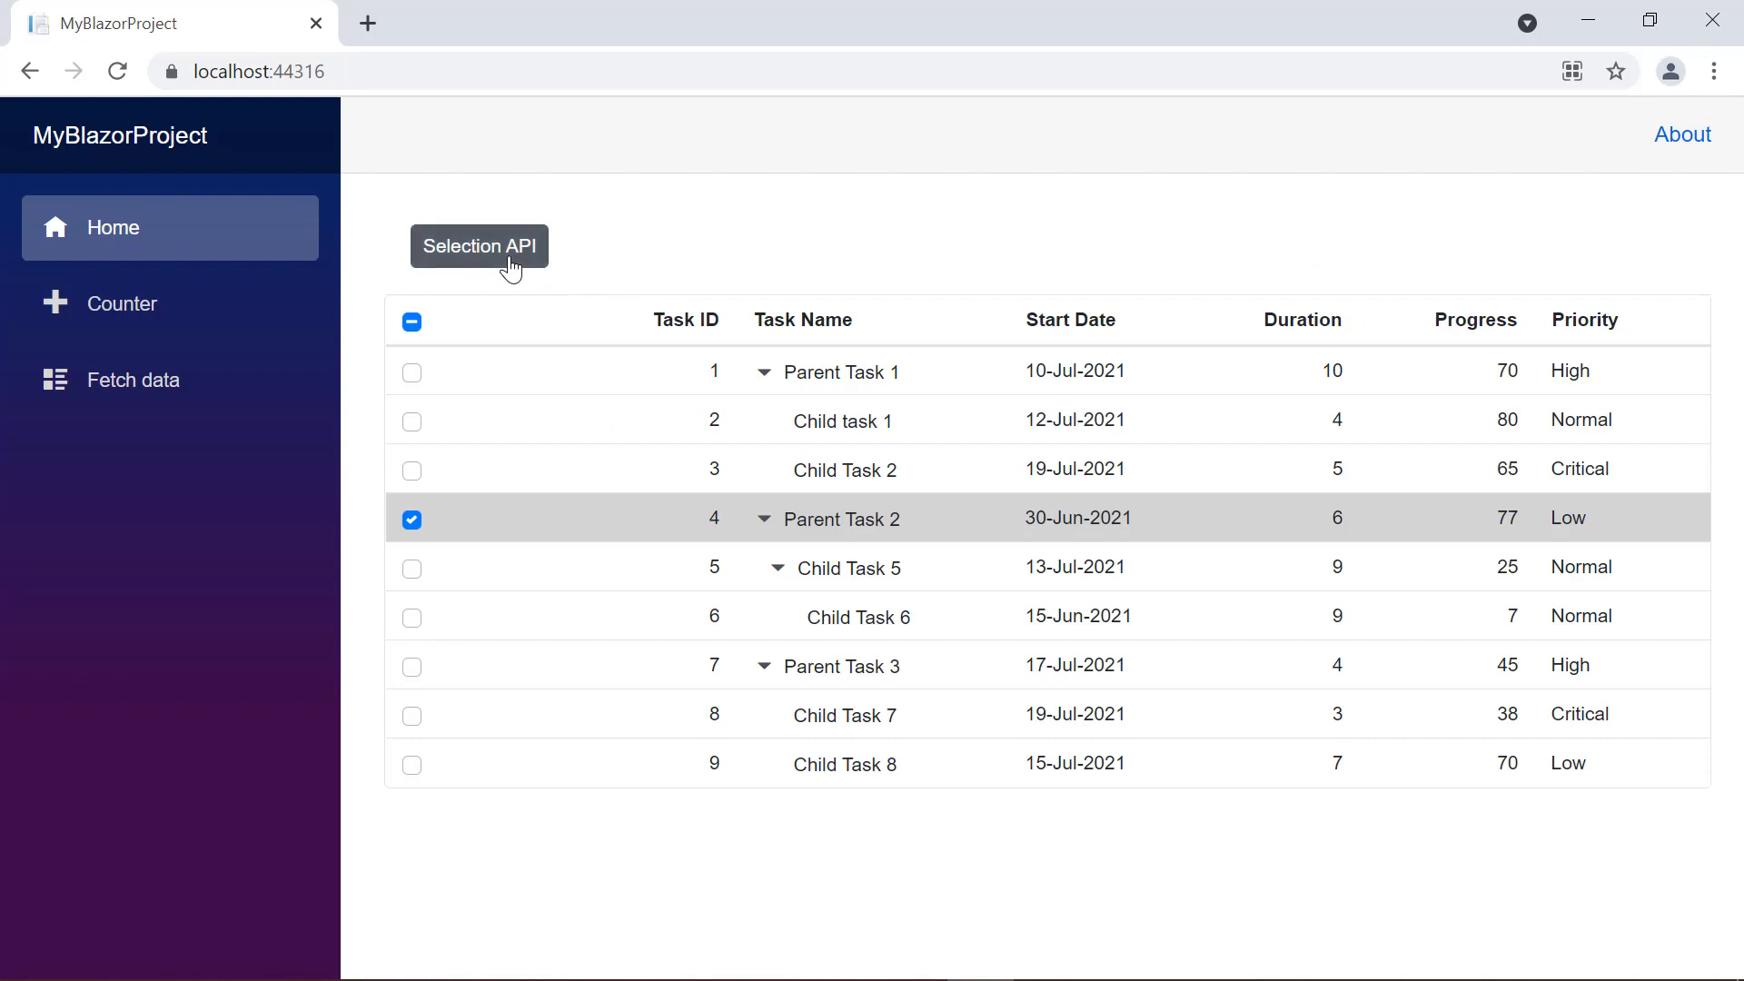
Click Selection API to check Parent Task 1, Child Task 2 and Child Task 5
click(480, 246)
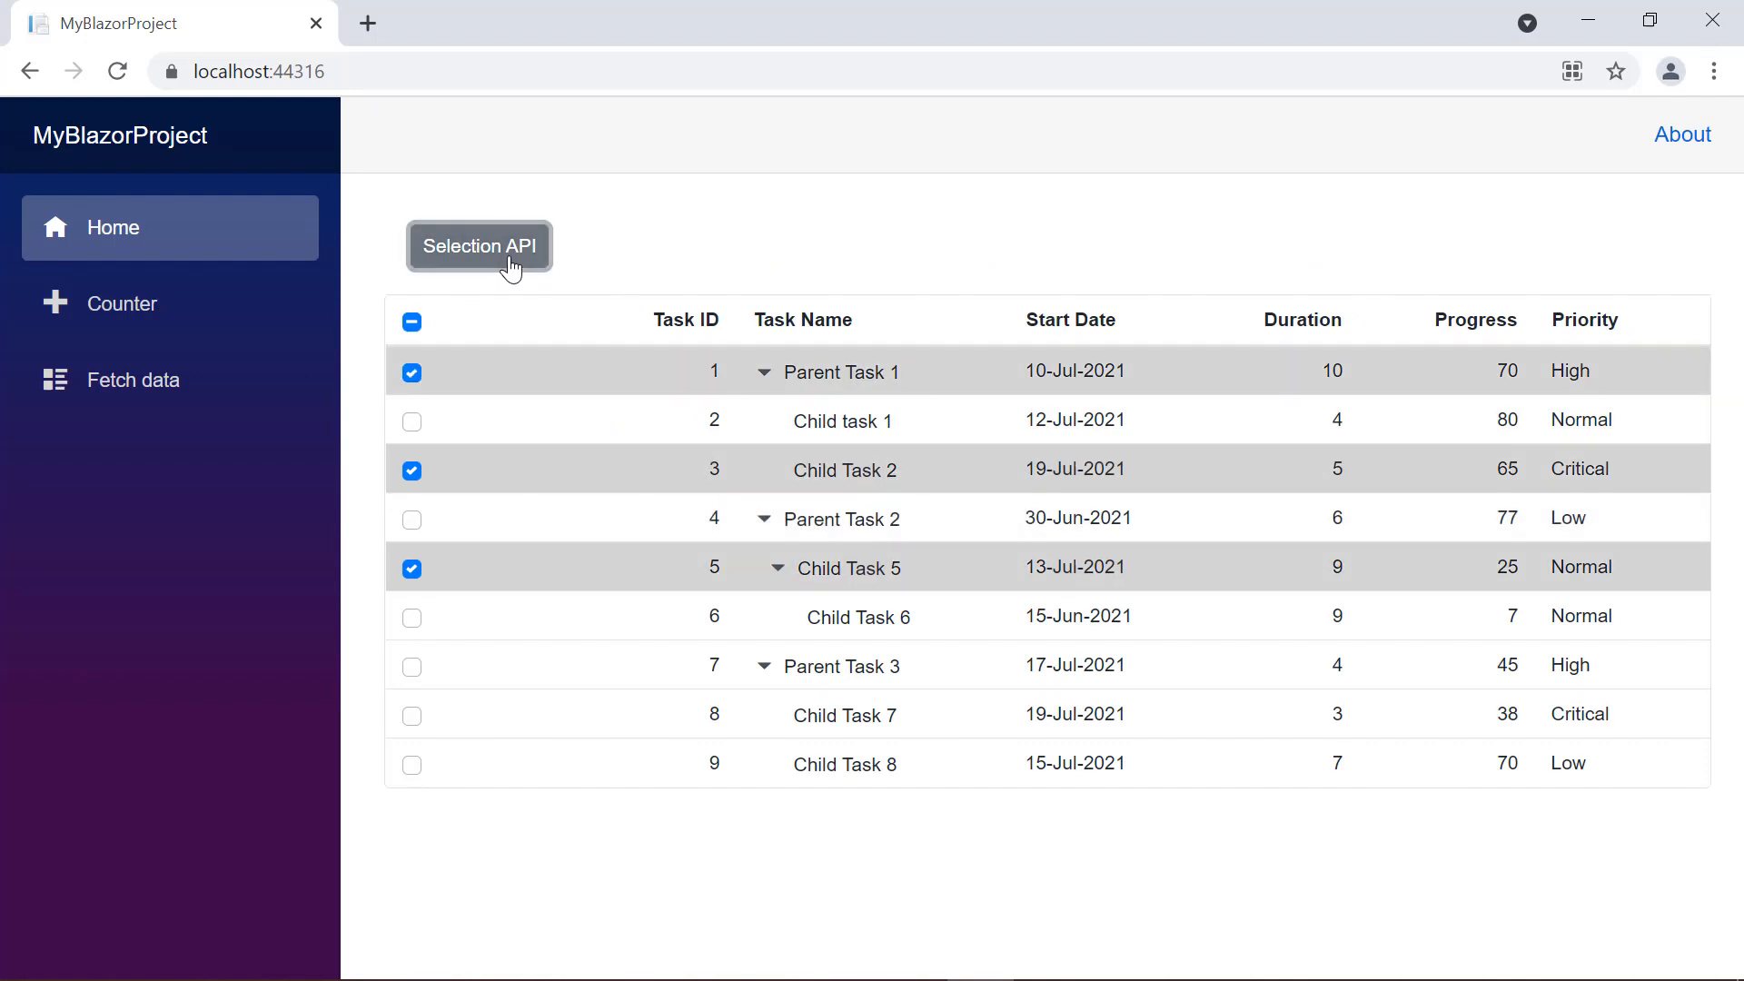
mouse_move(618, 281)
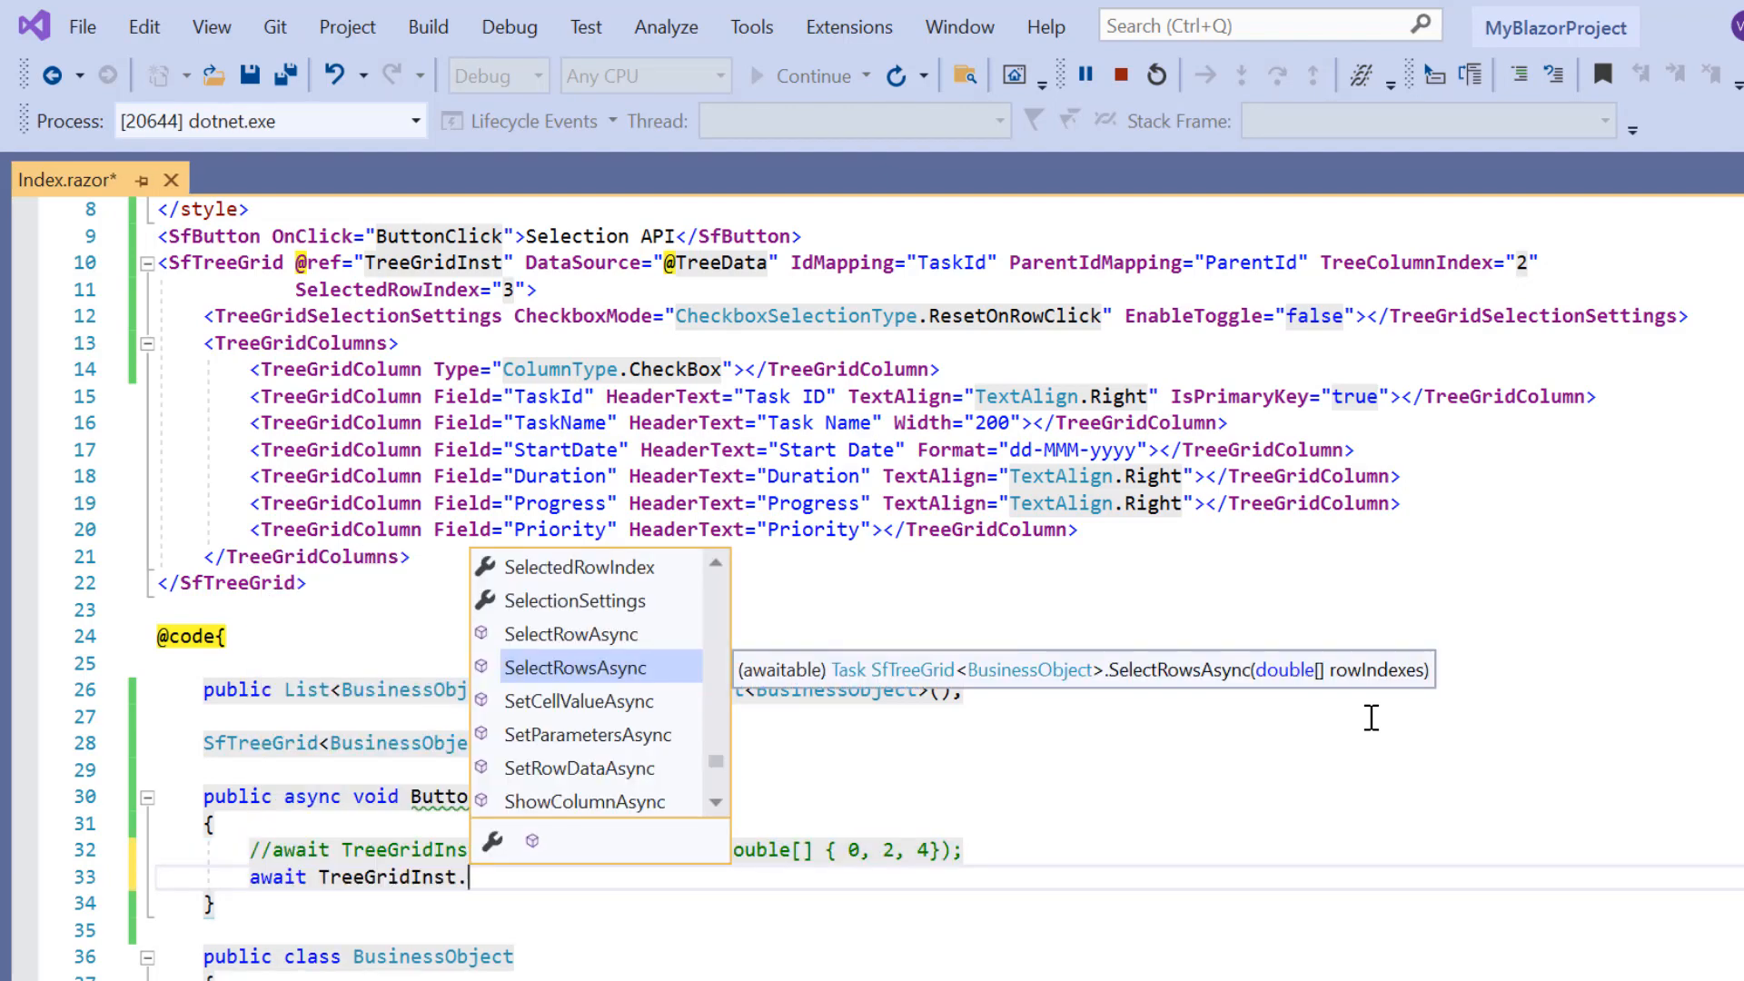
Replace the SelectRowsAsync call with await TreeGridInst.ClearSelectionAsync()
text(ClearSelectionAsync();)
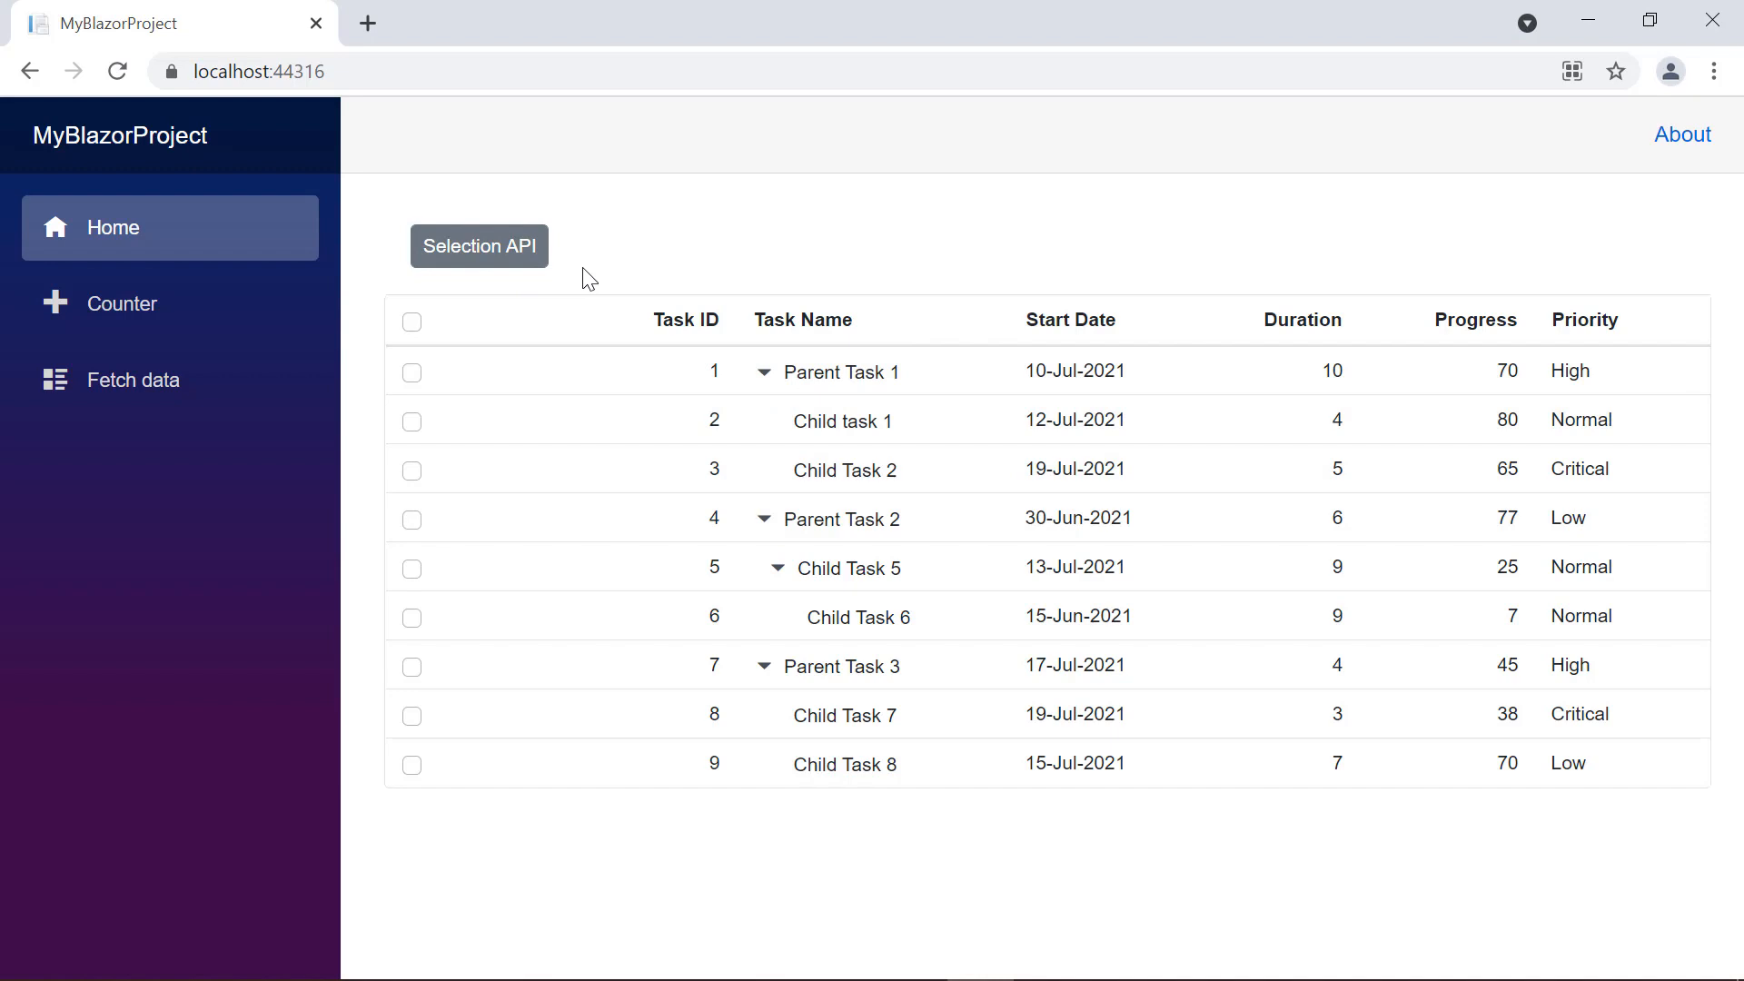
Check several rows, including Parent Task 1 and Child task 1, then clear them with Selection API
click(412, 519)
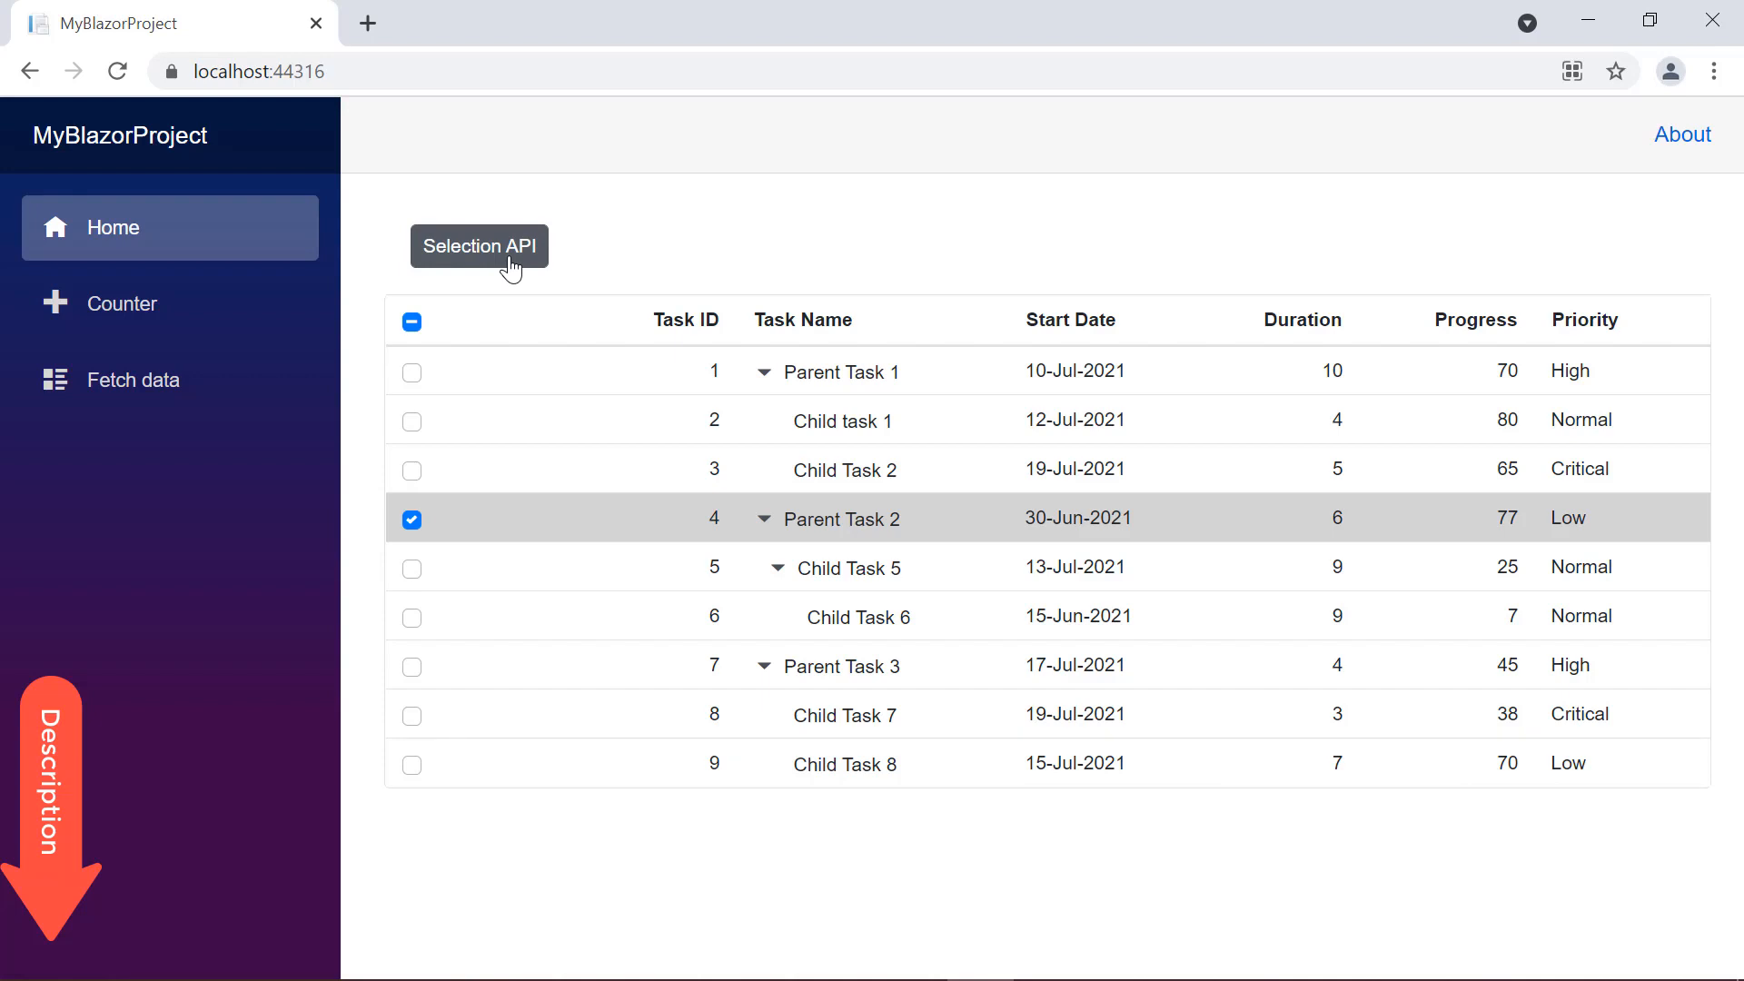
click(479, 246)
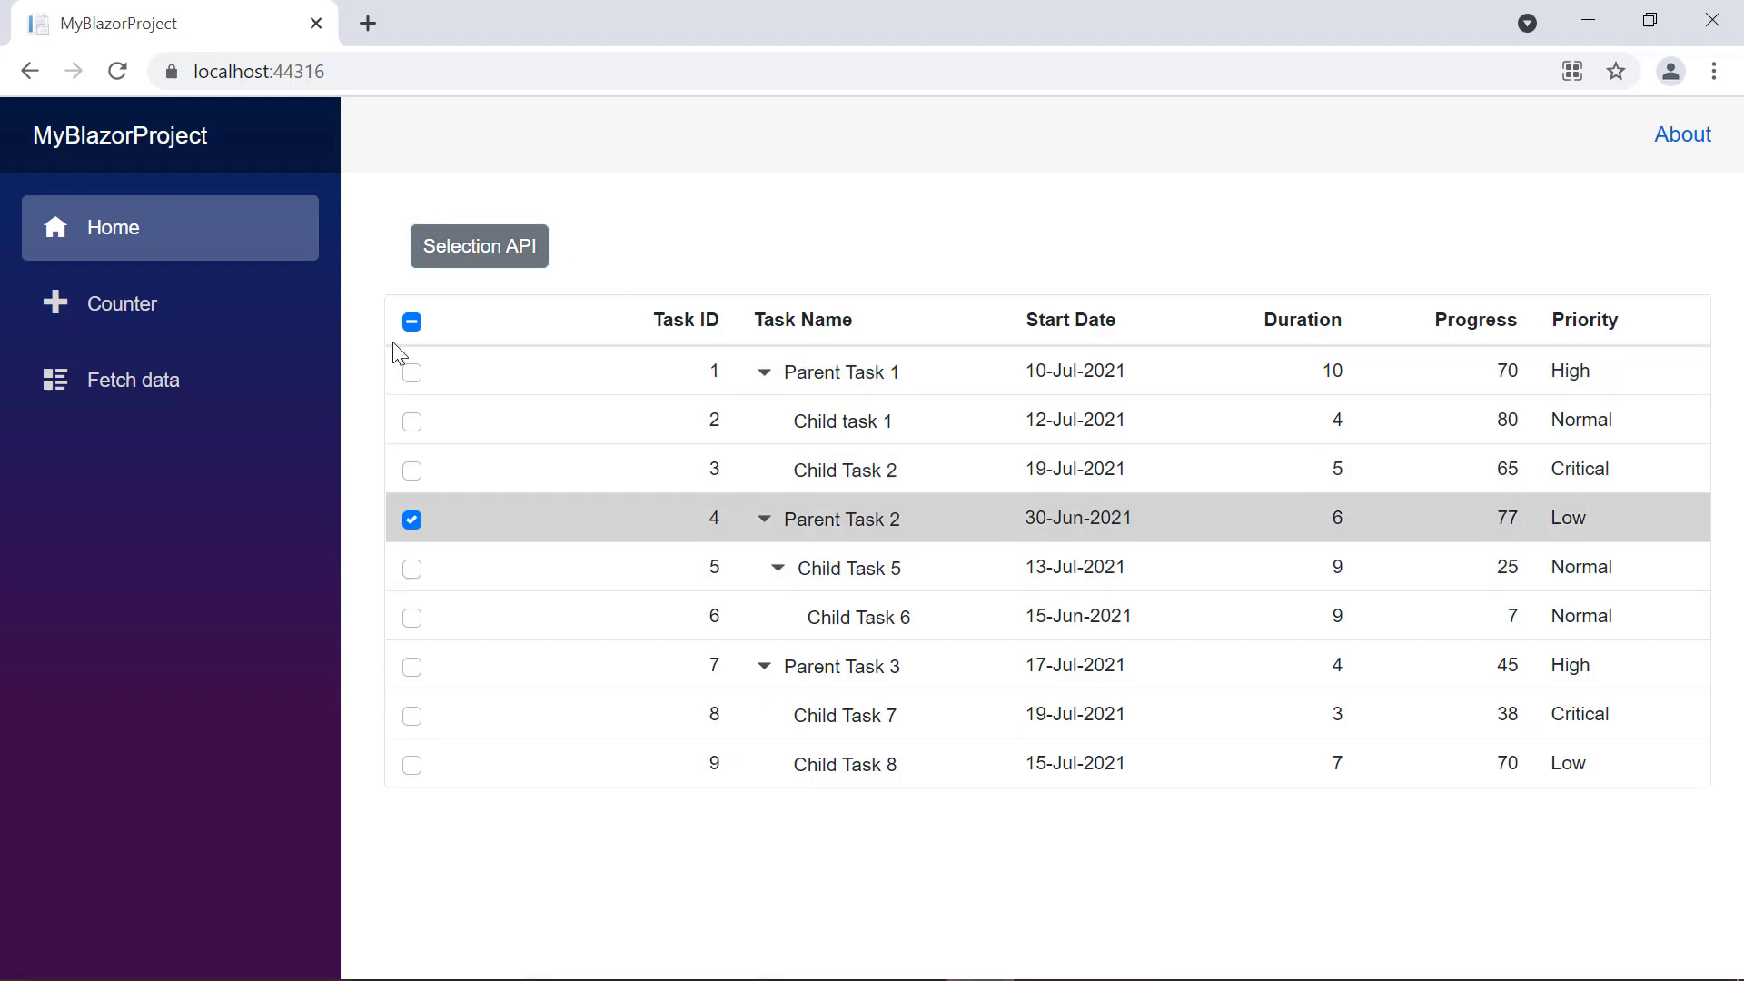
click(411, 420)
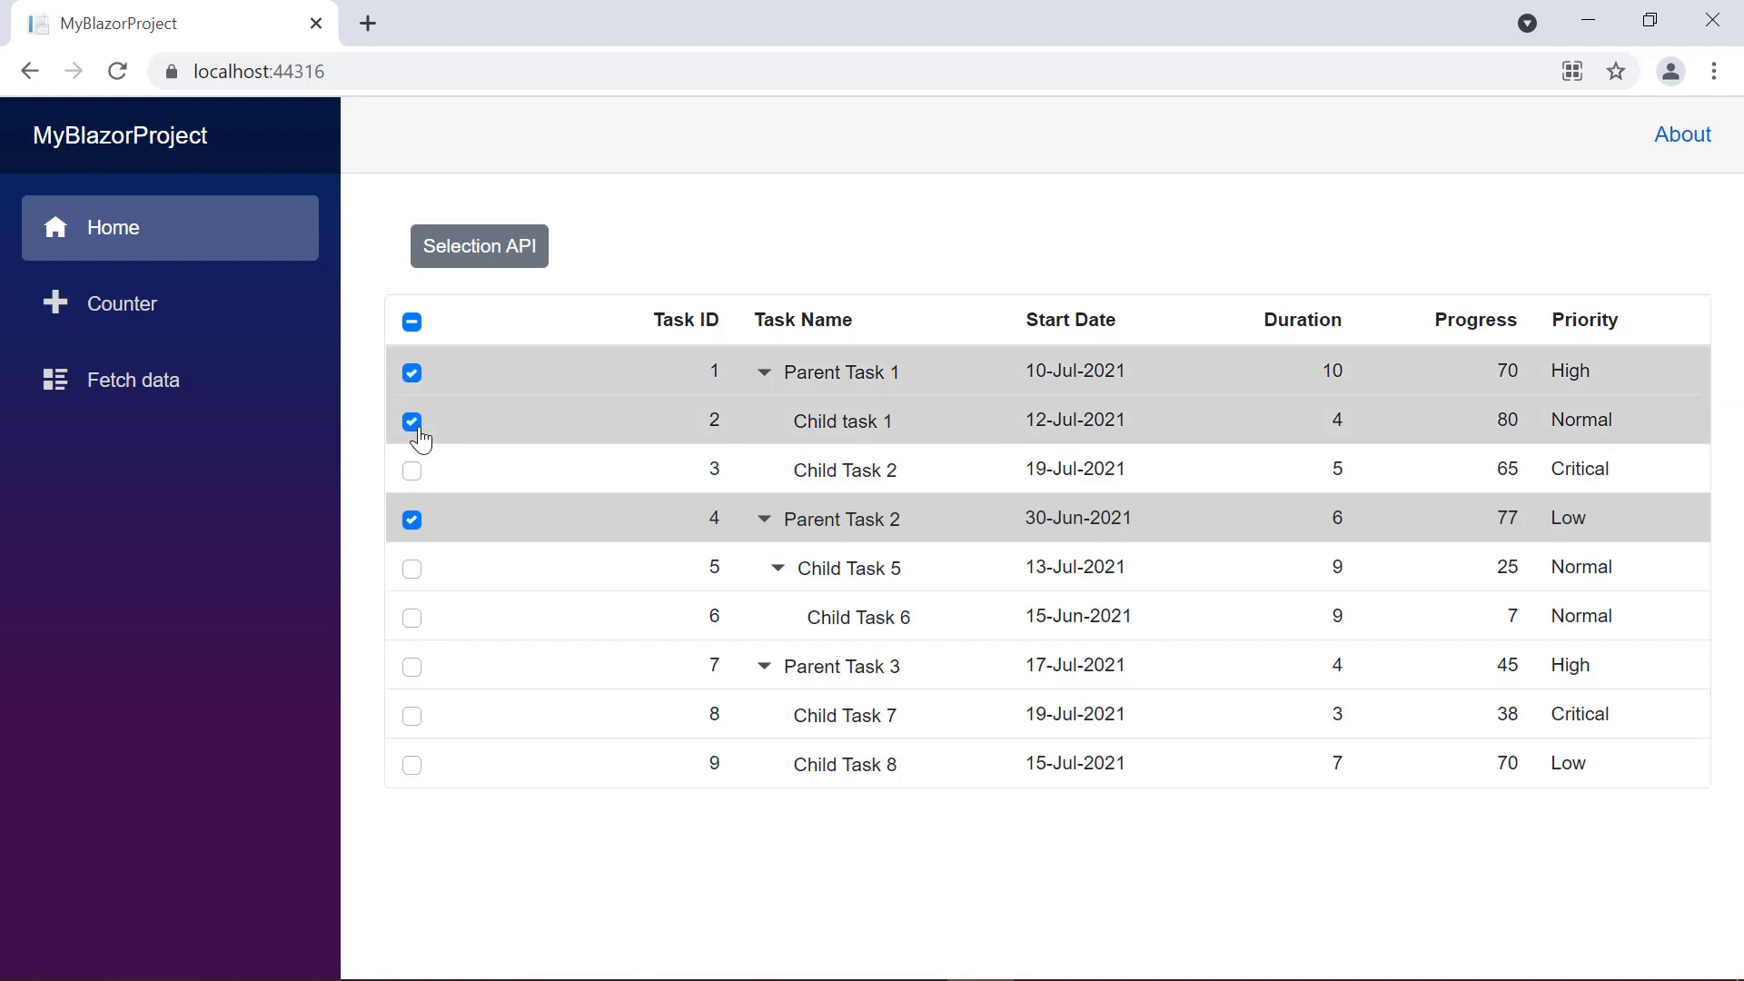
click(412, 470)
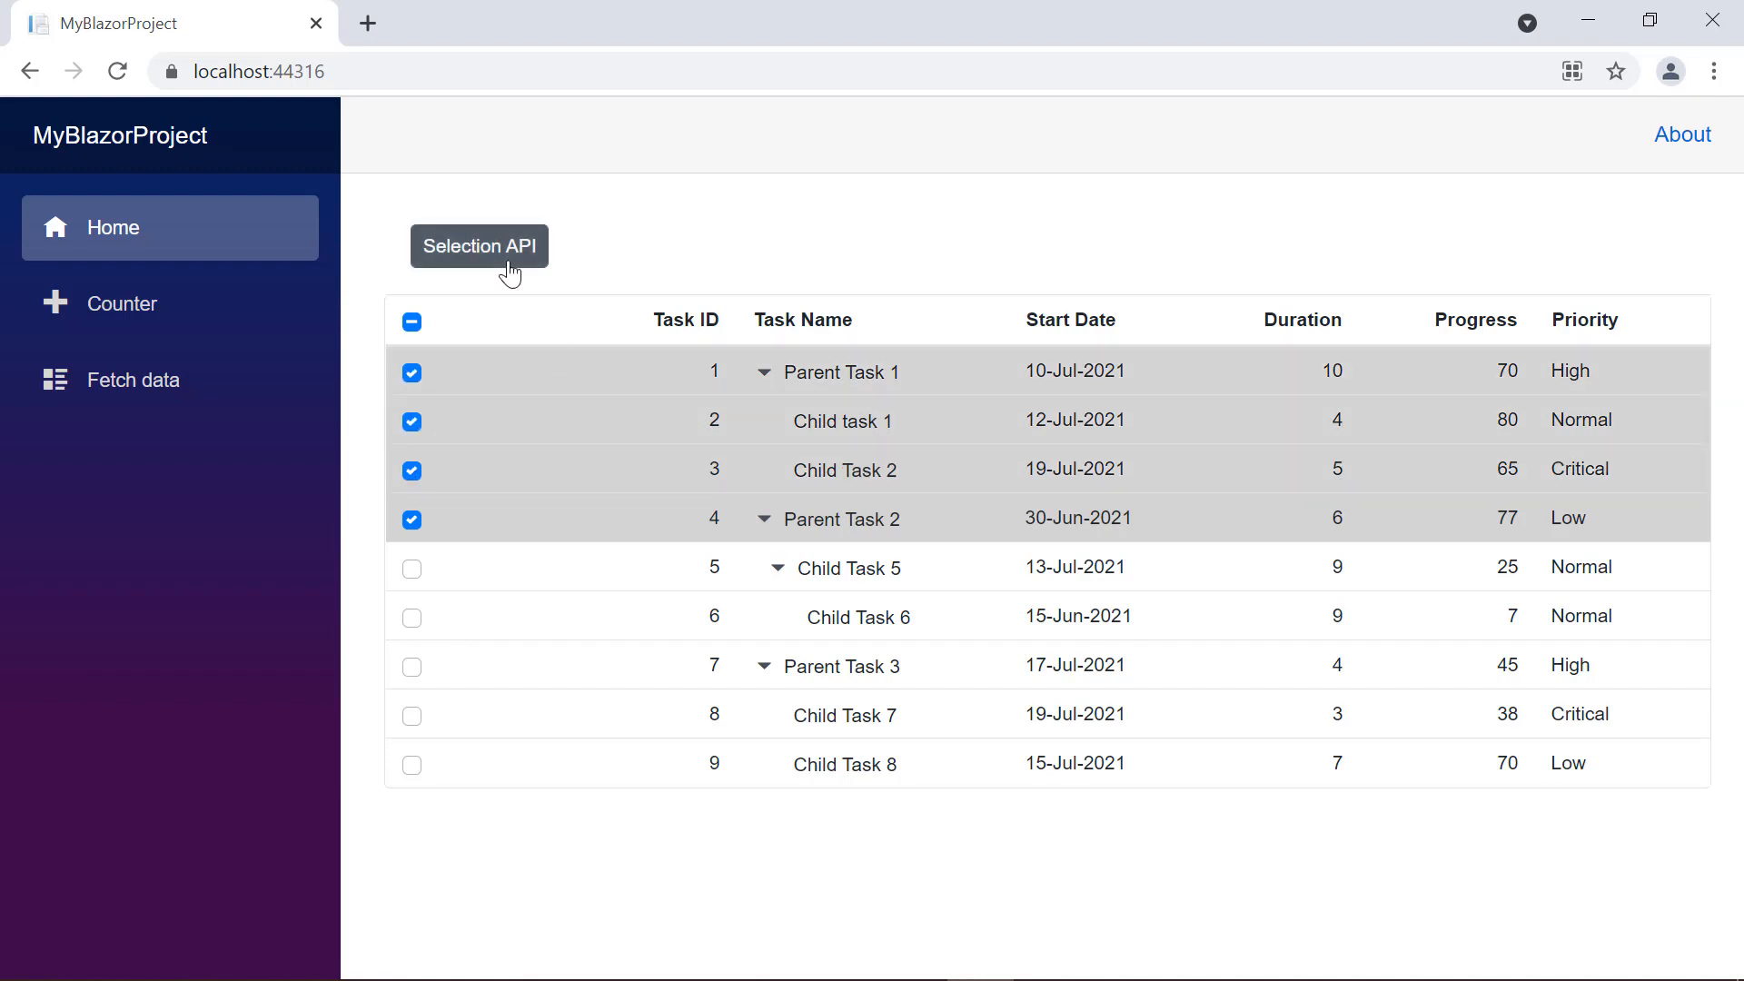
click(480, 246)
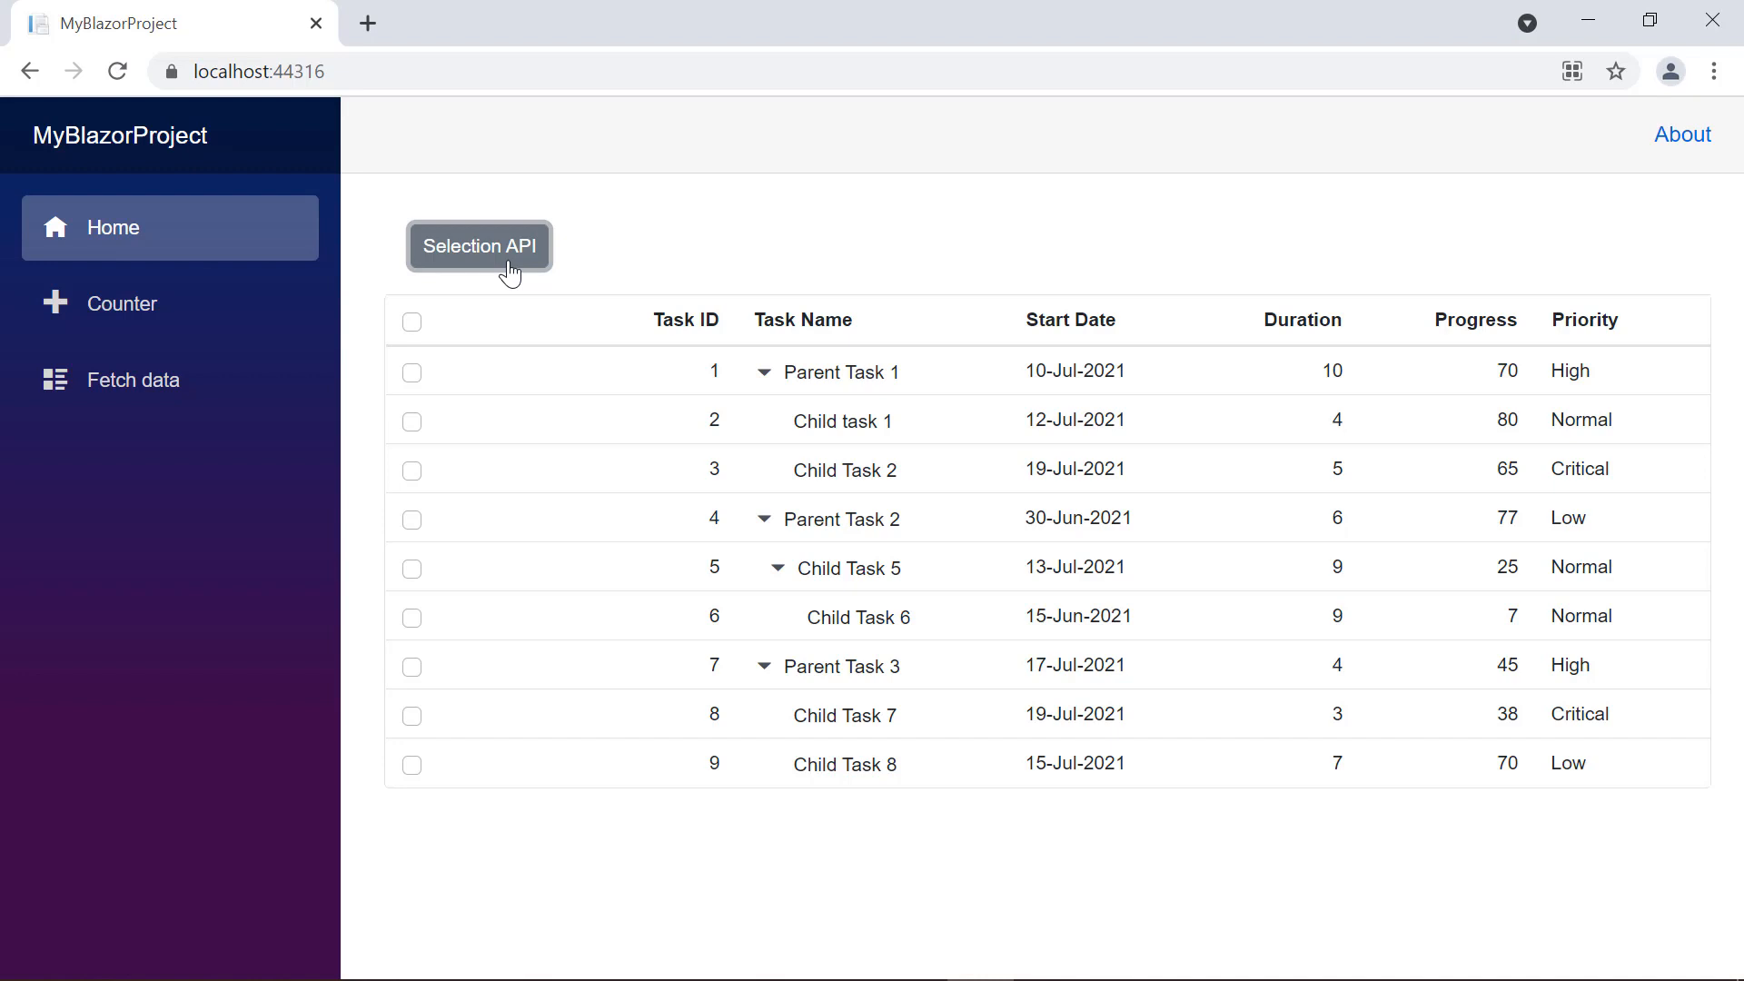
mouse_move(587, 278)
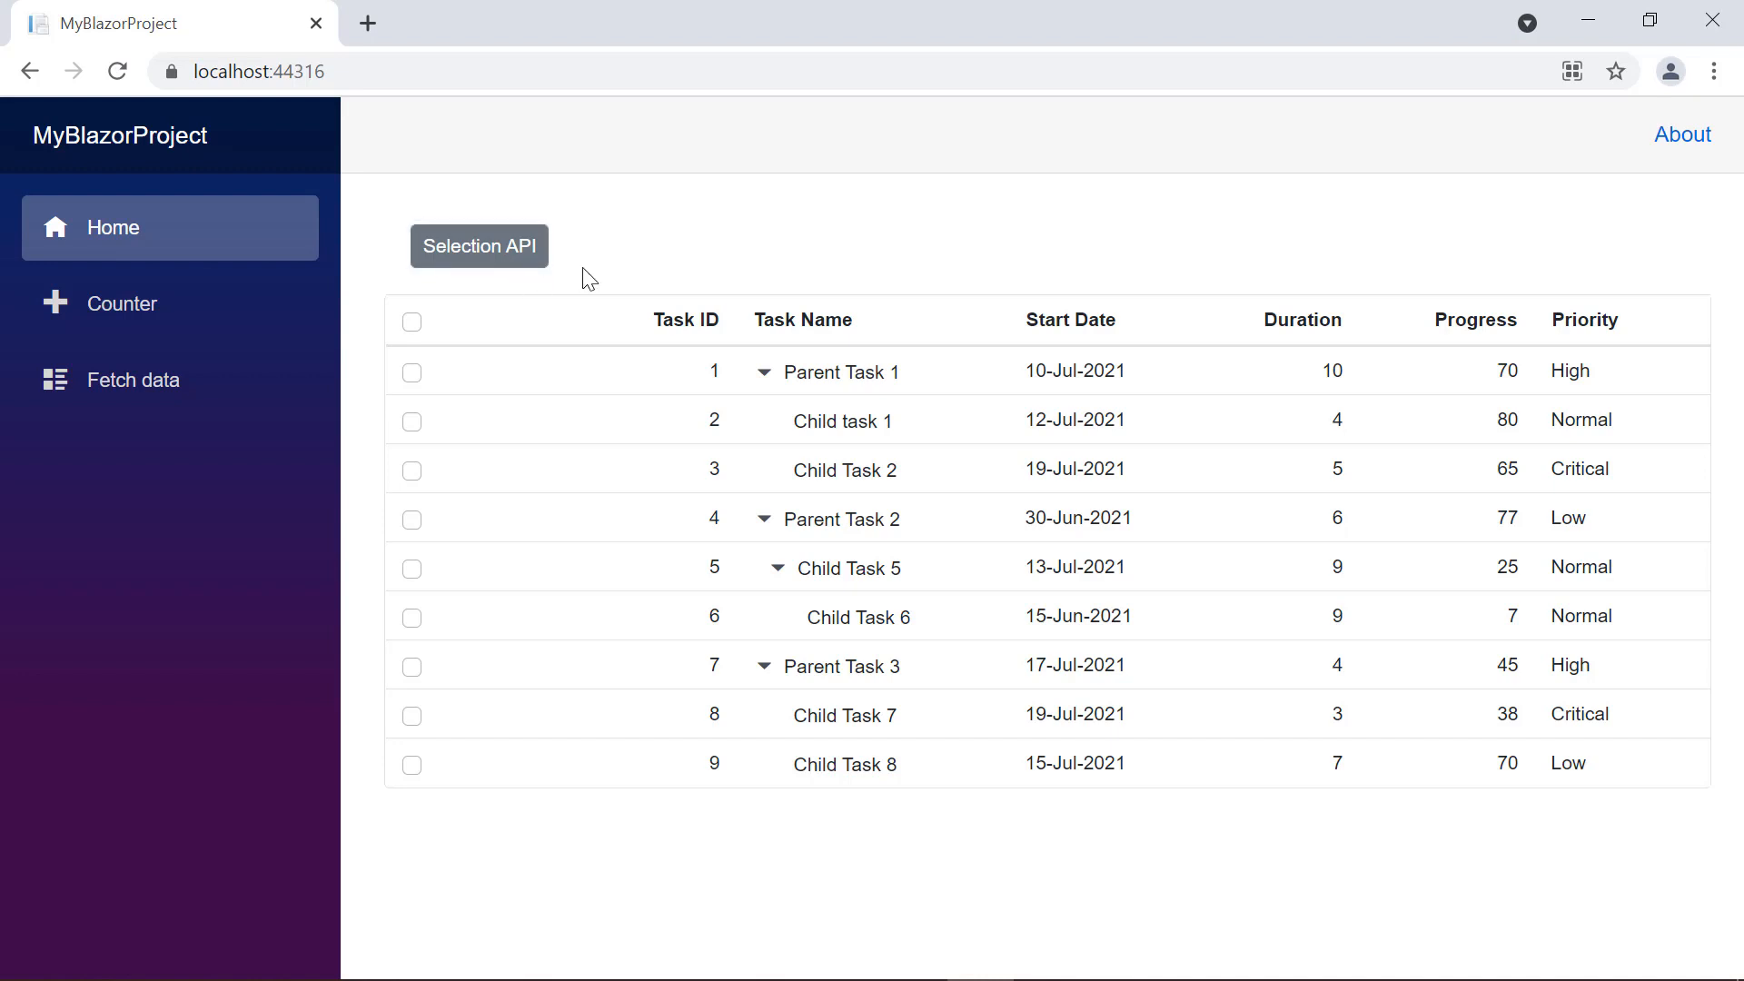